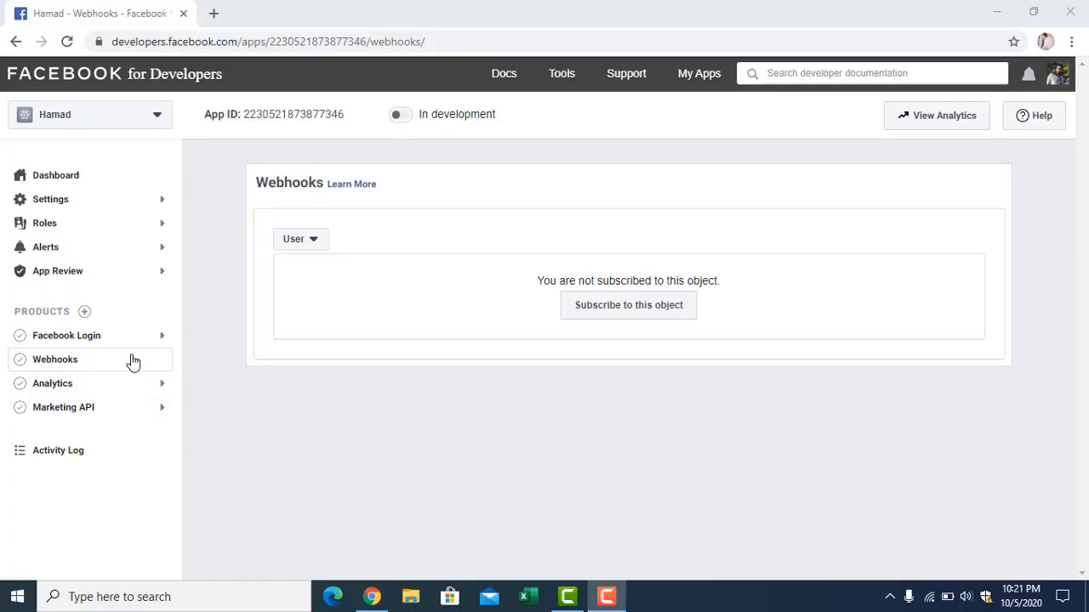
pyautogui.moveTo(46, 311)
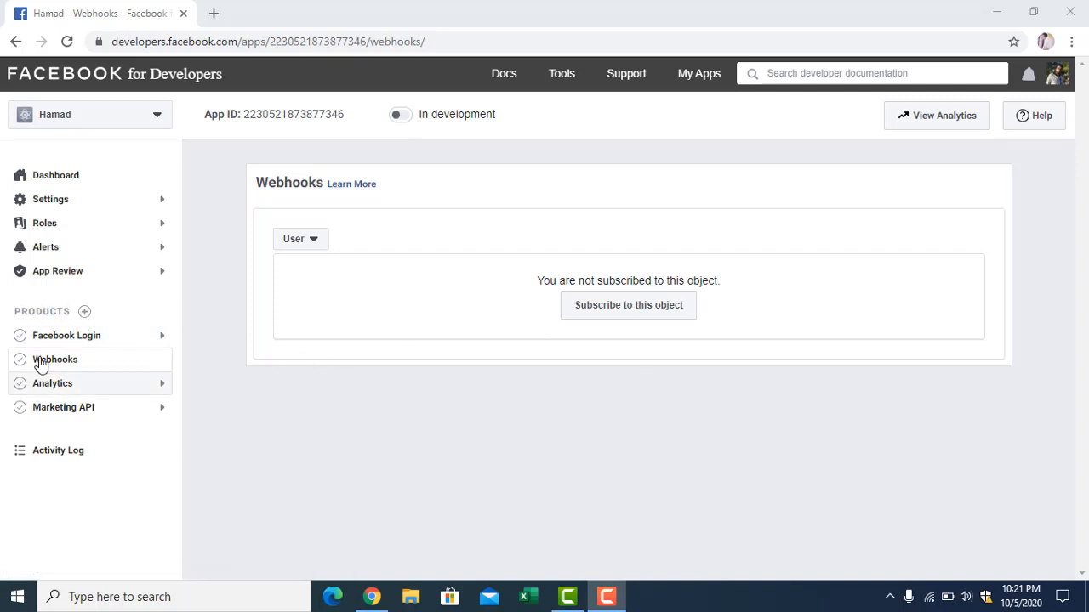
pyautogui.moveTo(61, 384)
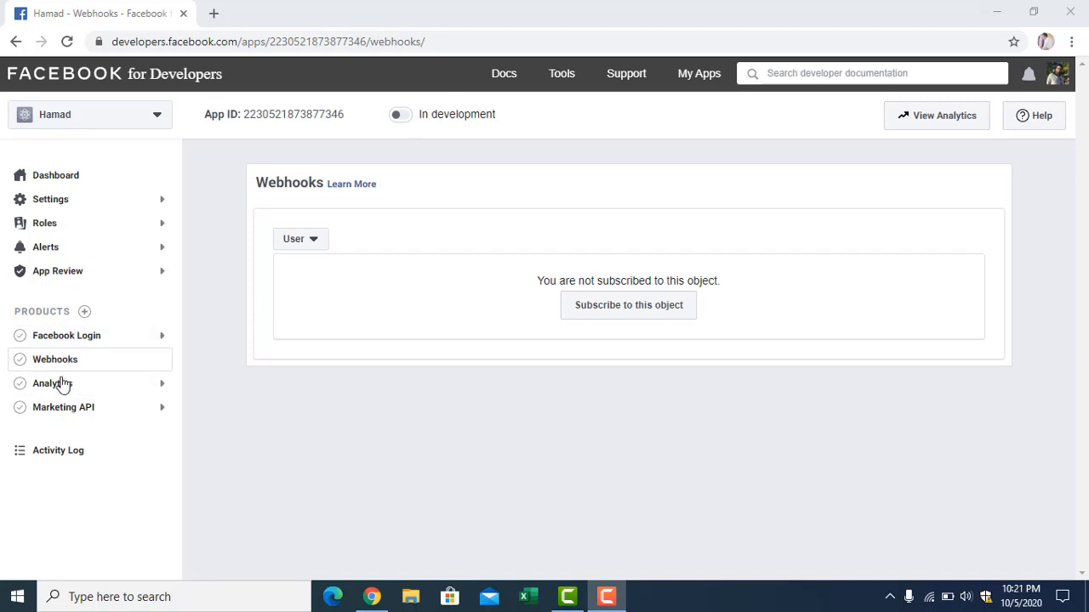
pyautogui.moveTo(75, 335)
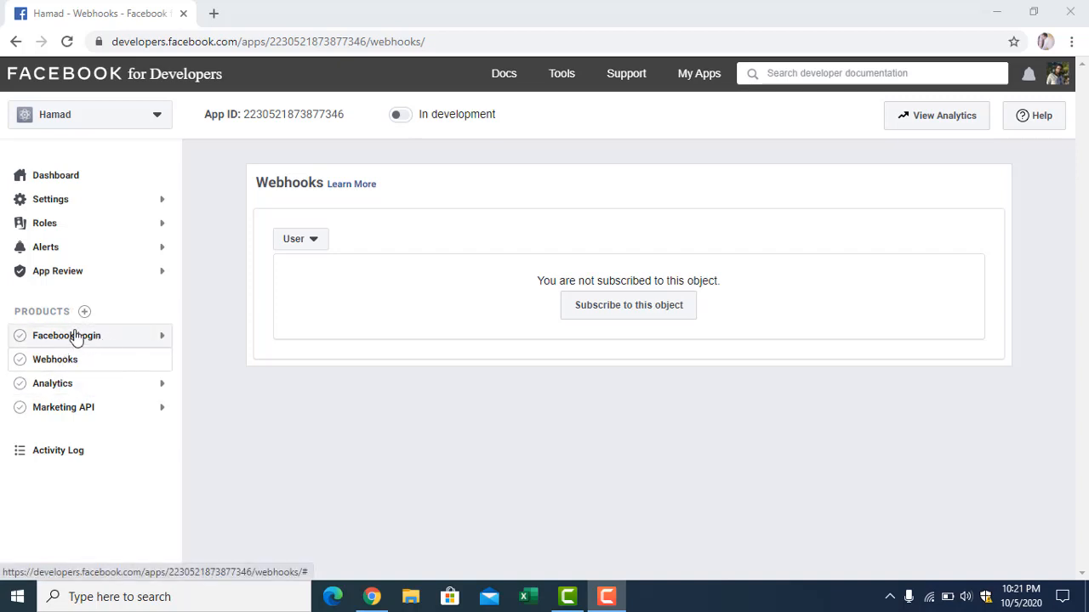
pyautogui.moveTo(91, 141)
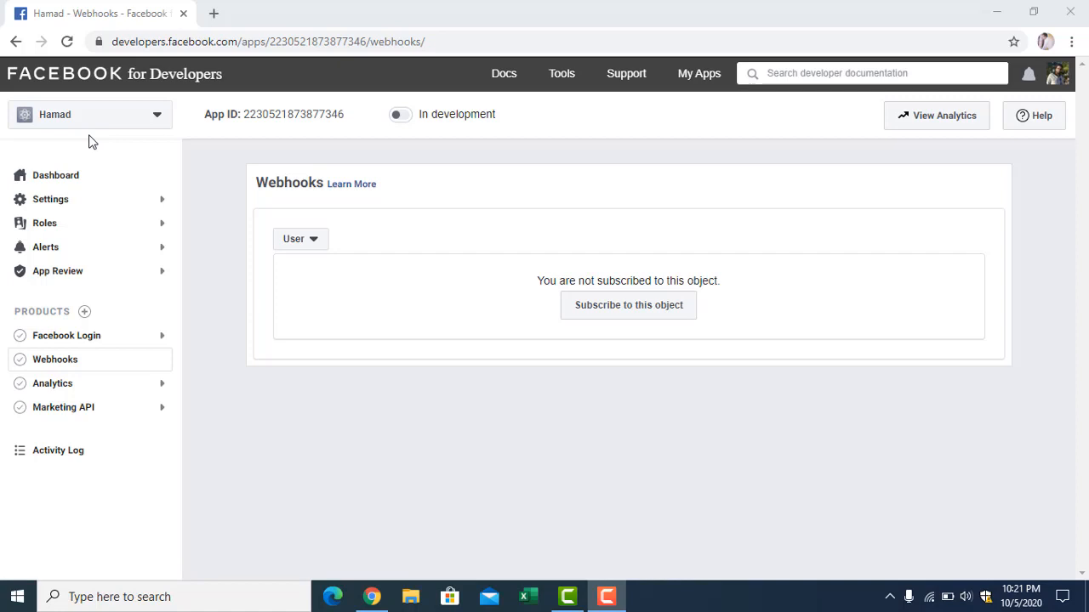
pyautogui.moveTo(75, 129)
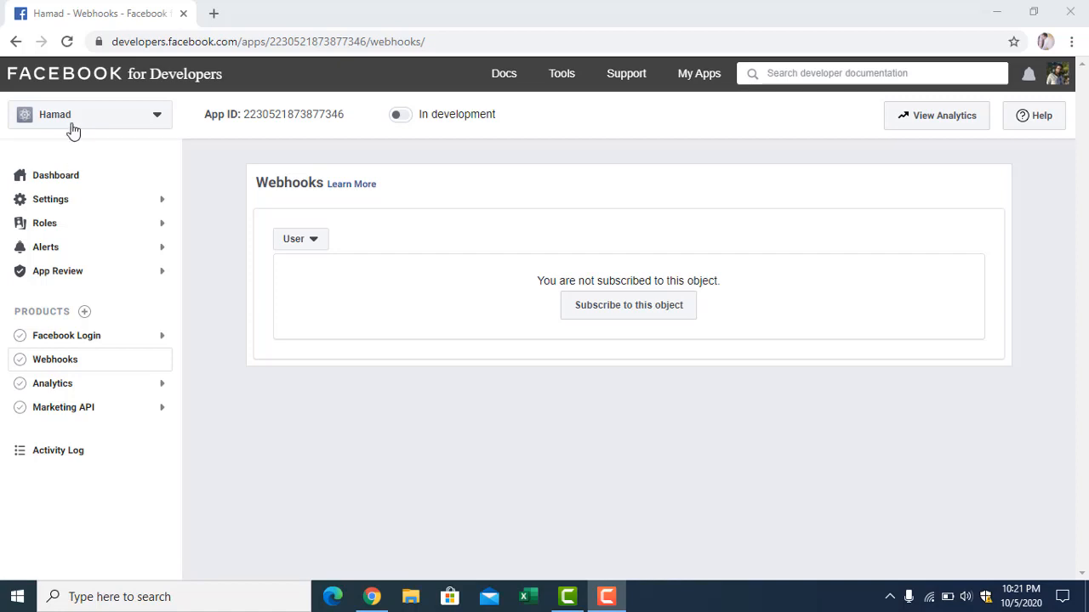
# Step: Keep the Hamad app selected and start a webhook subscription for the User object
pyautogui.click(88, 114)
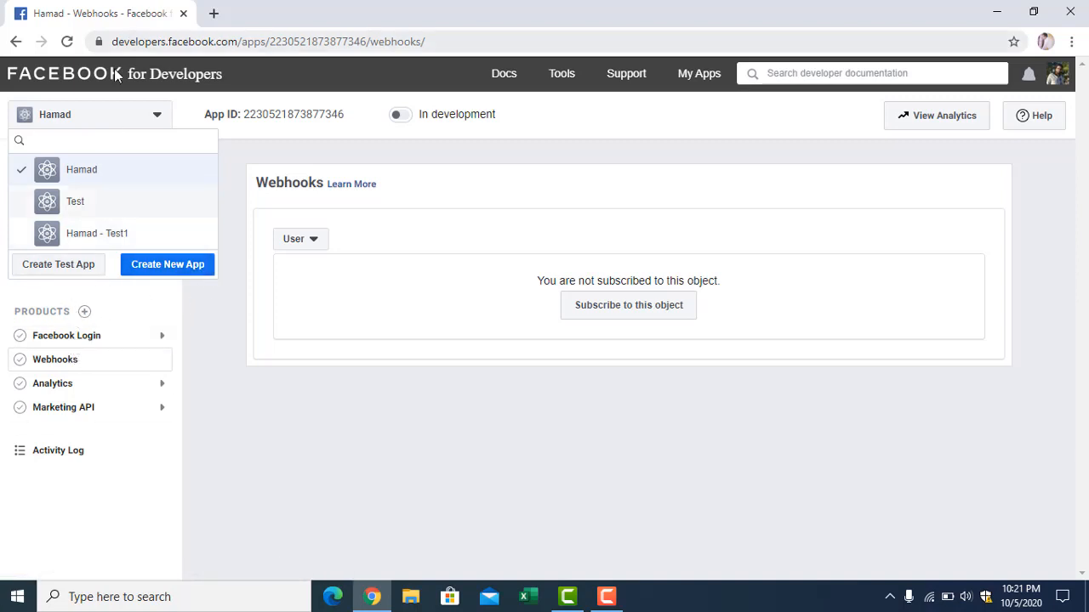
pyautogui.moveTo(91, 178)
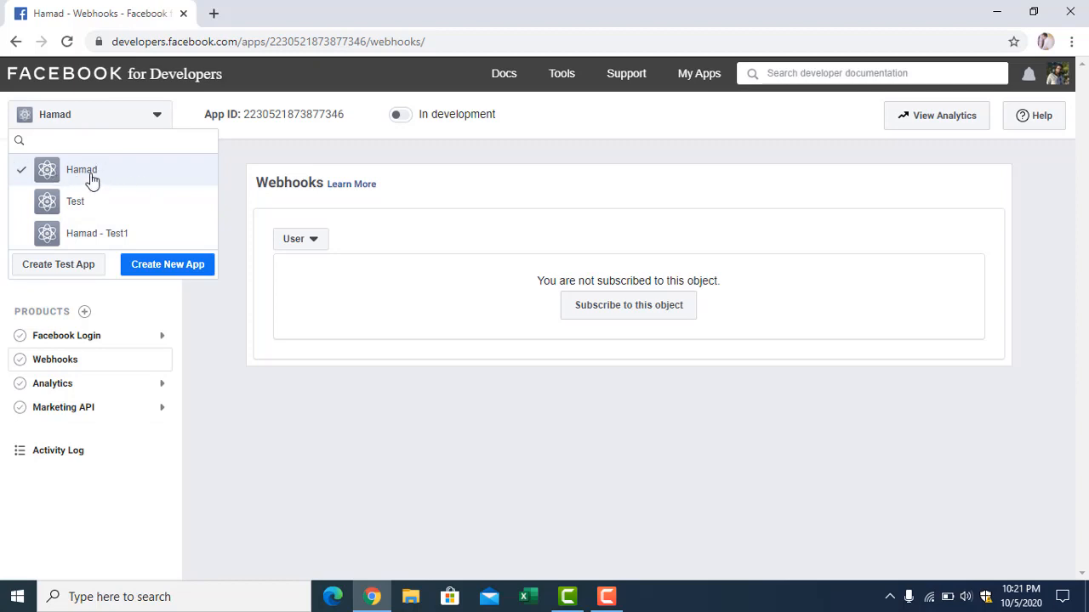
pyautogui.moveTo(124, 169)
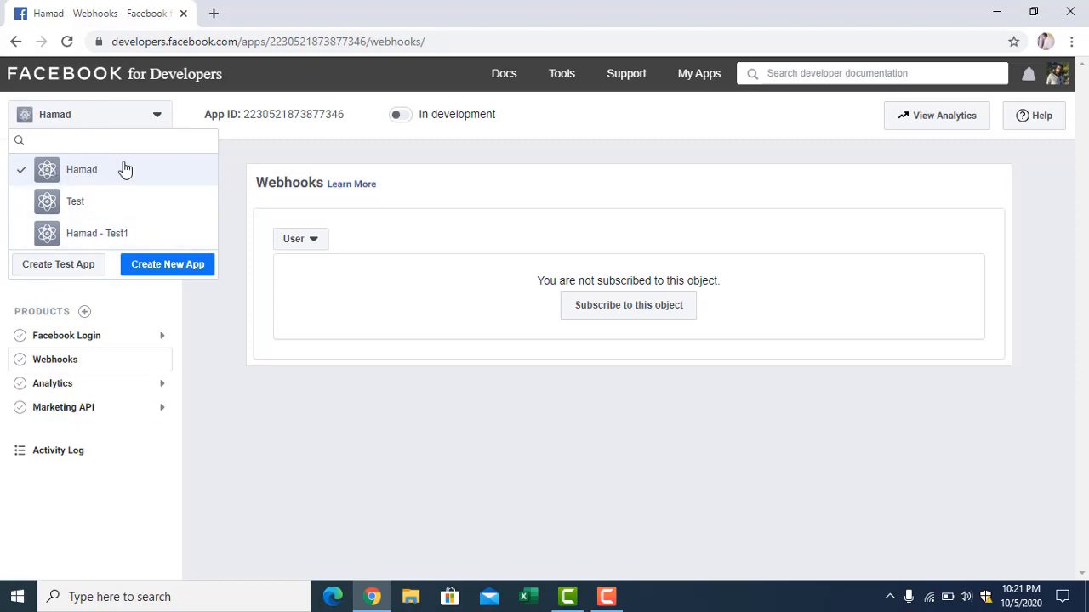
pyautogui.click(89, 114)
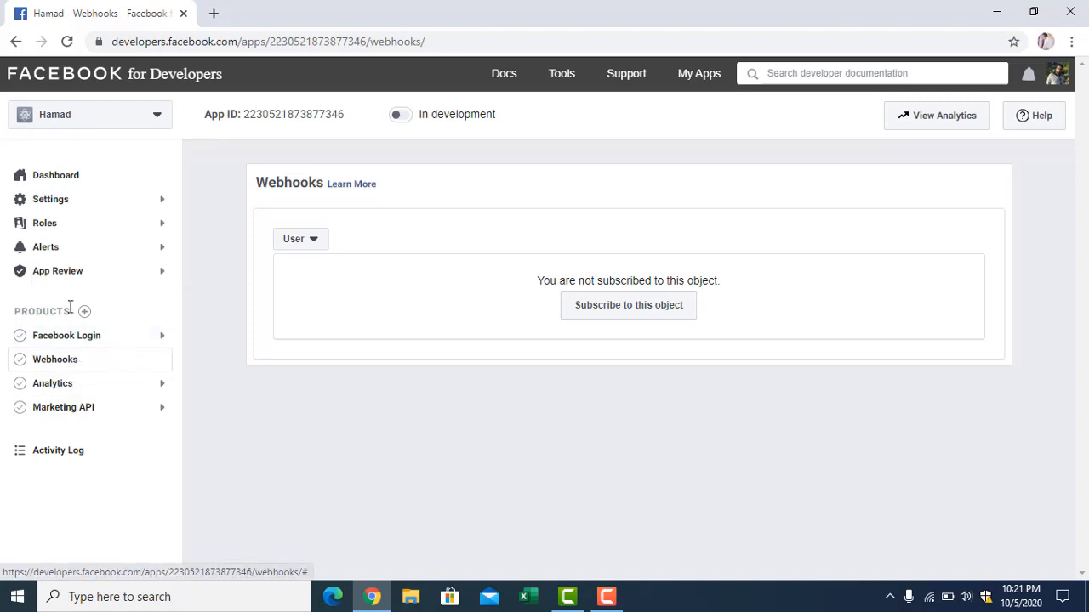
pyautogui.moveTo(85, 310)
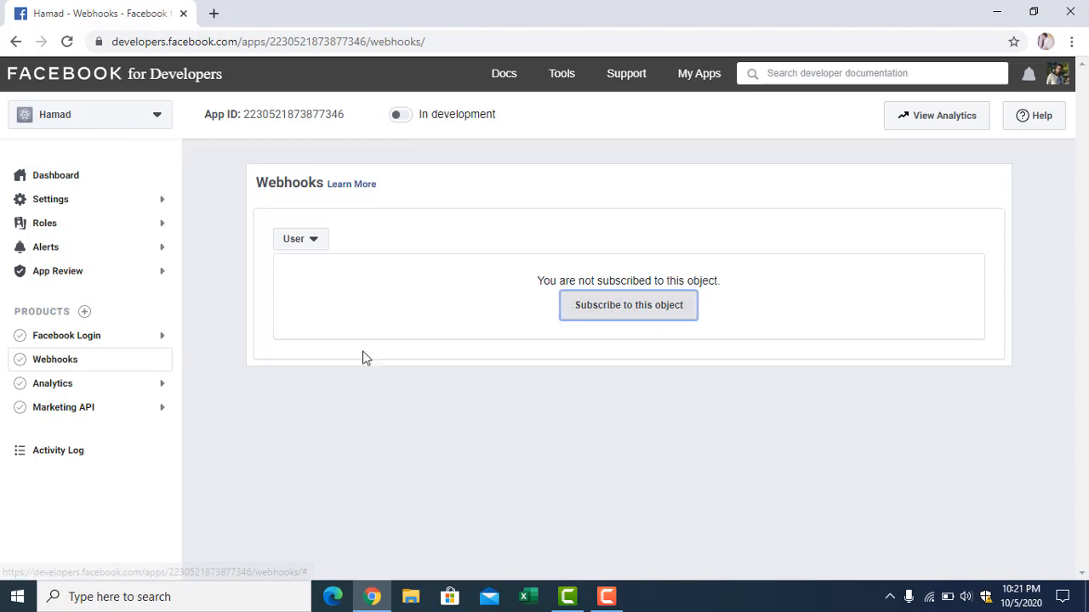
pyautogui.click(627, 306)
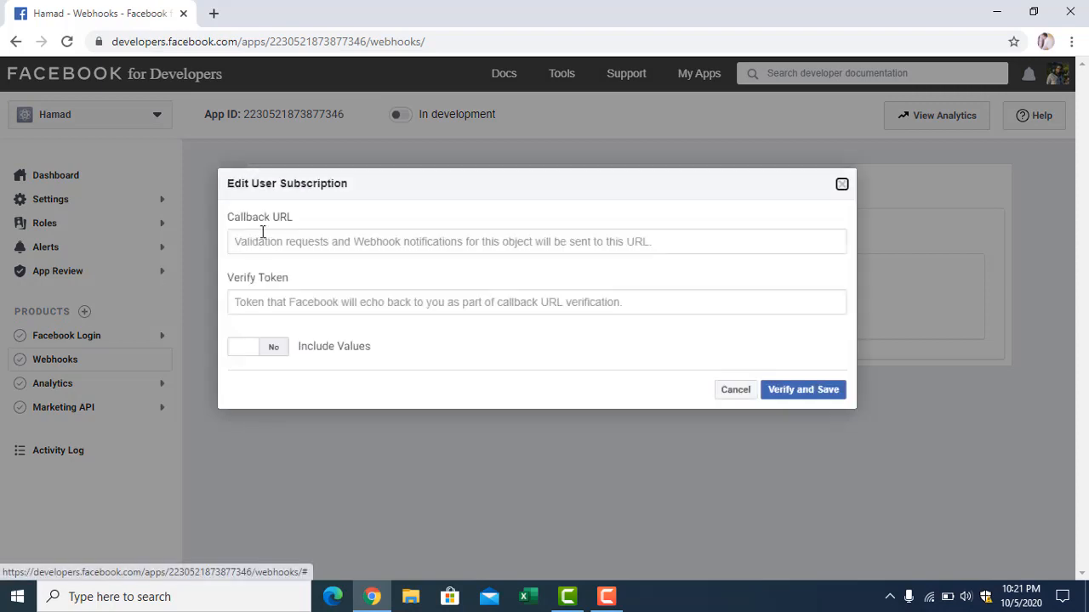
pyautogui.moveTo(313, 333)
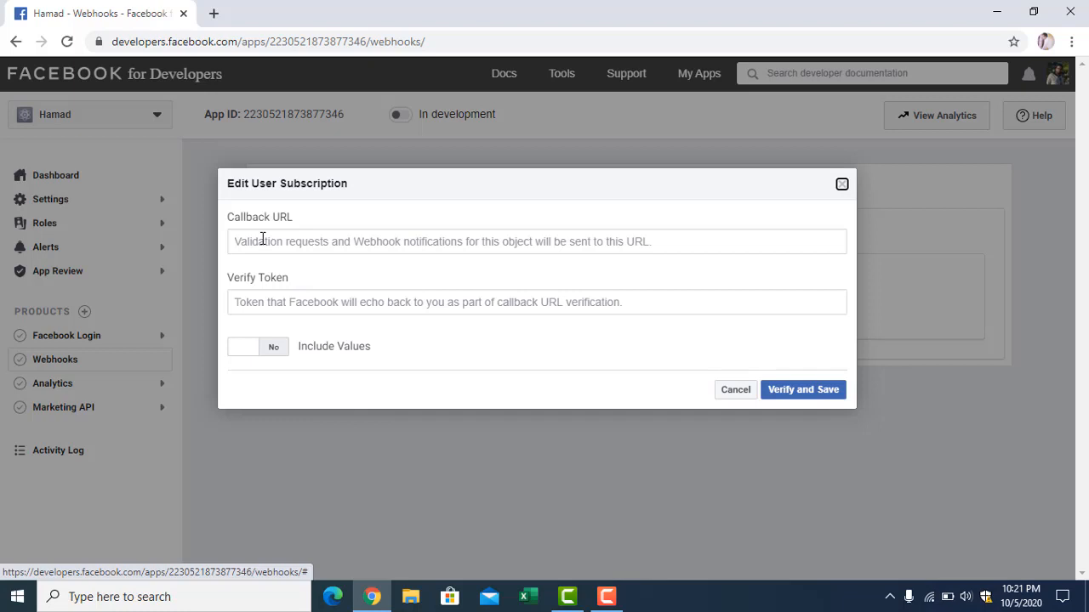
pyautogui.moveTo(323, 307)
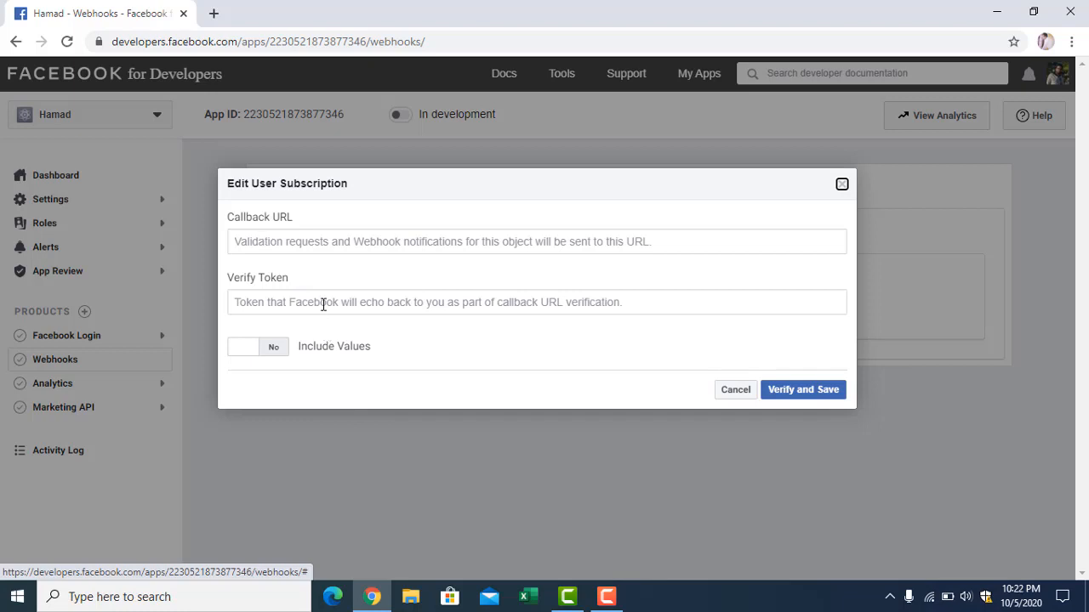
pyautogui.moveTo(544, 303)
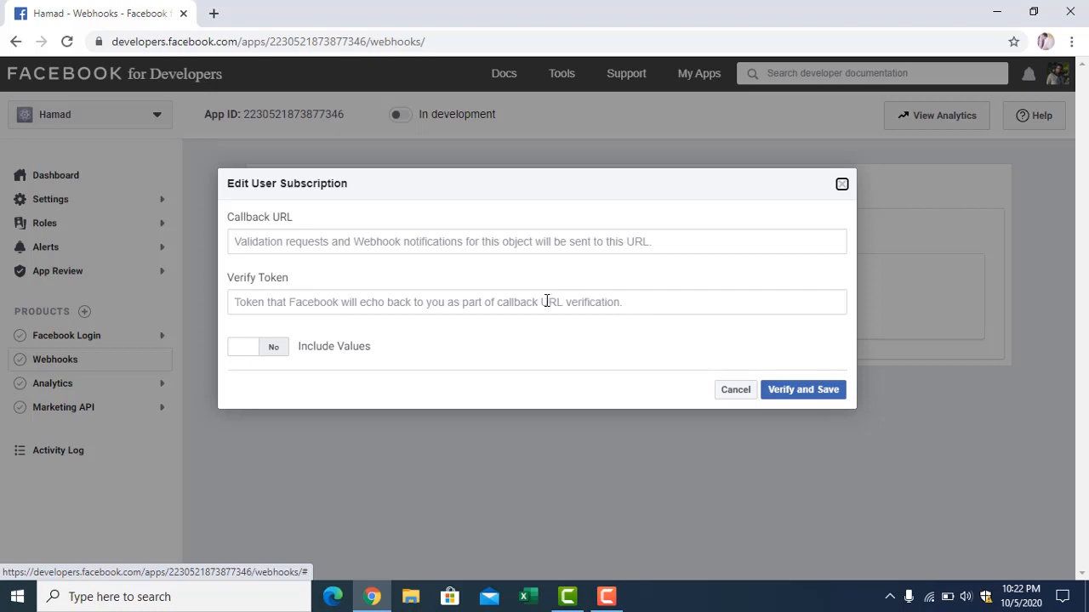
pyautogui.moveTo(299, 228)
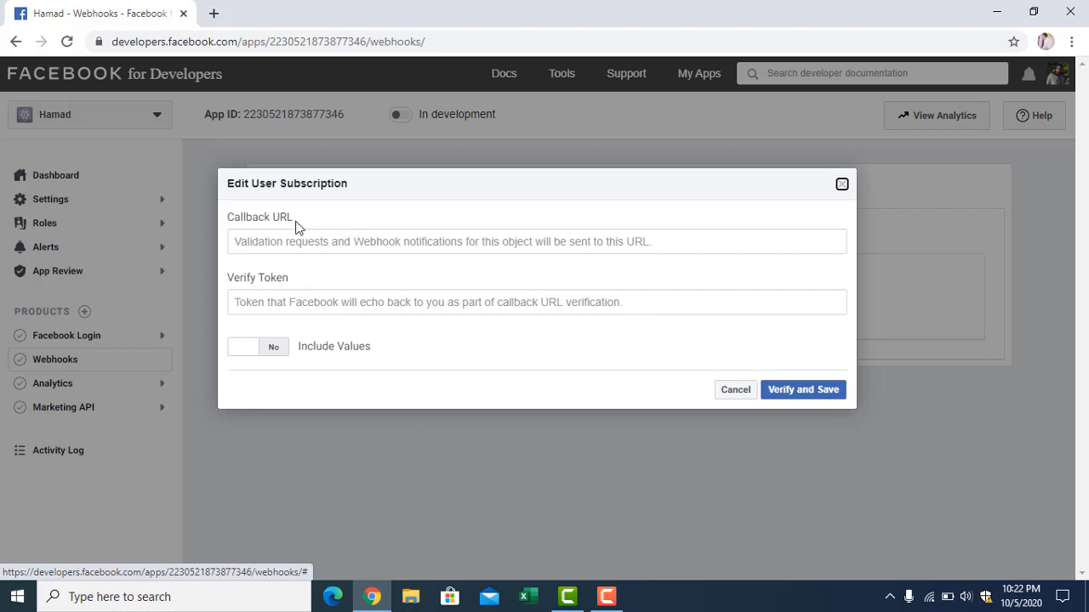
pyautogui.moveTo(555, 286)
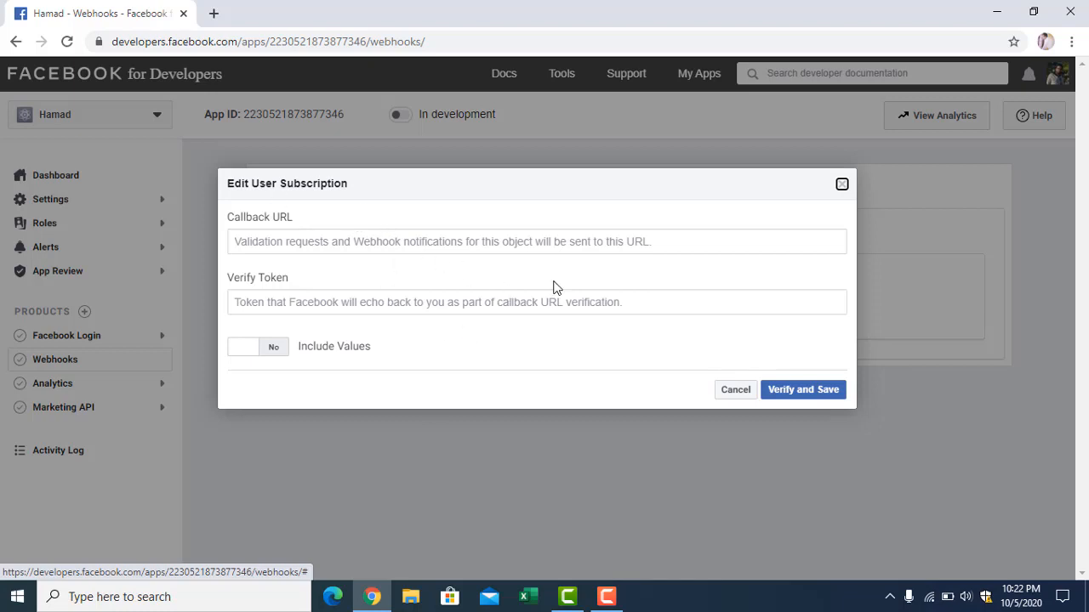
pyautogui.moveTo(626, 599)
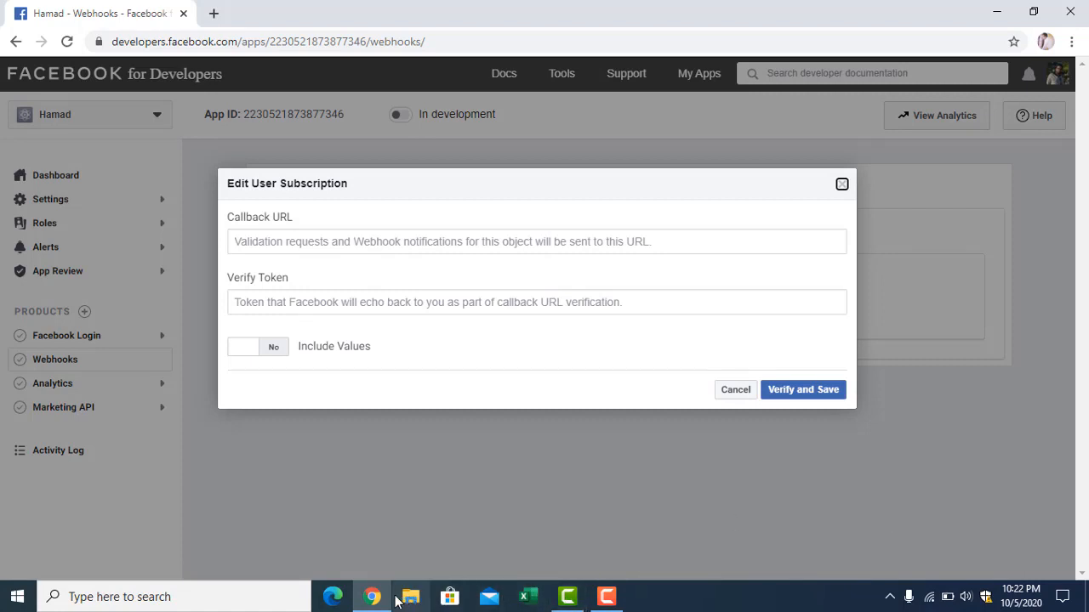
# Step: Glance at the ExternalLeadsIntegration project in Visual Studio and return to the subscription form
pyautogui.click(609, 594)
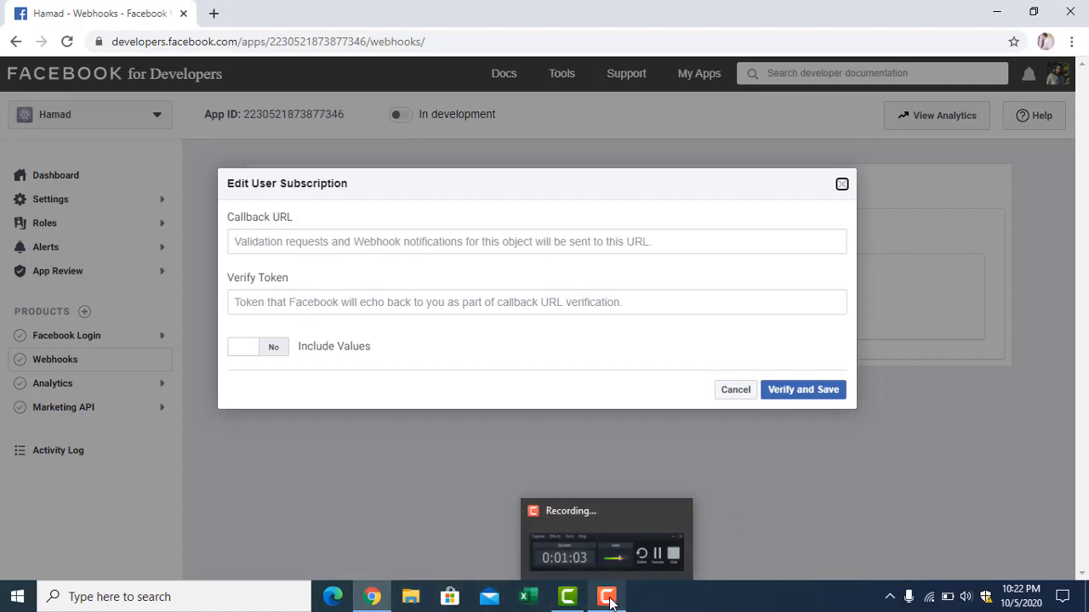
pyautogui.click(605, 595)
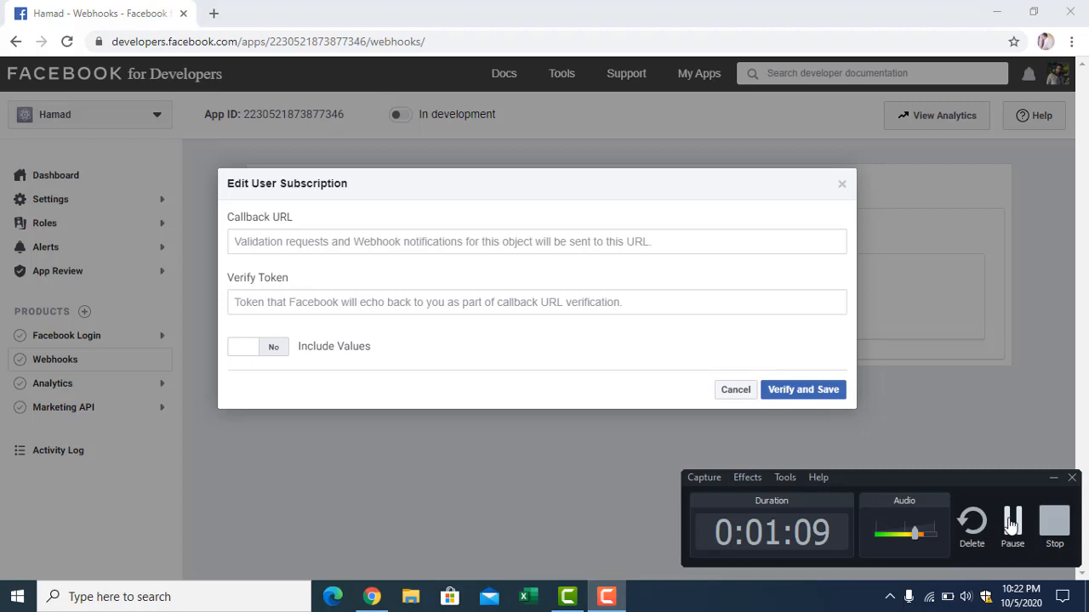
pyautogui.click(371, 597)
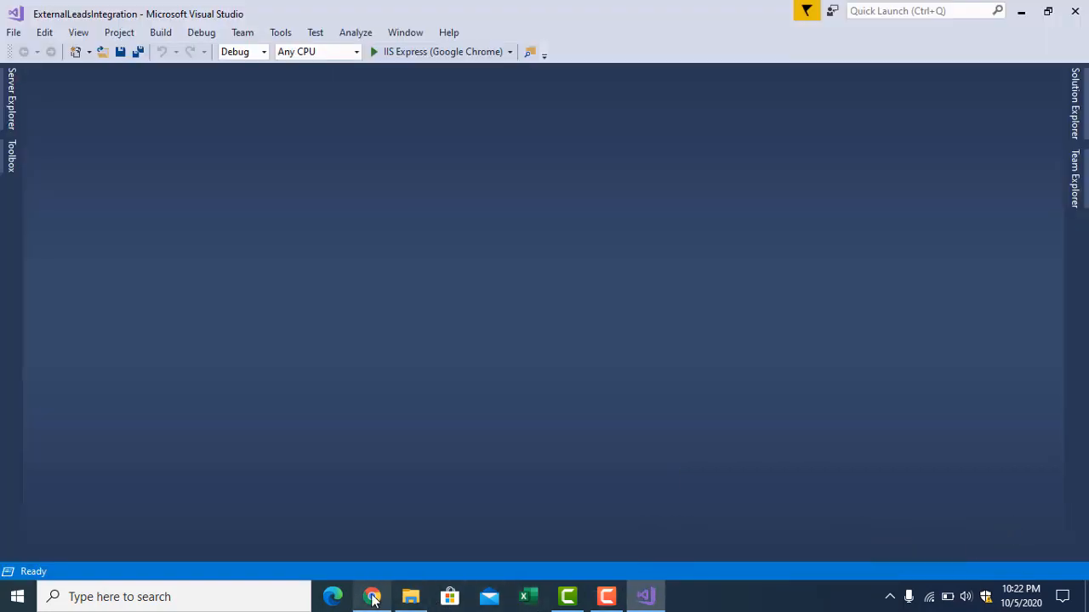
pyautogui.click(374, 595)
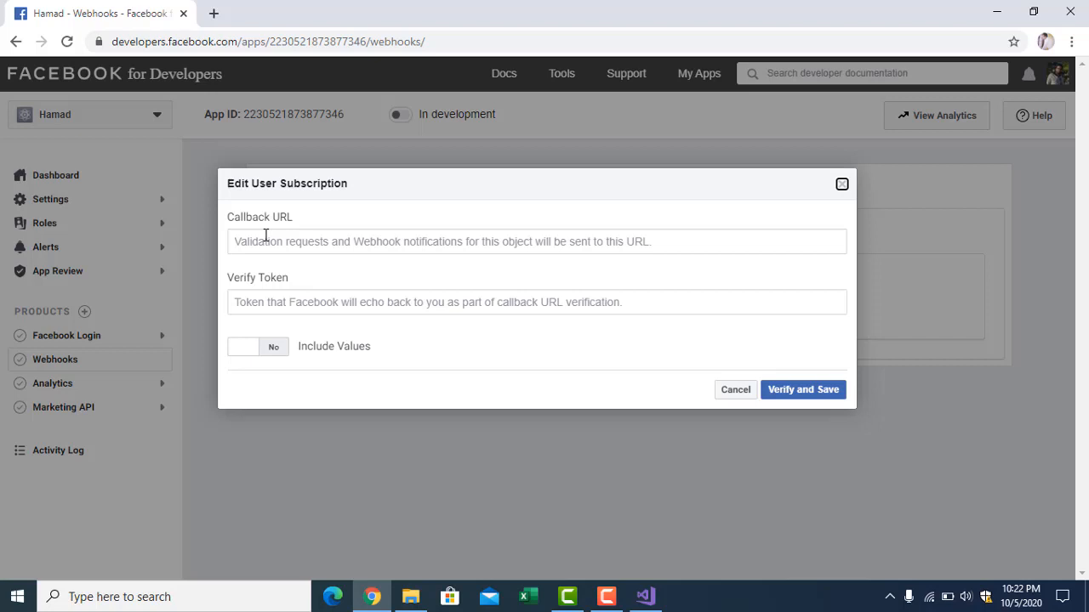
pyautogui.moveTo(288, 242)
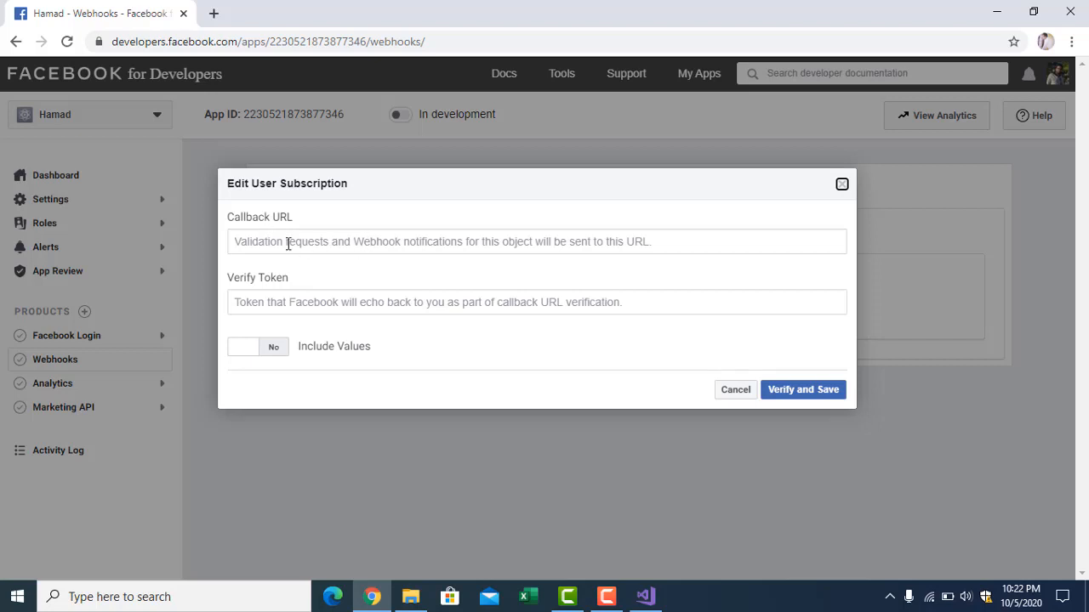
pyautogui.moveTo(437, 241)
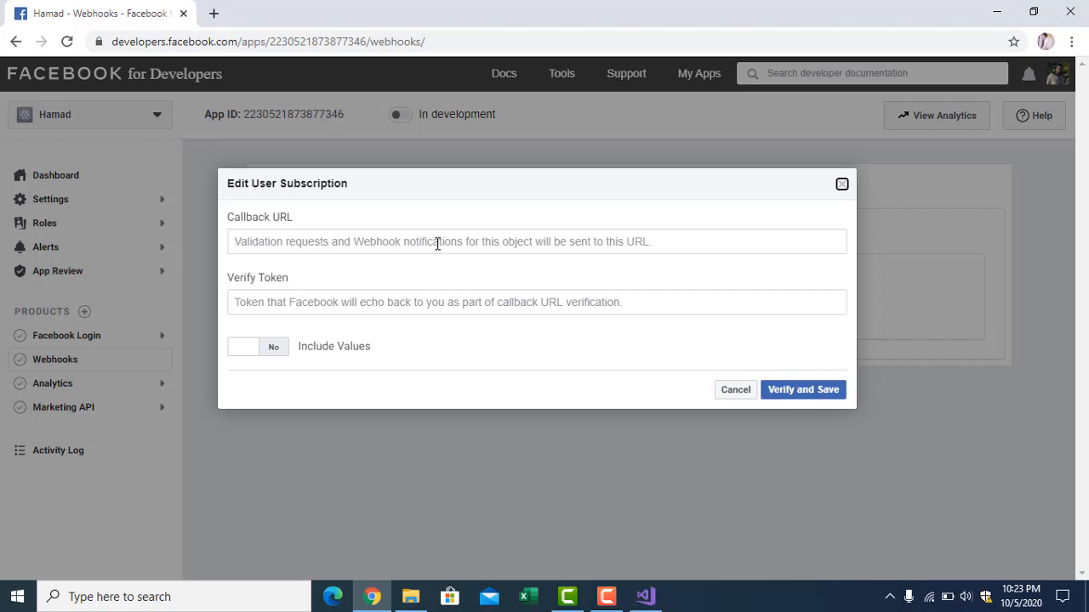
pyautogui.moveTo(306, 302)
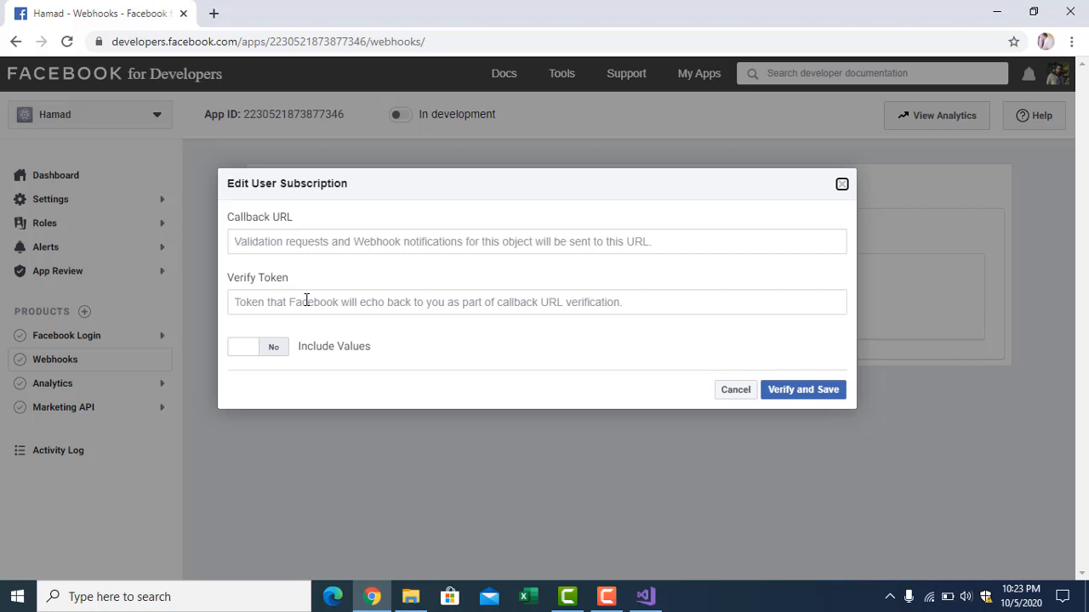
pyautogui.moveTo(400, 300)
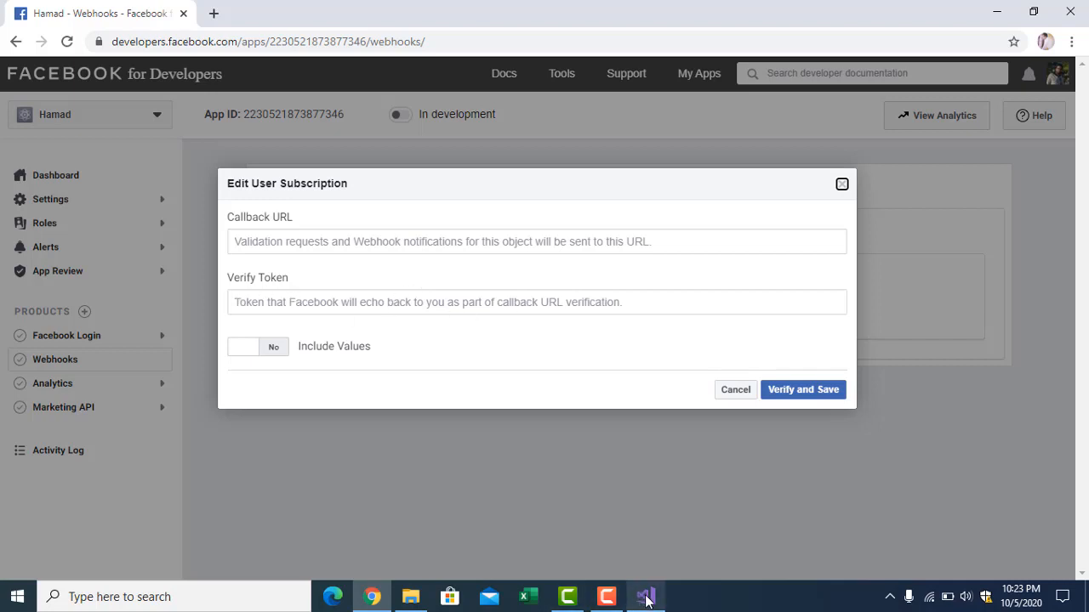
# Step: In Visual Studio, open WebhooksController.cs and select the WebhooksController class name
pyautogui.click(646, 596)
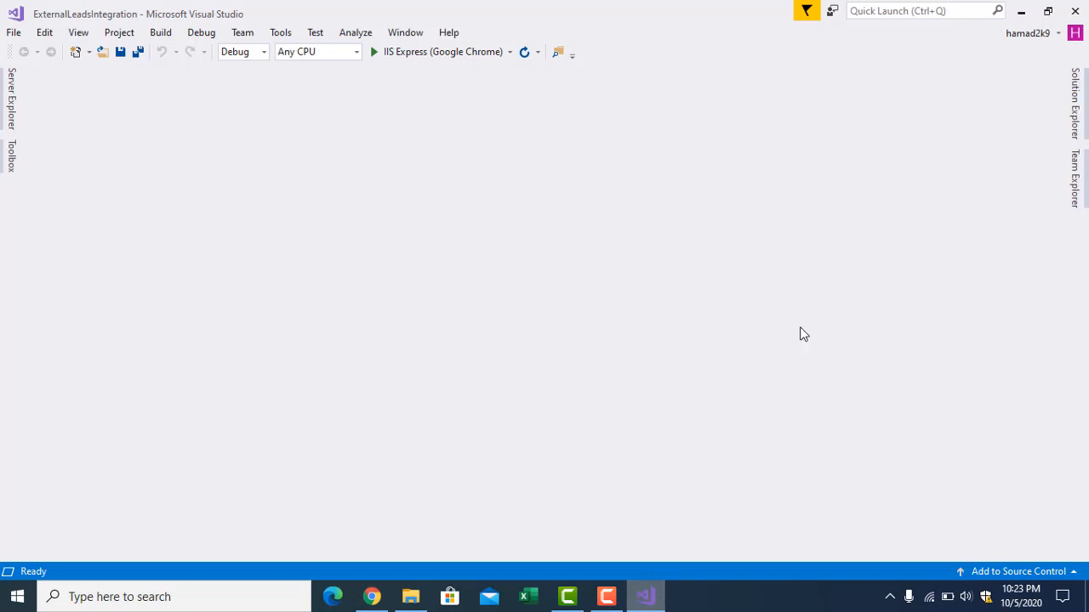
pyautogui.click(1075, 102)
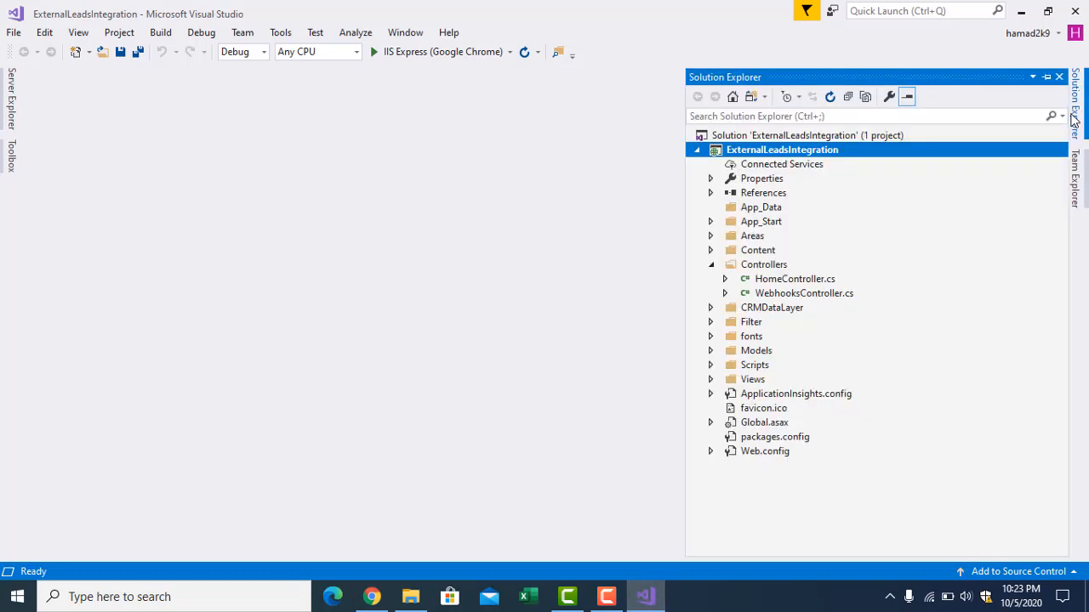
pyautogui.click(803, 293)
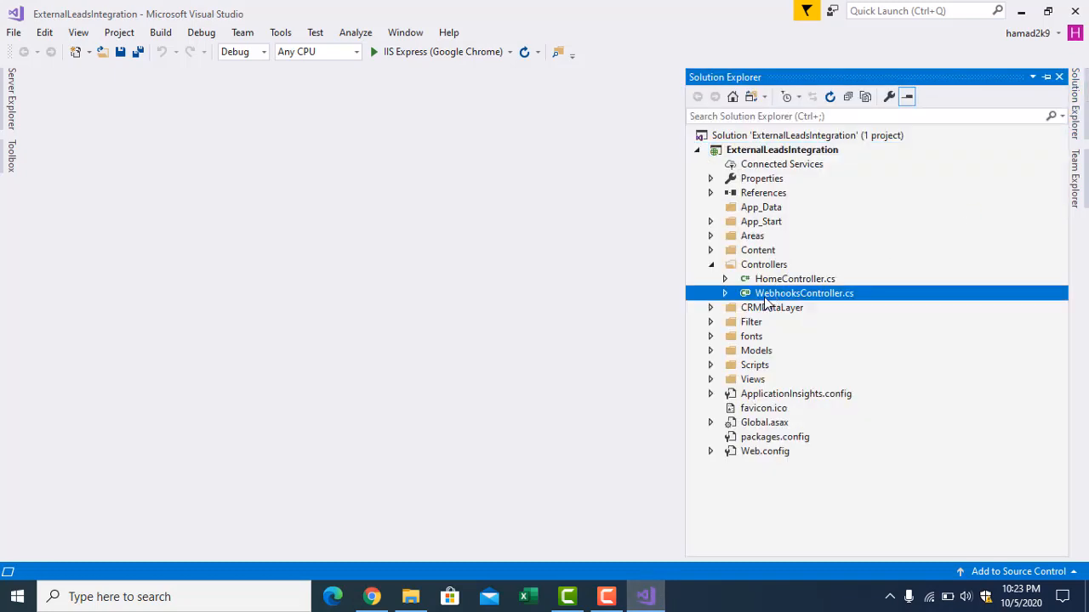
pyautogui.doubleClick(803, 293)
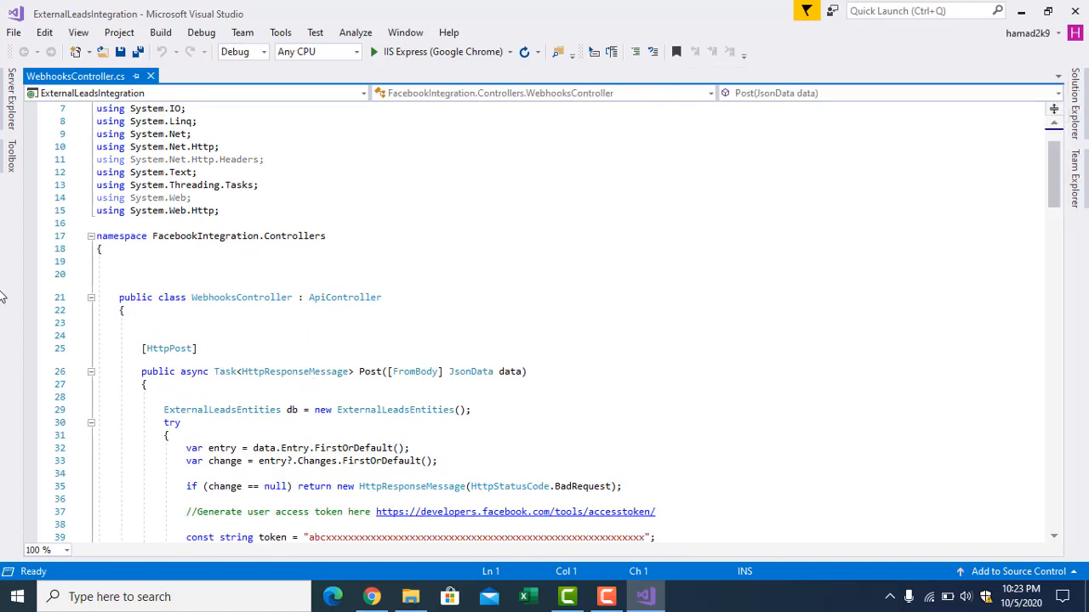
pyautogui.click(213, 296)
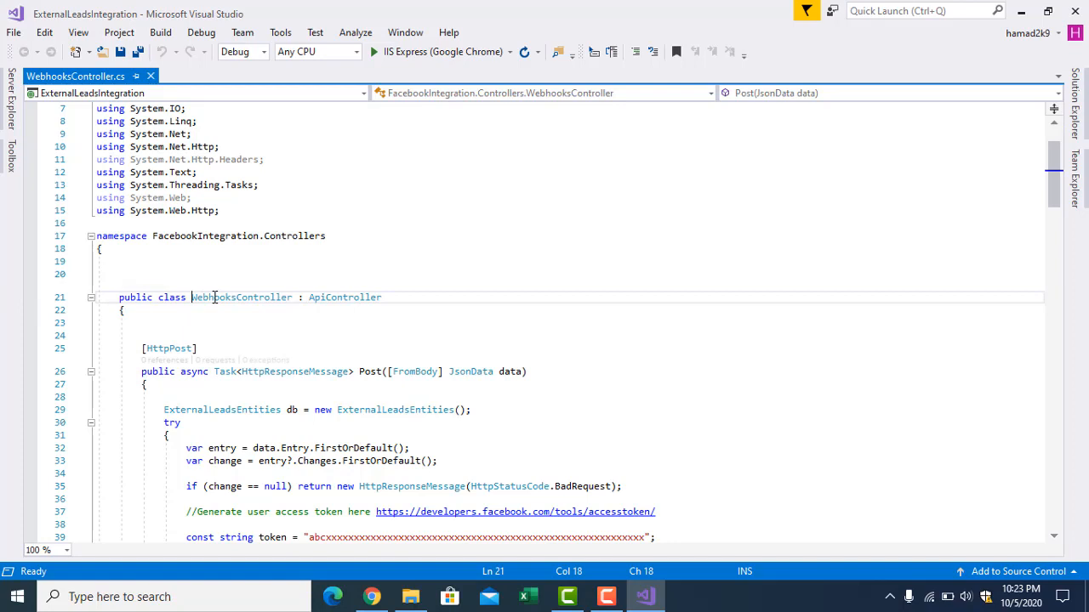
pyautogui.doubleClick(241, 296)
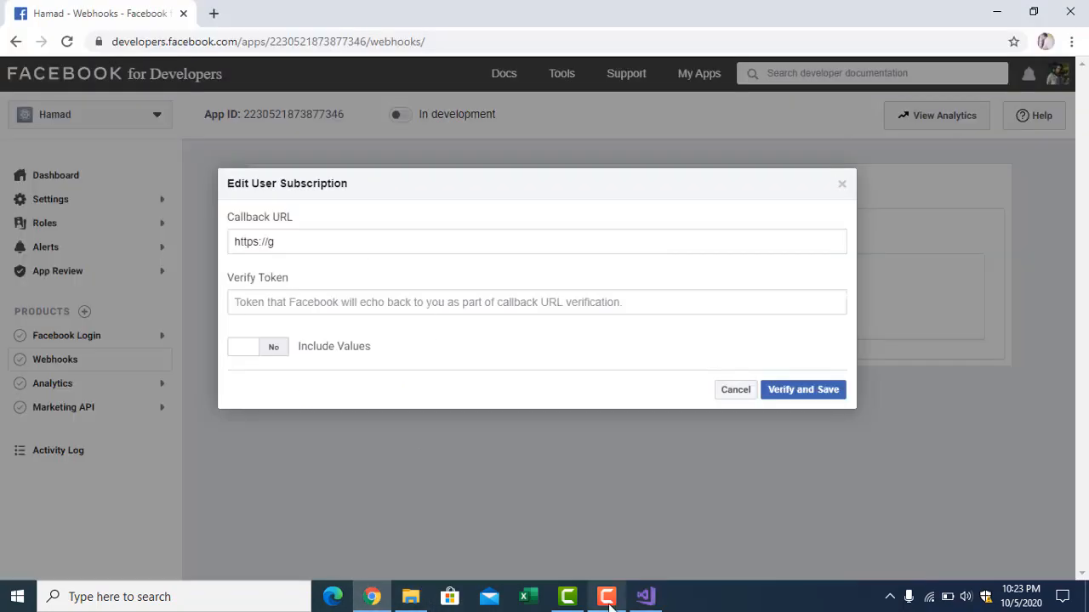
pyautogui.moveTo(449, 547)
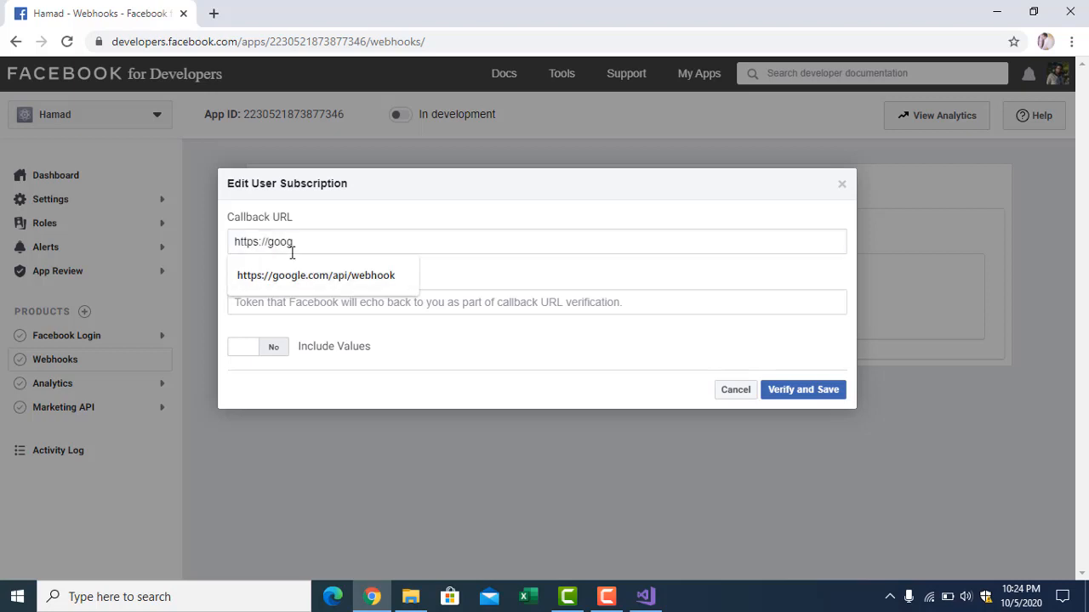
pyautogui.click(314, 275)
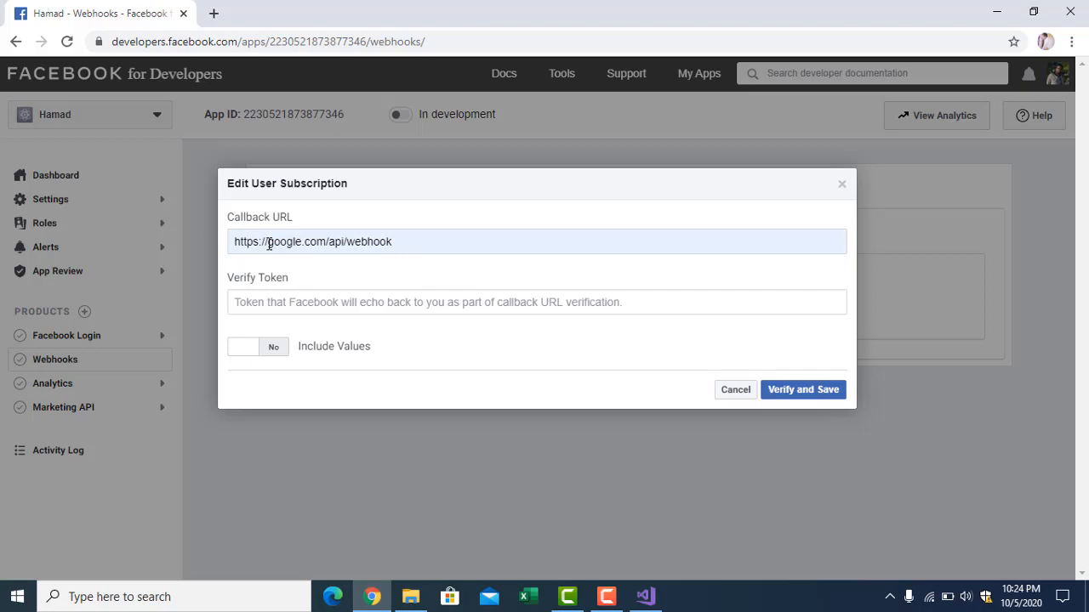
pyautogui.doubleClick(296, 242)
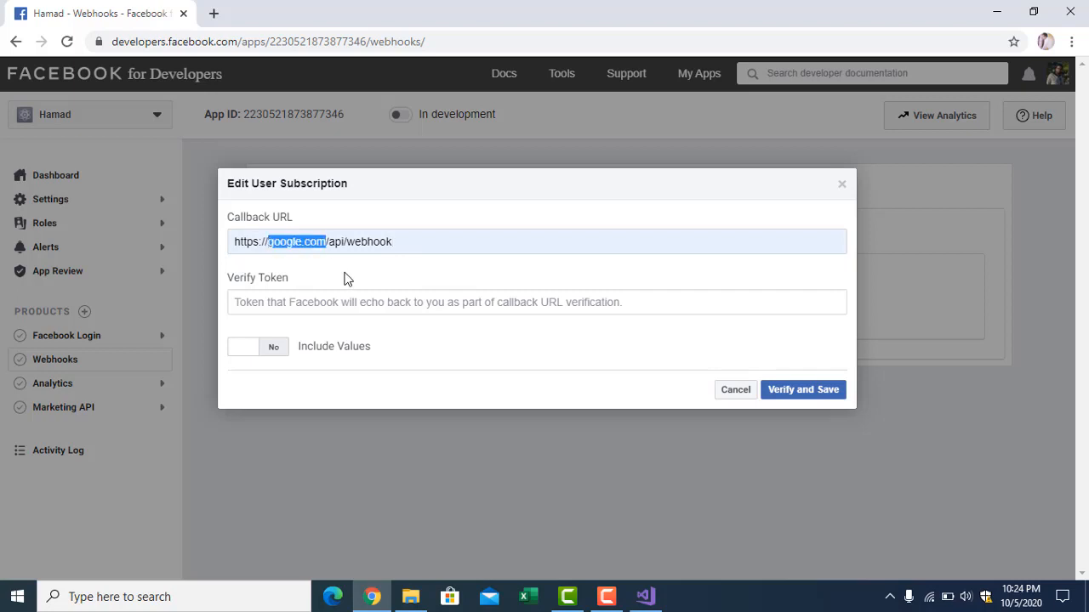
pyautogui.moveTo(330, 269)
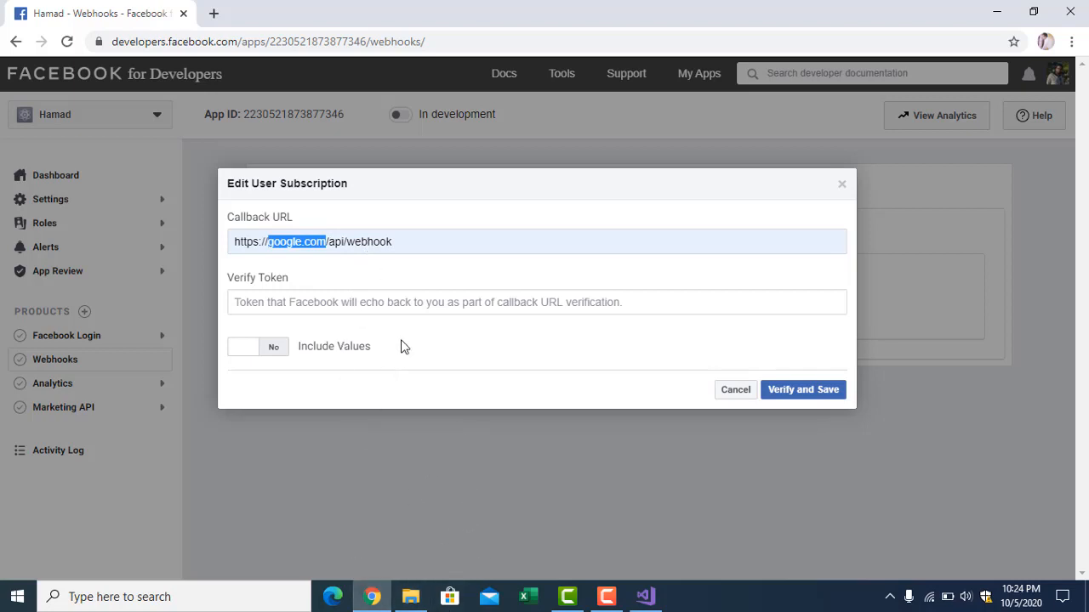
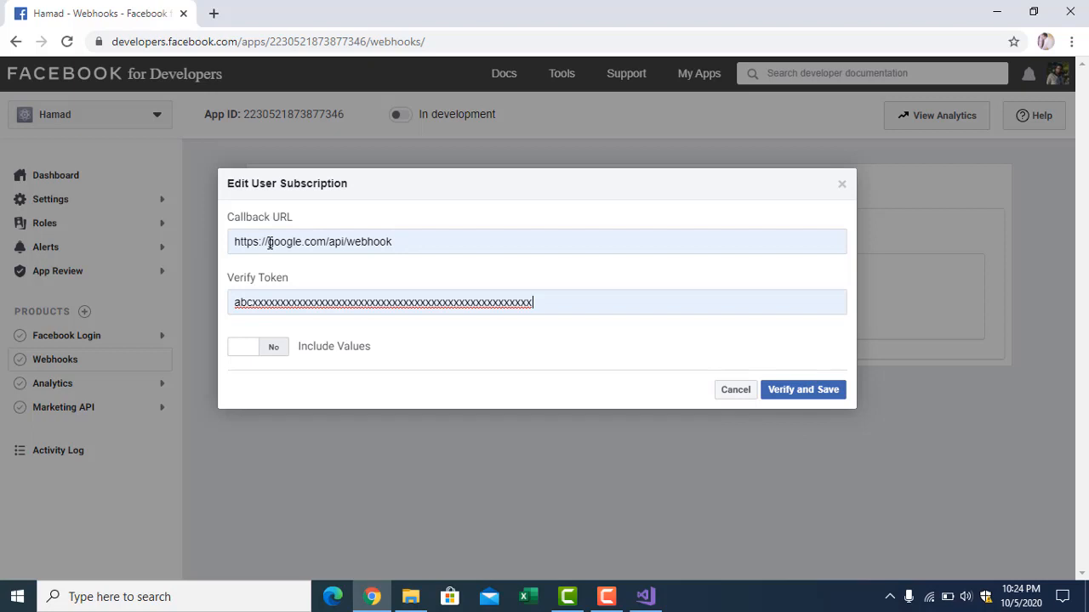
pyautogui.moveTo(776, 395)
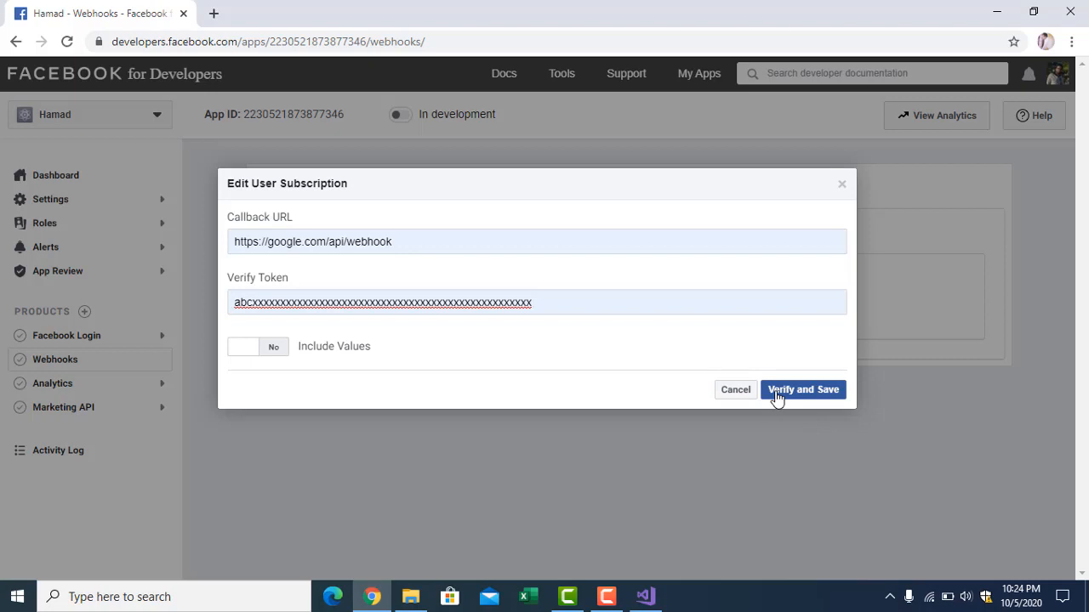
pyautogui.moveTo(394, 248)
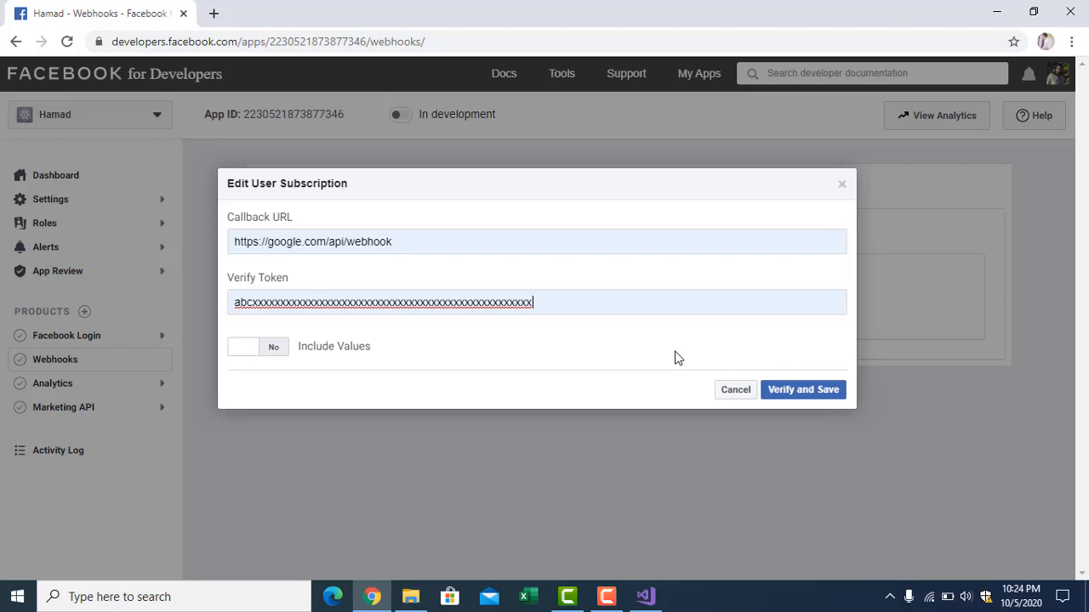
pyautogui.moveTo(395, 211)
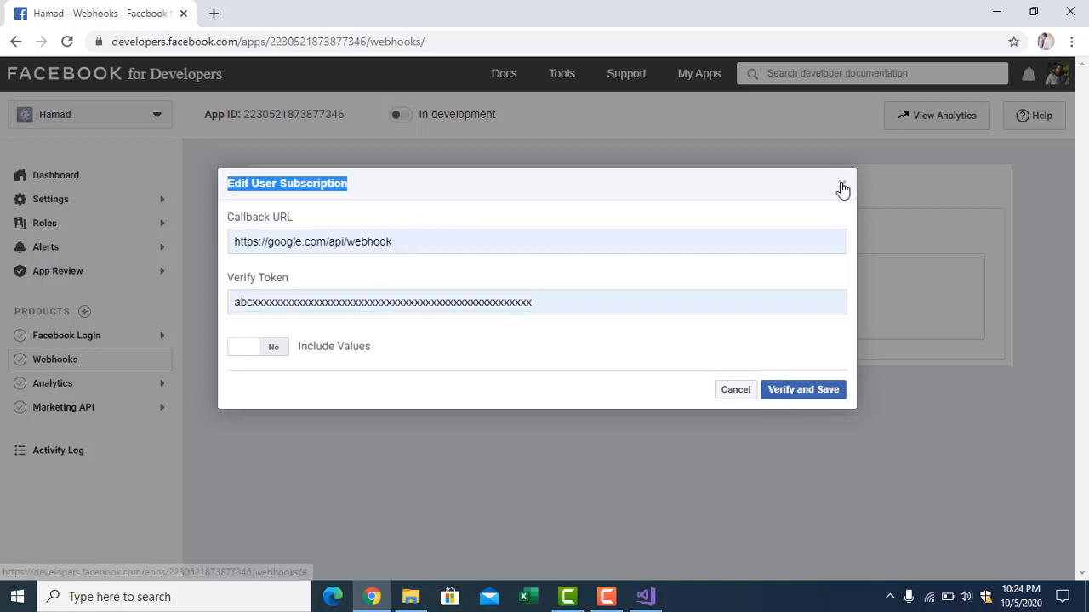
pyautogui.click(840, 185)
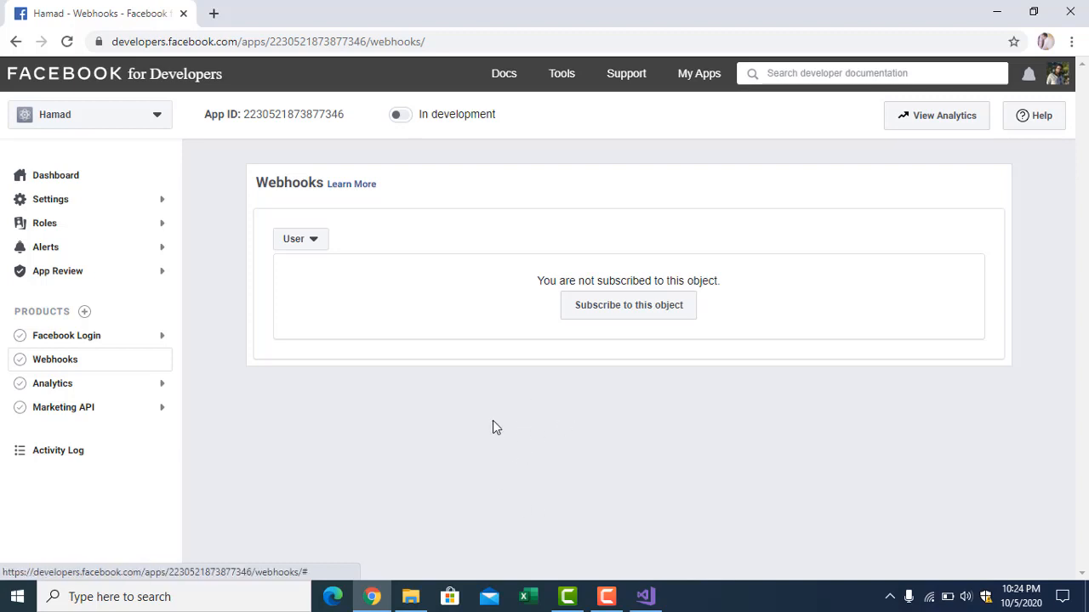
pyautogui.moveTo(507, 413)
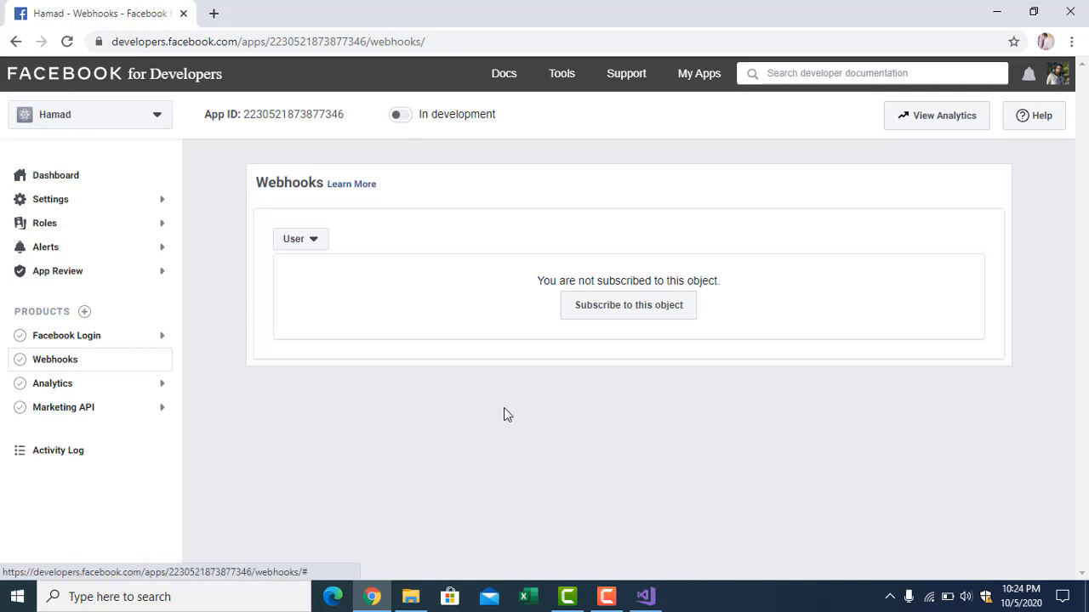
pyautogui.moveTo(582, 432)
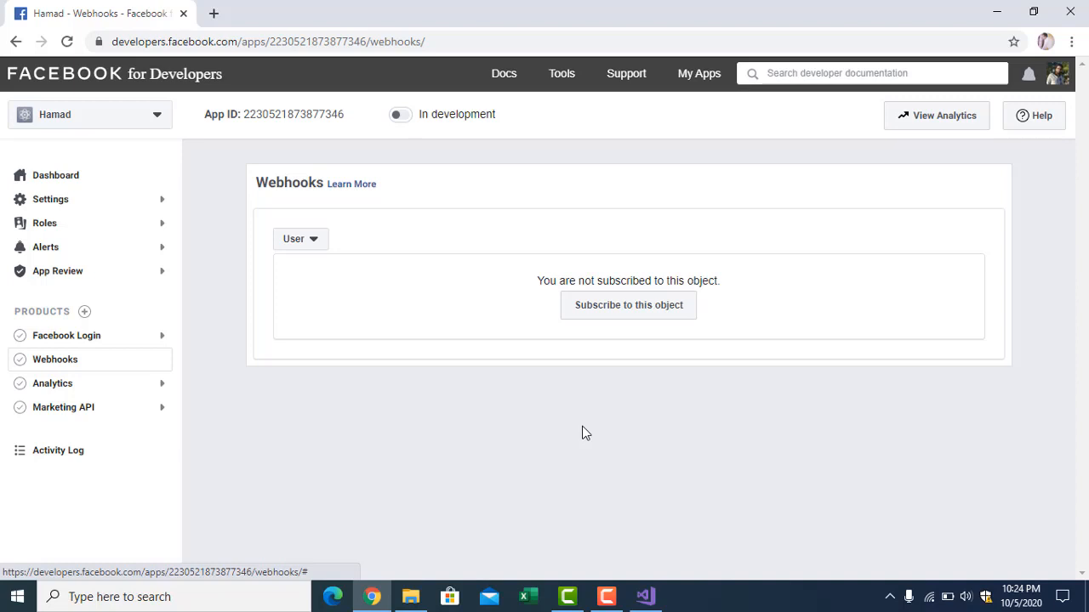
pyautogui.moveTo(534, 540)
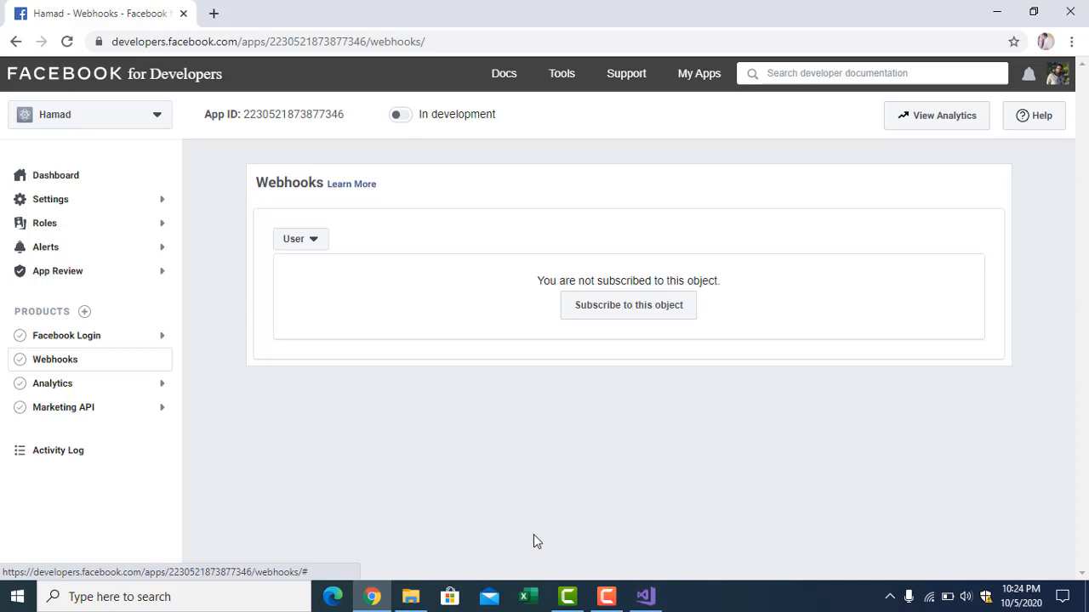
pyautogui.moveTo(332, 503)
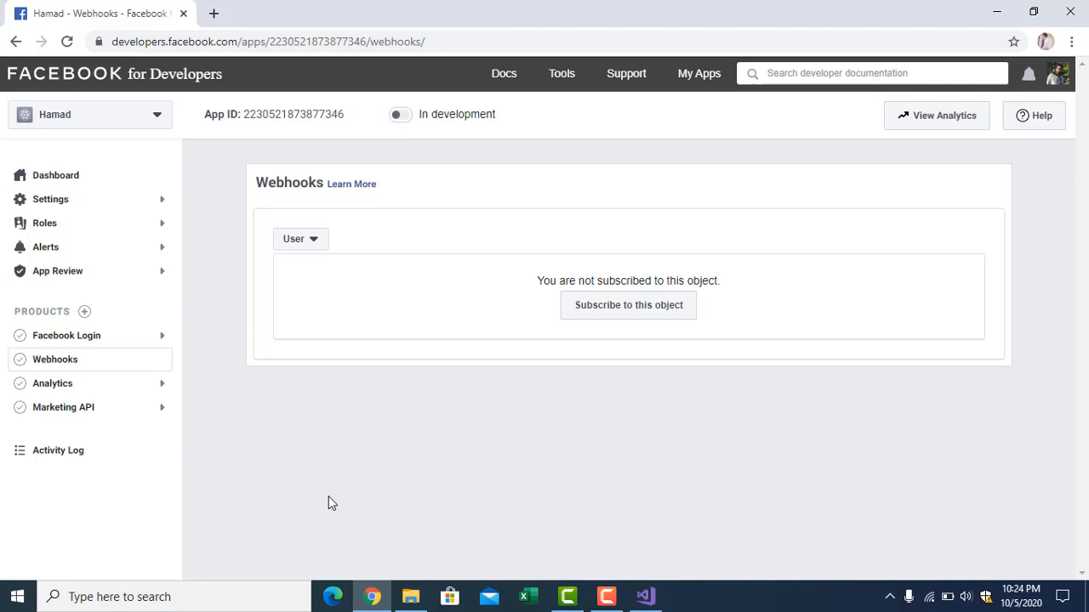
pyautogui.moveTo(458, 516)
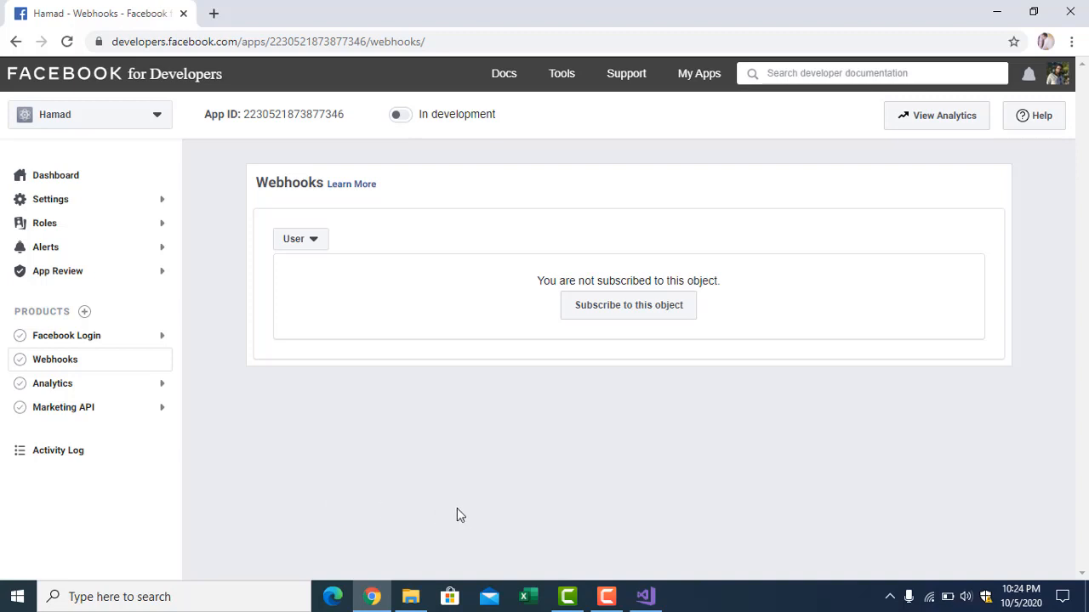
pyautogui.moveTo(728, 506)
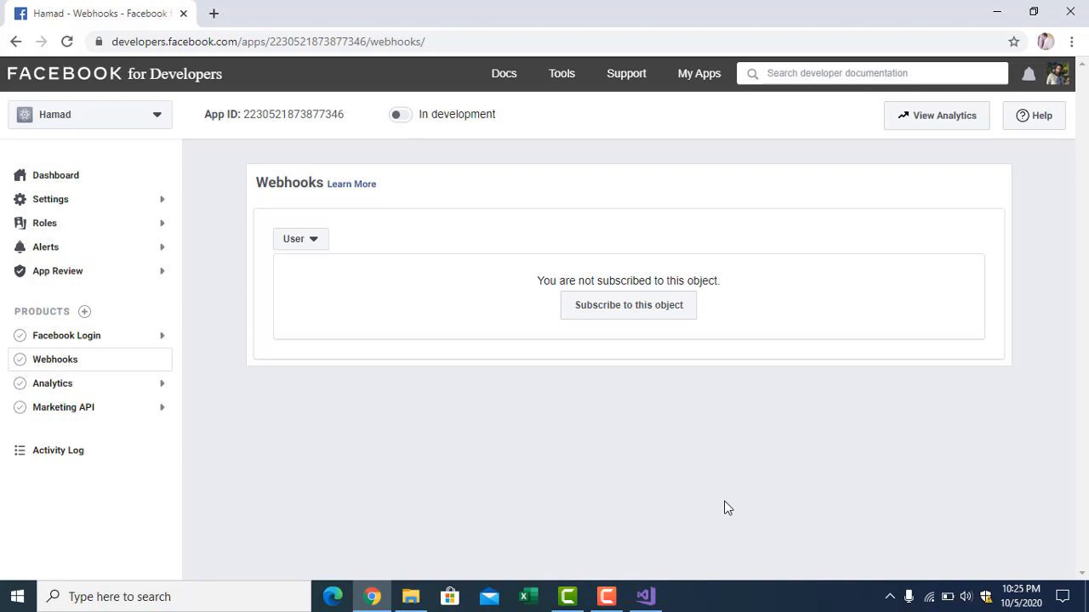
pyautogui.moveTo(665, 541)
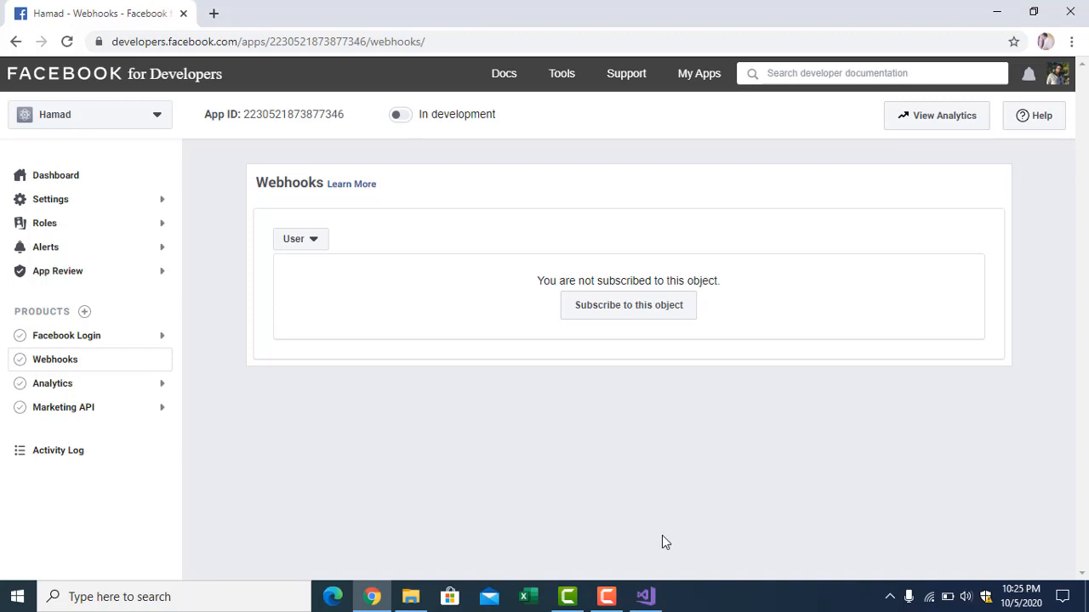
# Step: Back in Visual Studio, go to the definition of the JsonData type in the Post signature
pyautogui.click(645, 595)
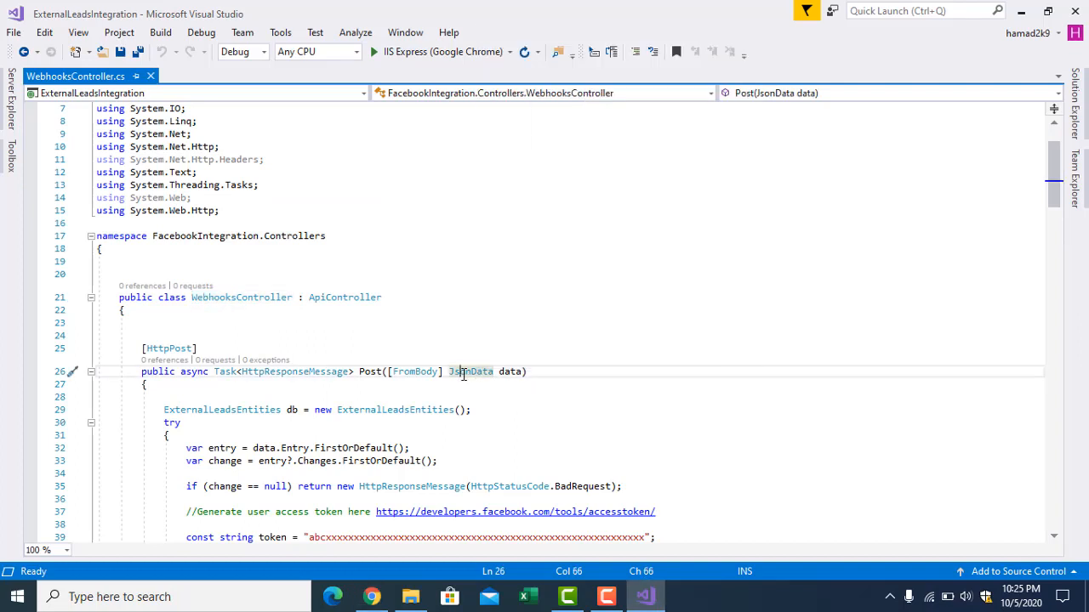
pyautogui.rightClick(470, 371)
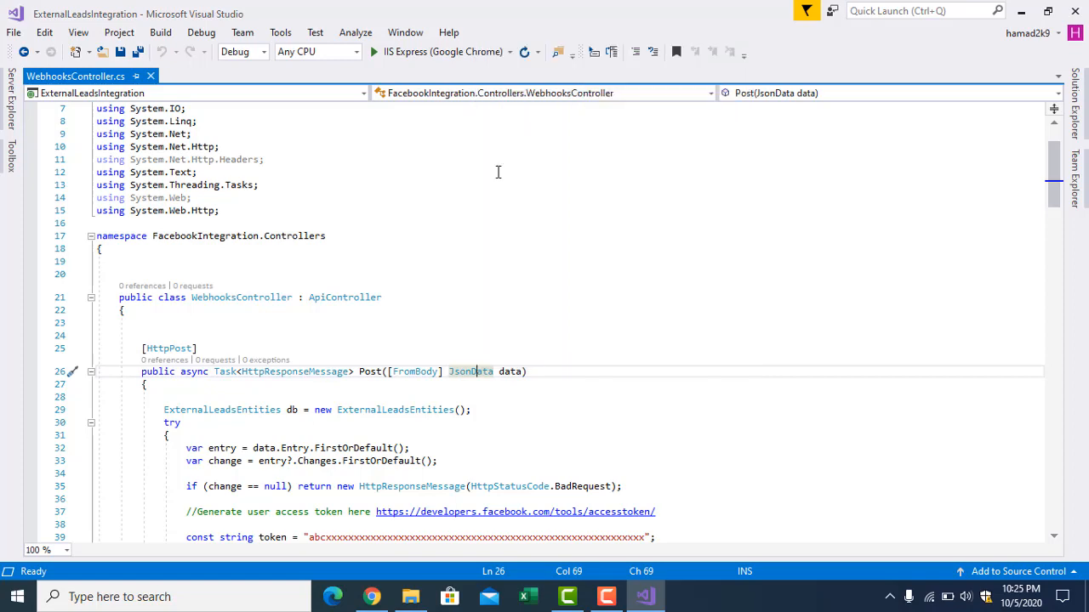
pyautogui.doubleClick(469, 371)
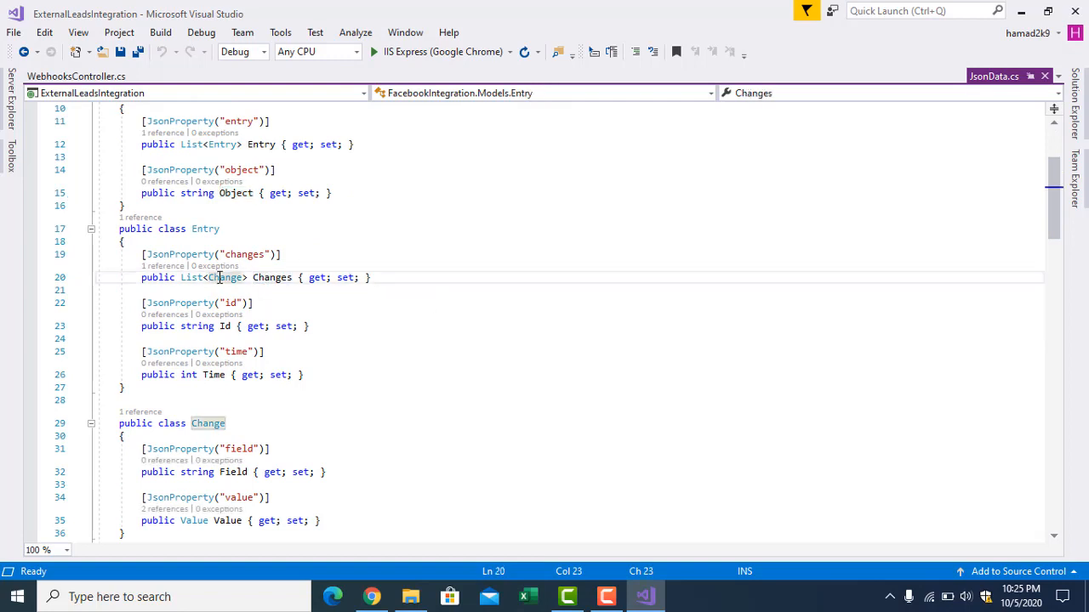
# Step: Review the Change, Value, LeadData and FieldData classes in JsonData.cs, then return to WebhooksController.cs
pyautogui.doubleClick(225, 277)
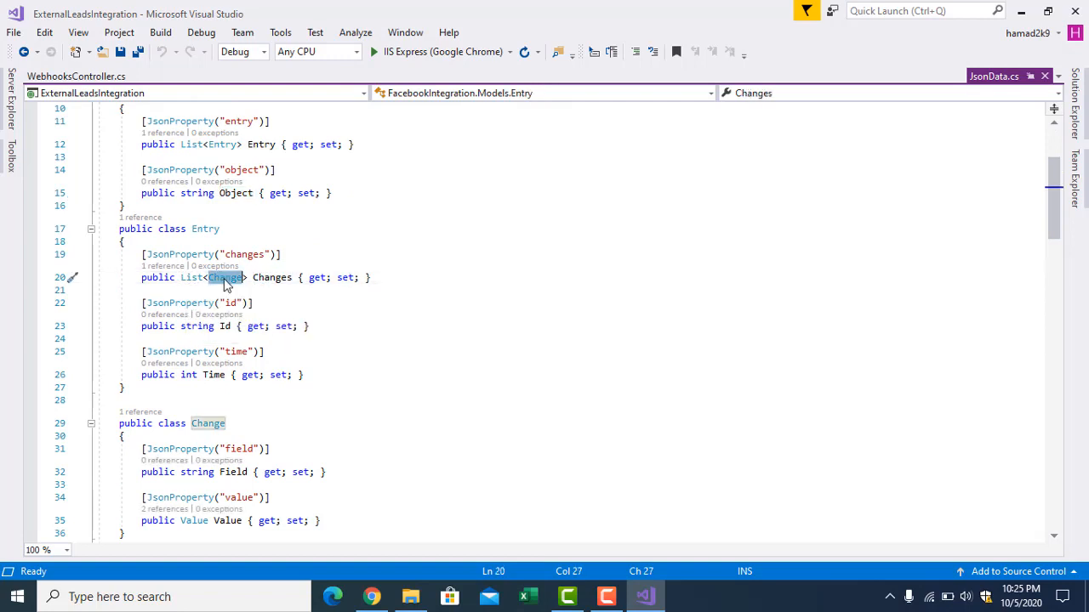
pyautogui.scroll(-3)
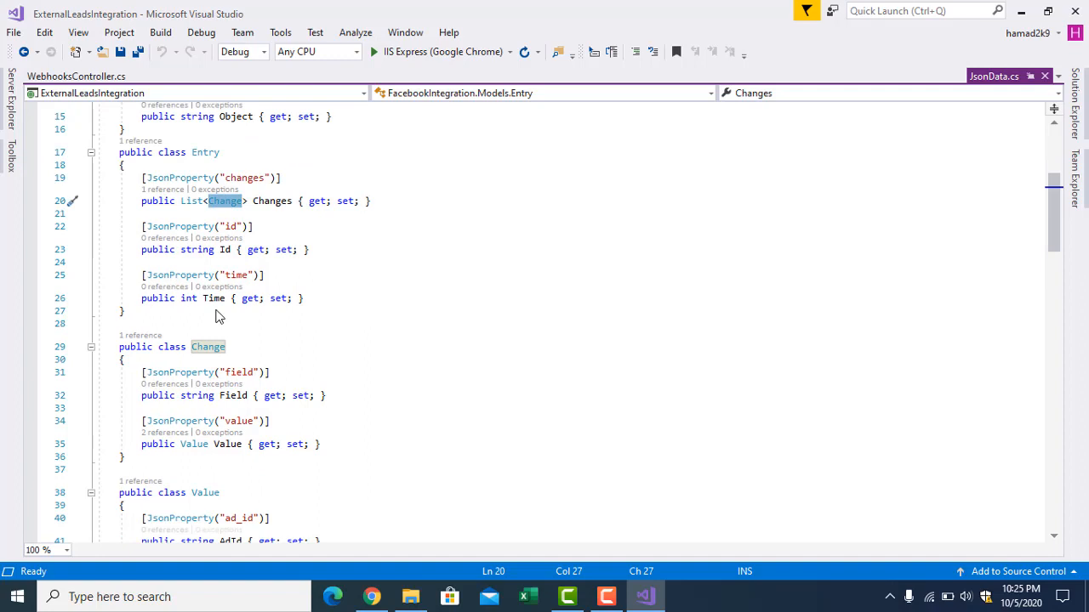
pyautogui.click(214, 300)
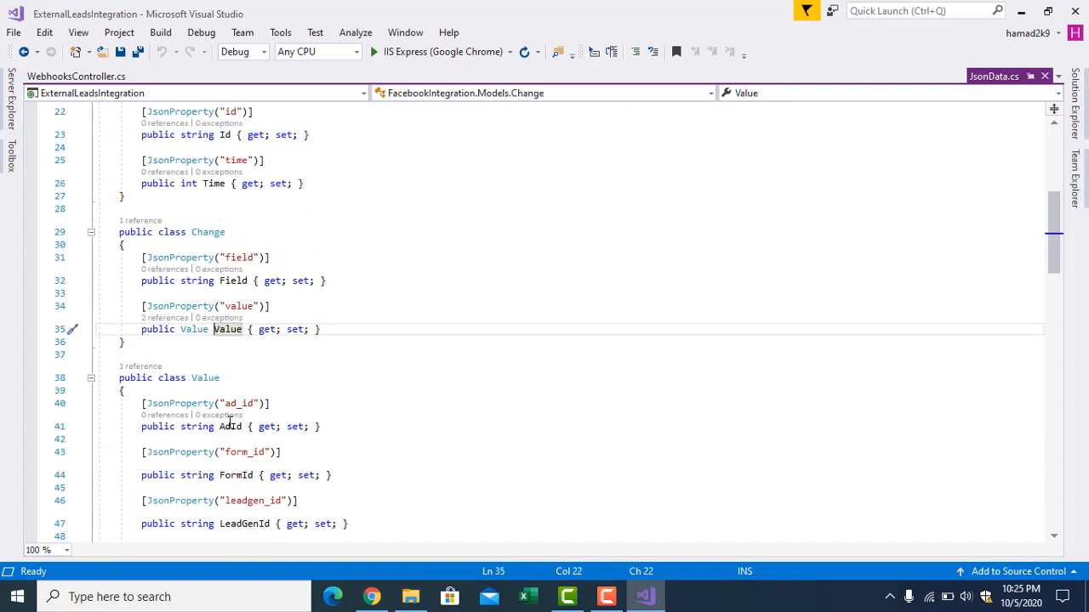
pyautogui.scroll(-3)
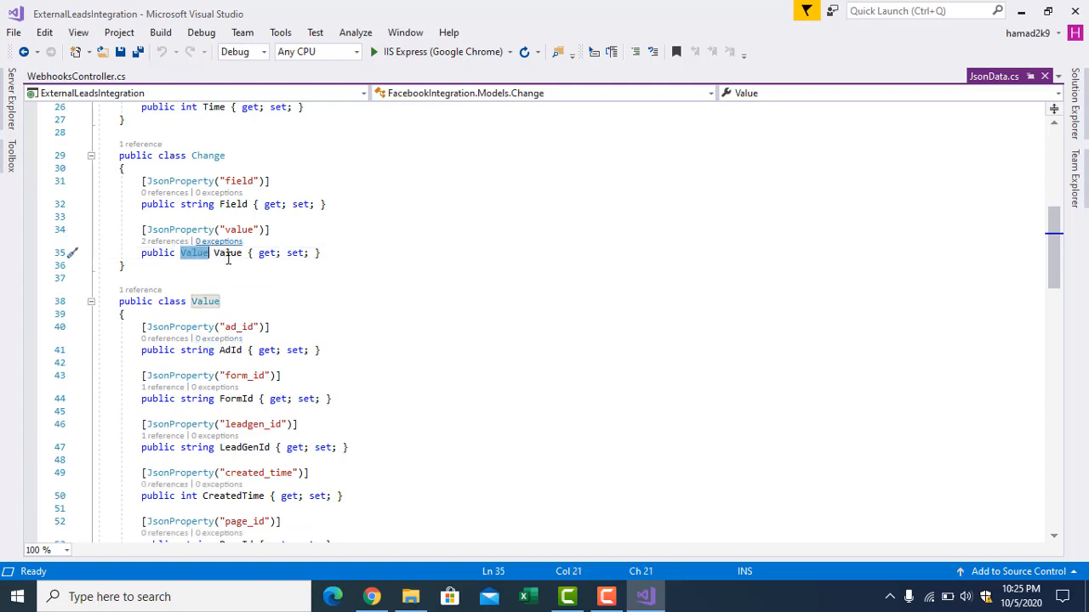
pyautogui.scroll(-3)
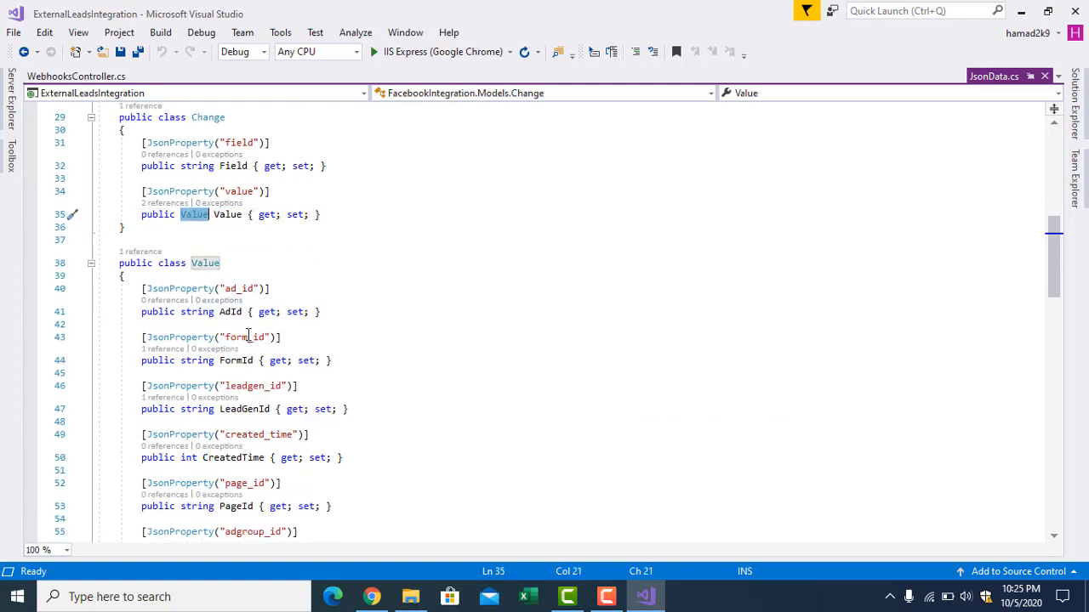
pyautogui.scroll(-3)
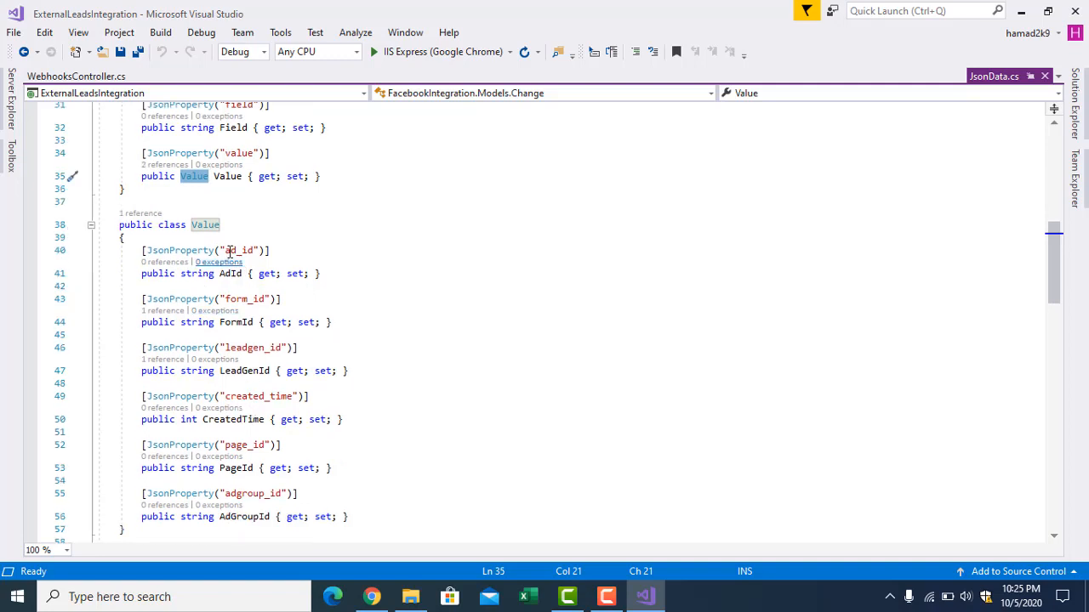
pyautogui.scroll(-3)
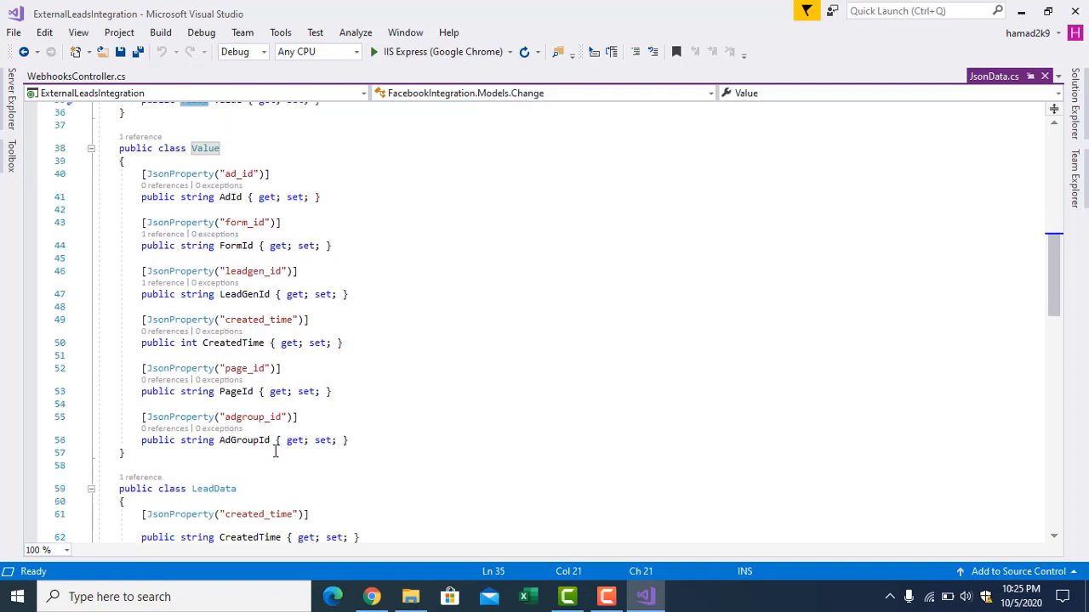
pyautogui.scroll(-3)
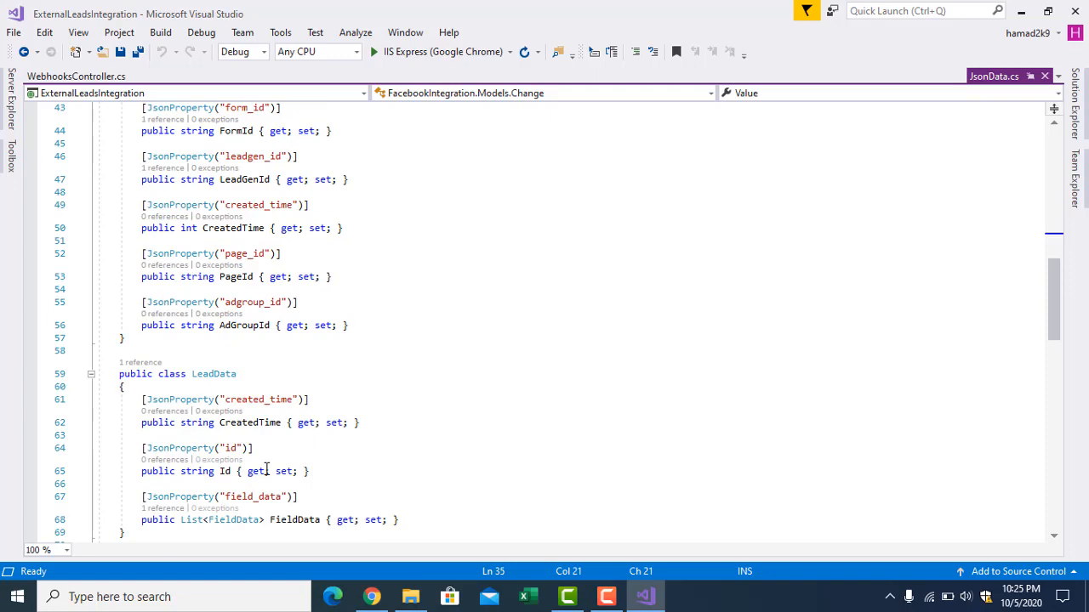
pyautogui.scroll(-3)
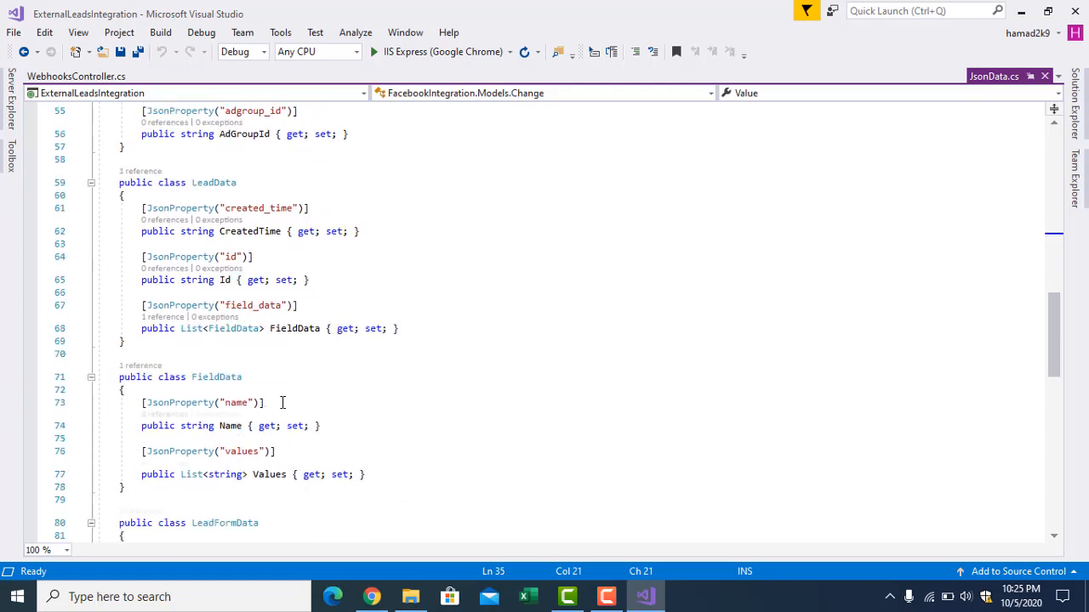
pyautogui.scroll(-3)
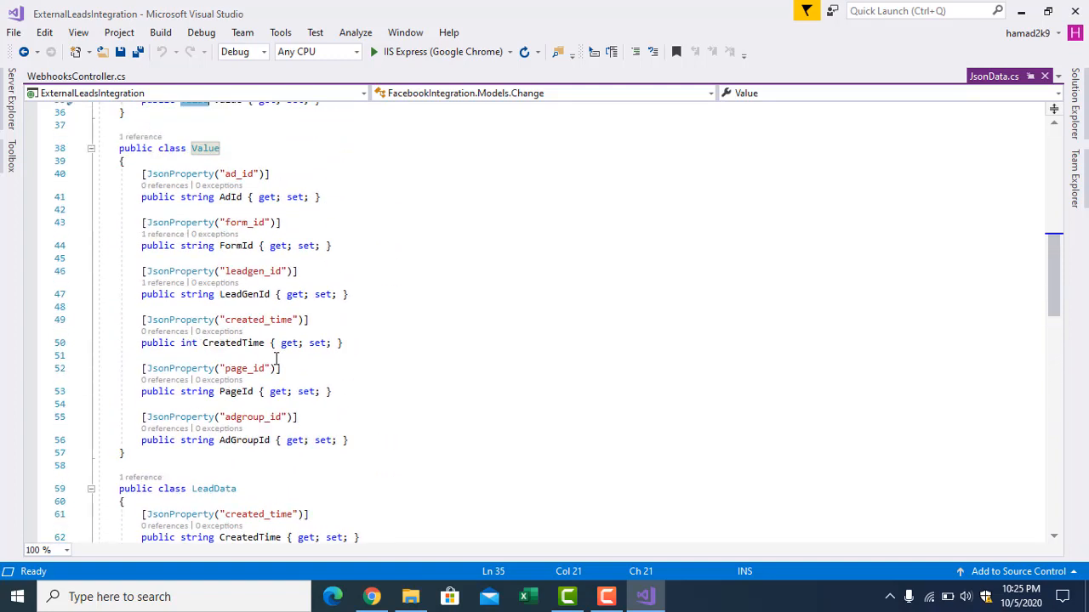
pyautogui.click(82, 77)
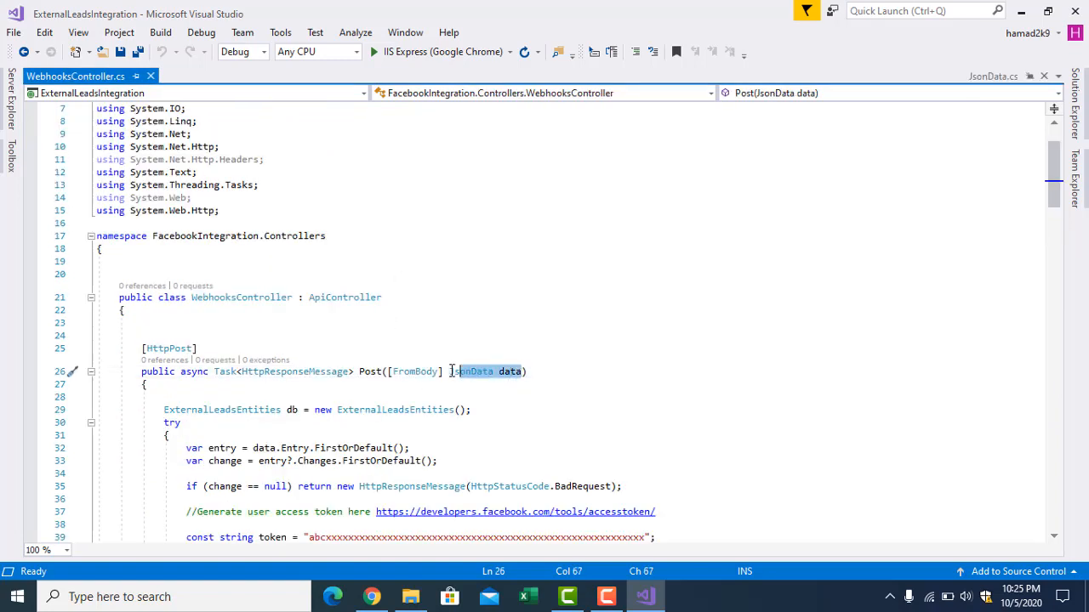
pyautogui.moveTo(415, 371)
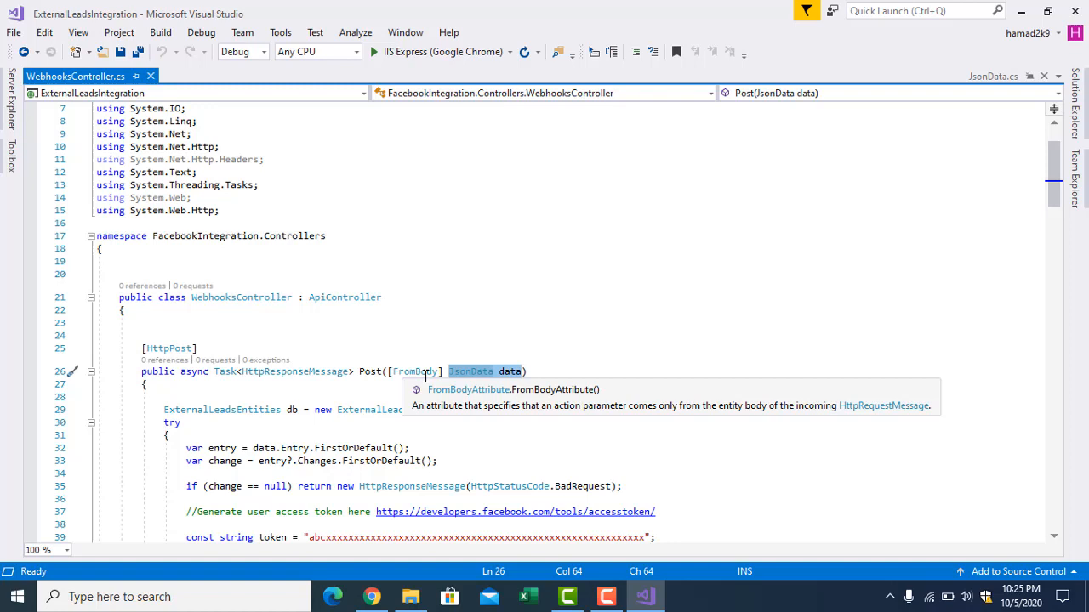
pyautogui.moveTo(276, 378)
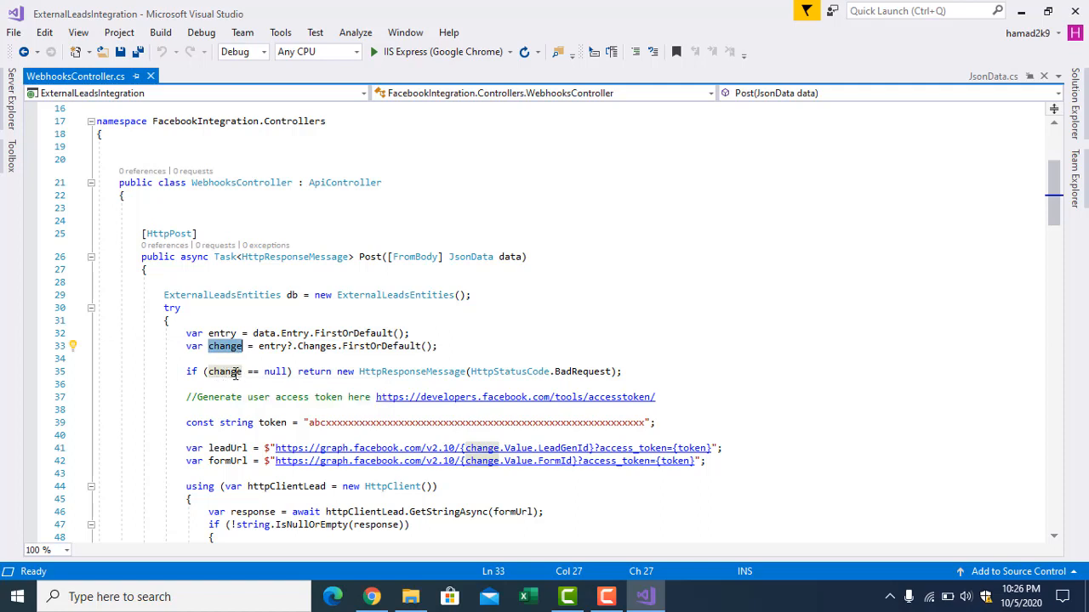
# Step: Highlight a line of the Post method in WebhooksController.cs before moving to the Webhooks page
pyautogui.moveTo(307, 370); pyautogui.dragTo(613, 371)
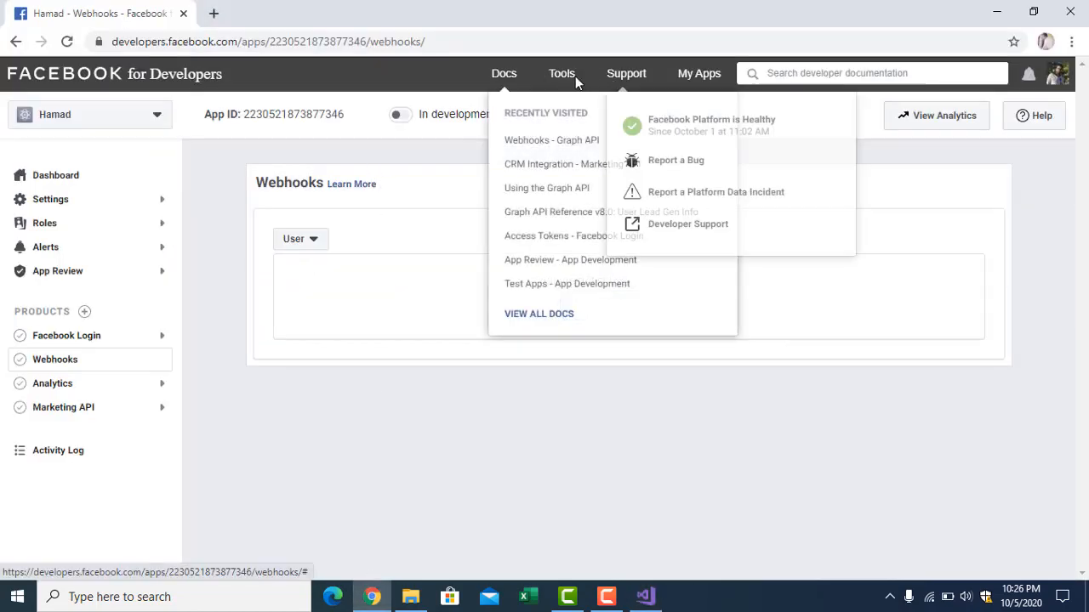
pyautogui.click(562, 73)
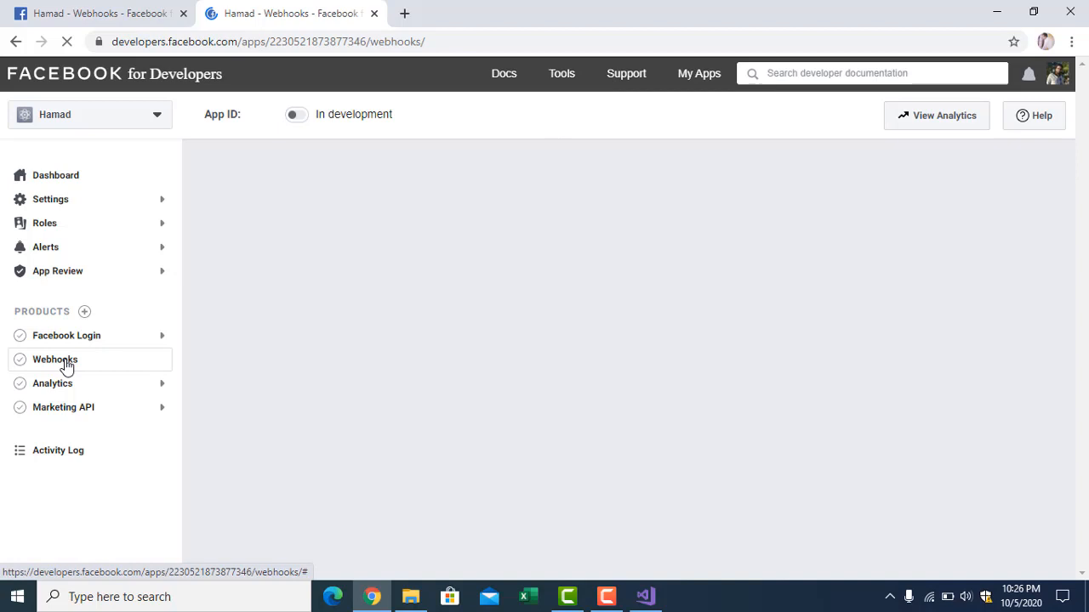
pyautogui.click(54, 360)
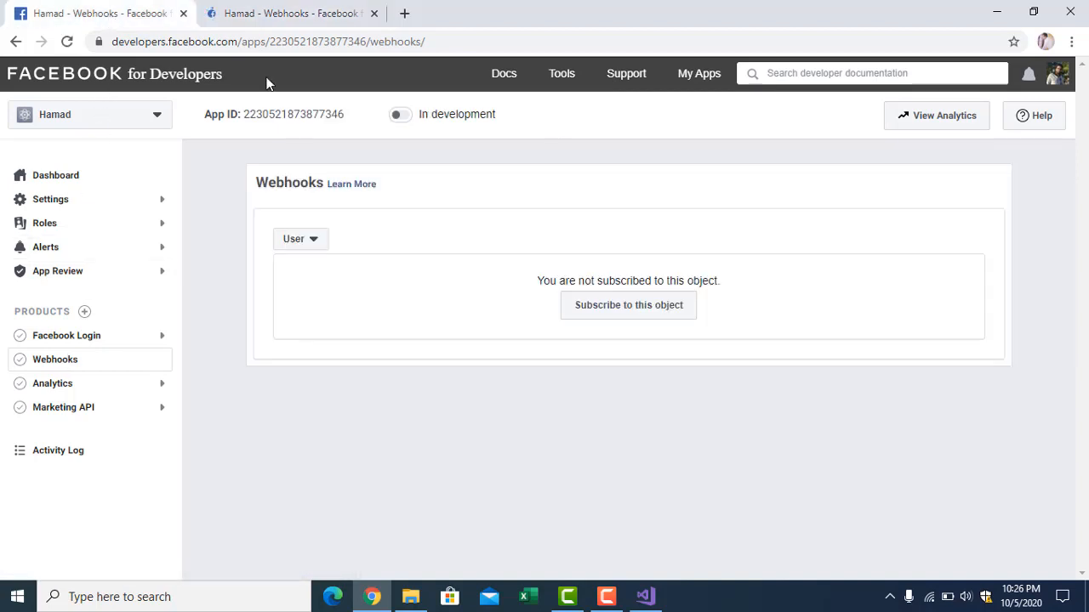
pyautogui.click(280, 13)
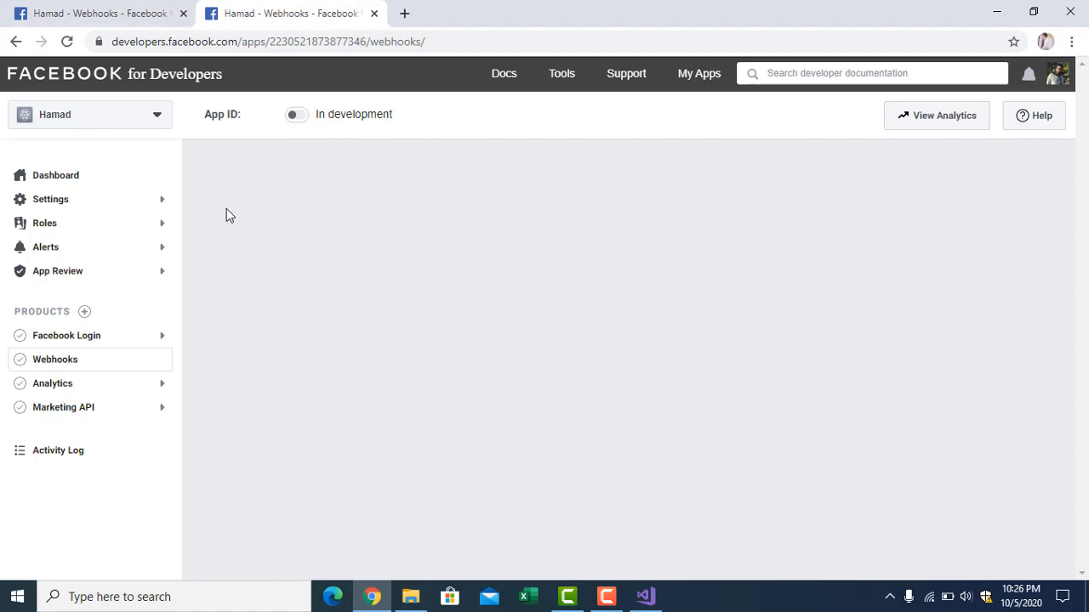
pyautogui.moveTo(561, 76)
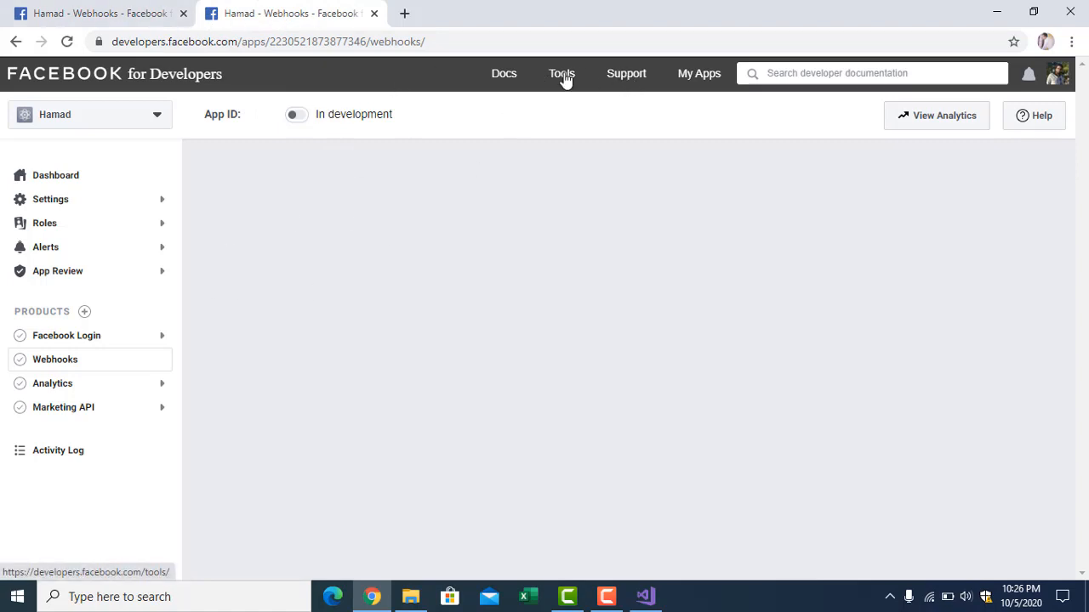
pyautogui.click(562, 74)
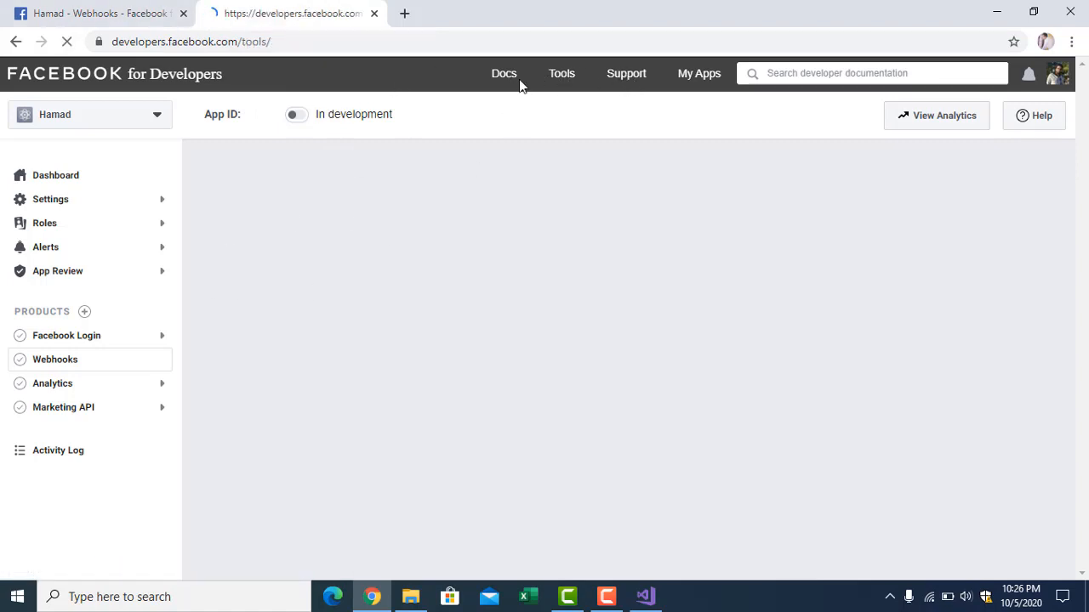
pyautogui.click(625, 73)
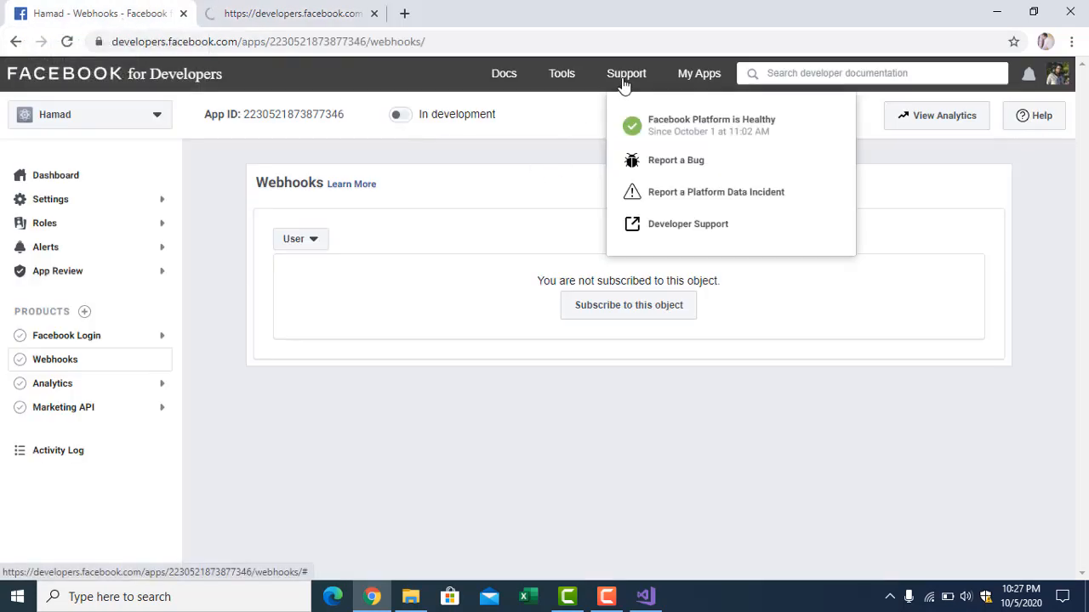
# Step: Open Graph API Explorer from Tools and choose Hamad as the Facebook App
pyautogui.click(562, 73)
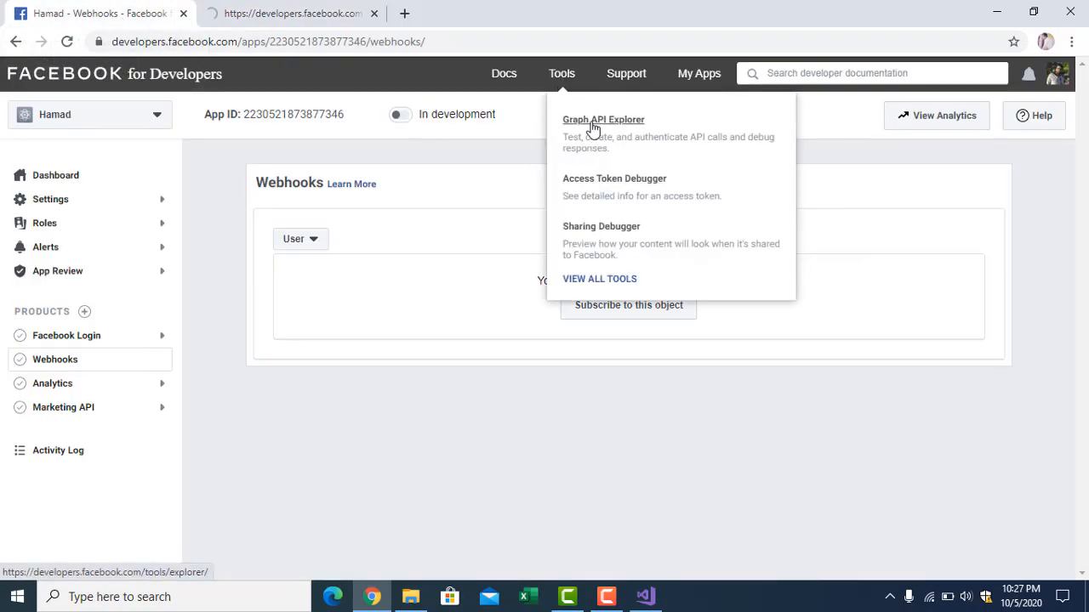
pyautogui.click(602, 119)
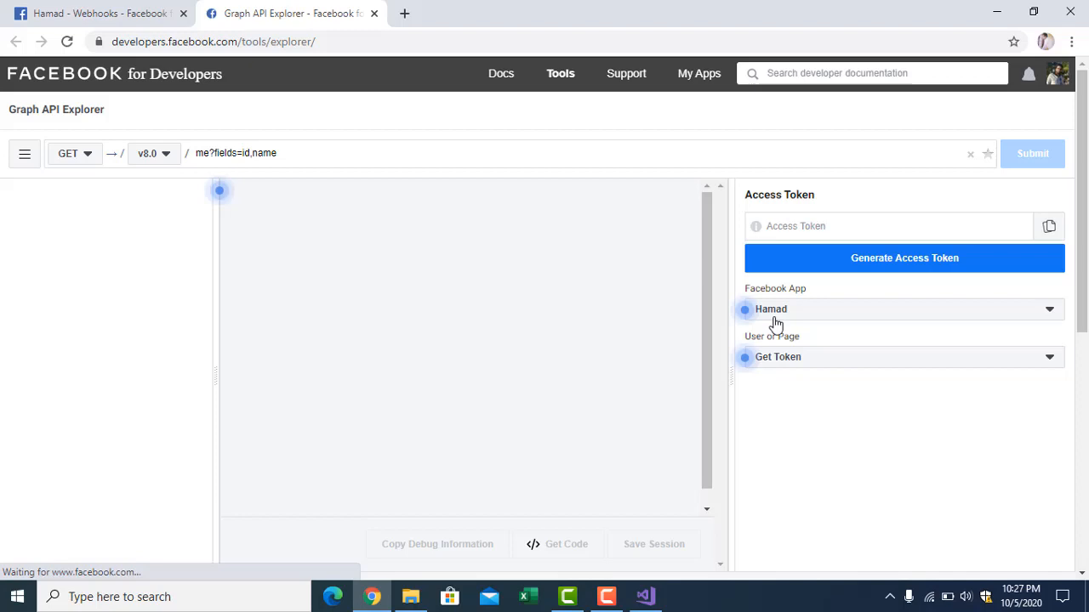
pyautogui.click(901, 310)
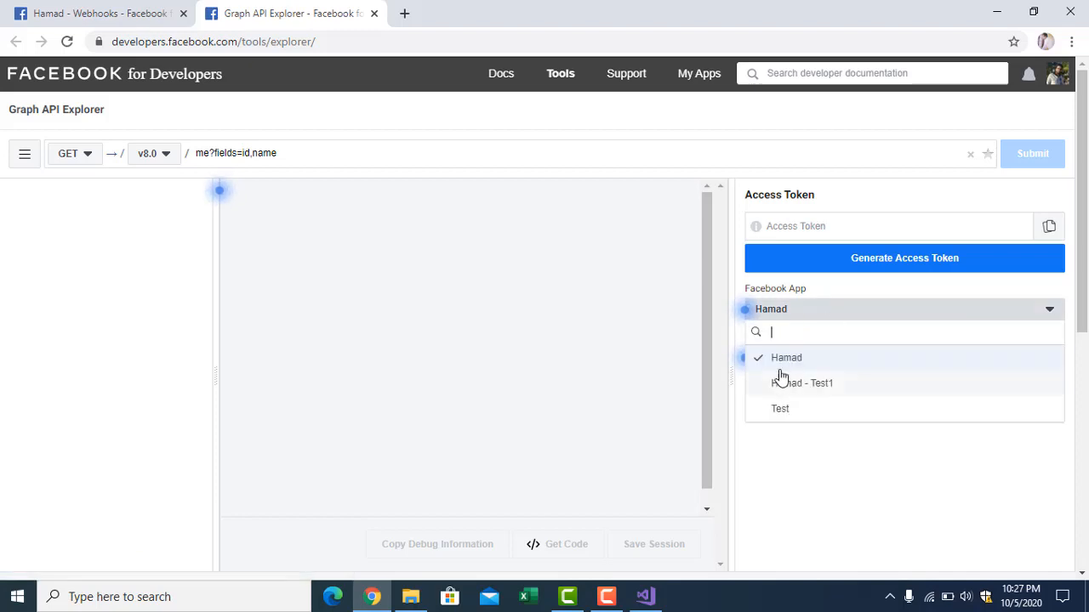
pyautogui.click(786, 357)
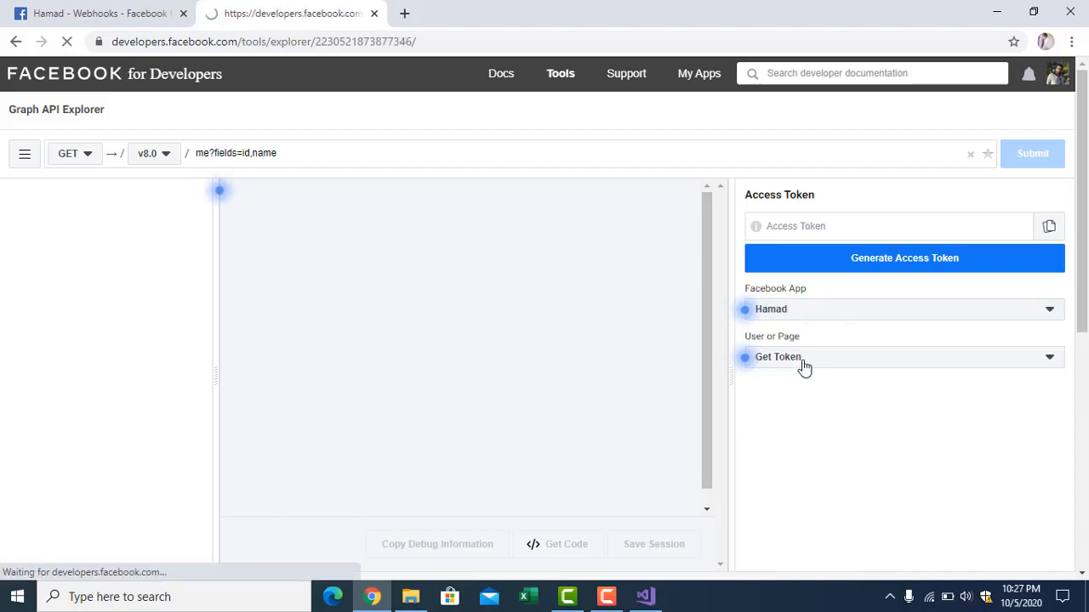
# Step: Get a User or Page access token and approve reading AutumnChat page content with Done
pyautogui.click(905, 357)
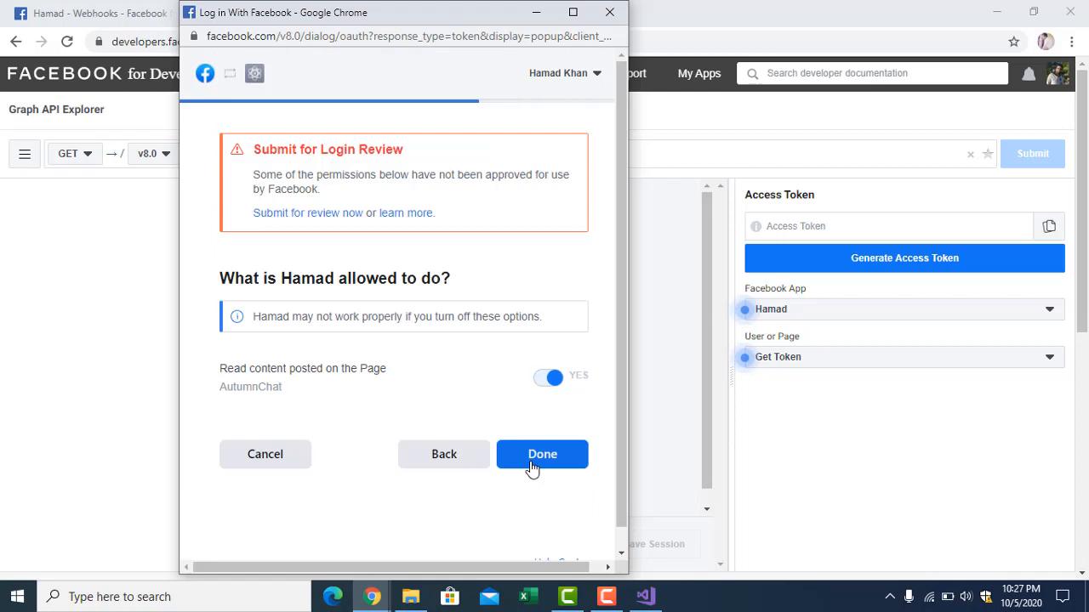
pyautogui.moveTo(467, 419)
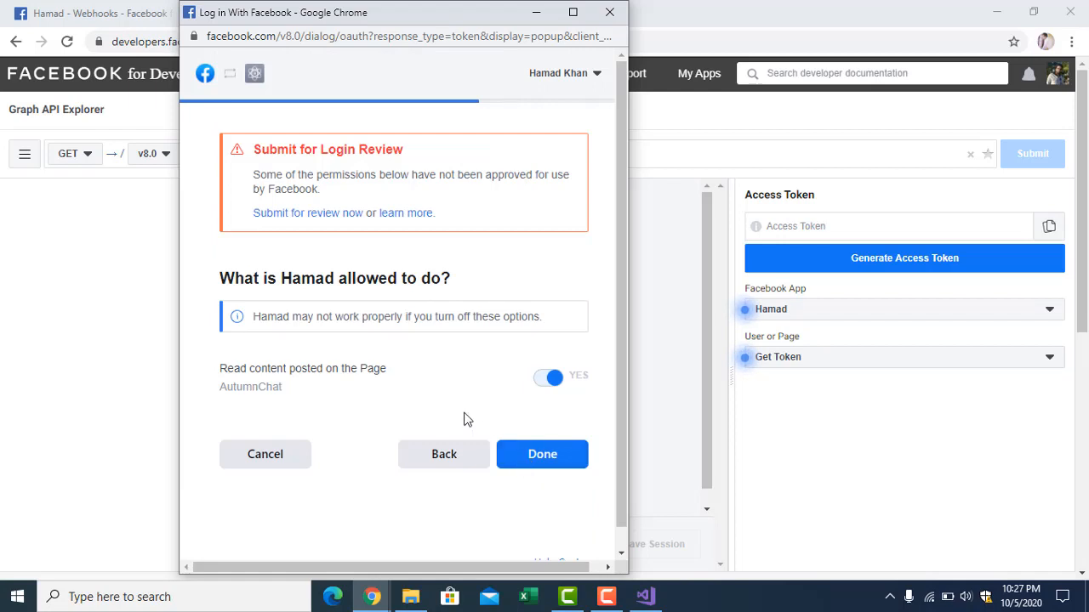
pyautogui.moveTo(564, 454)
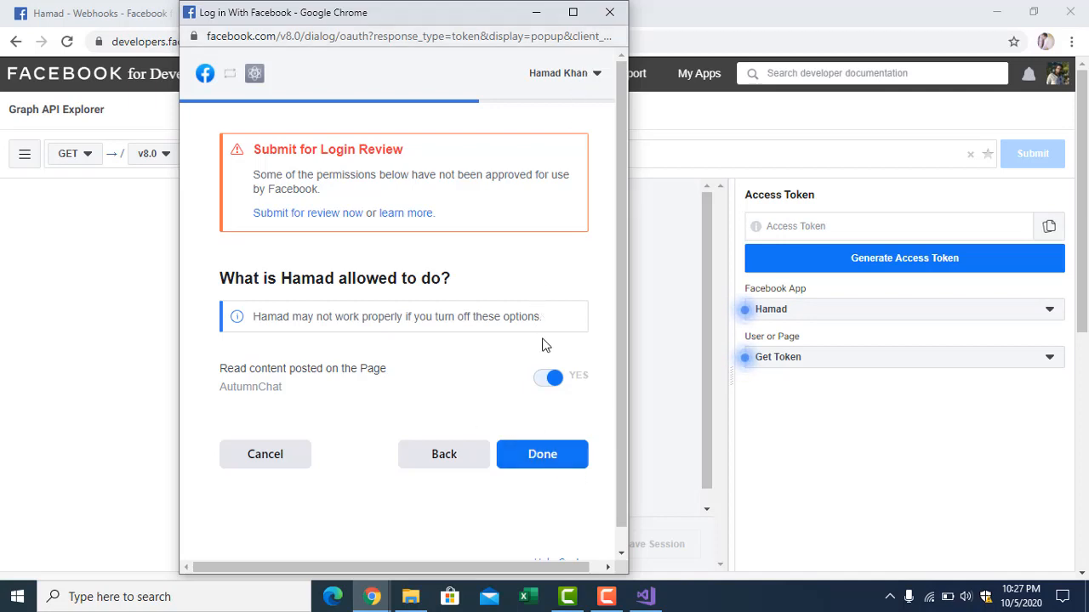
pyautogui.click(541, 454)
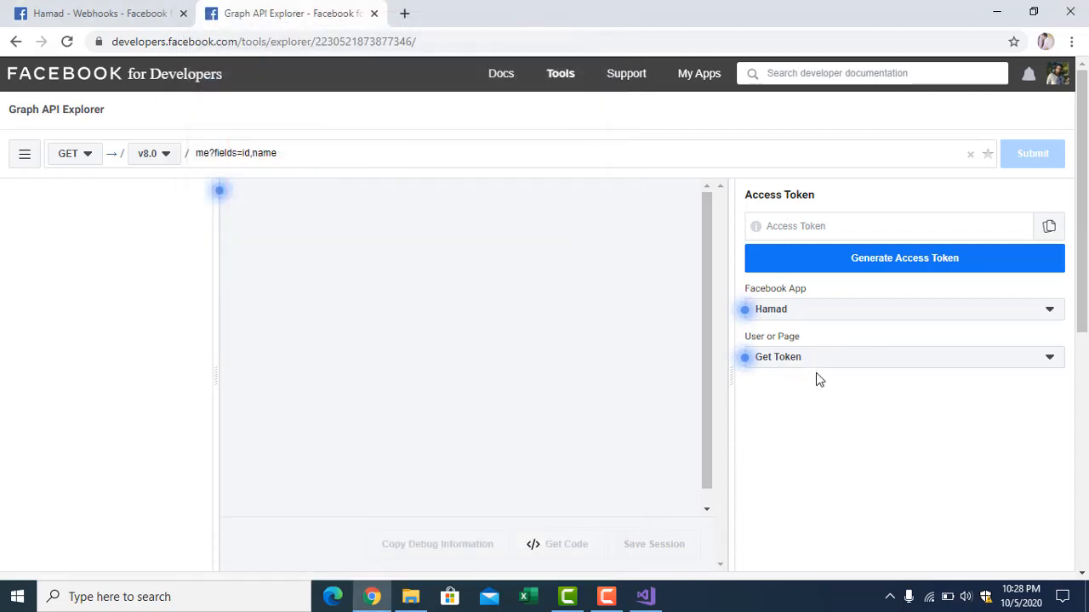
pyautogui.moveTo(983, 384)
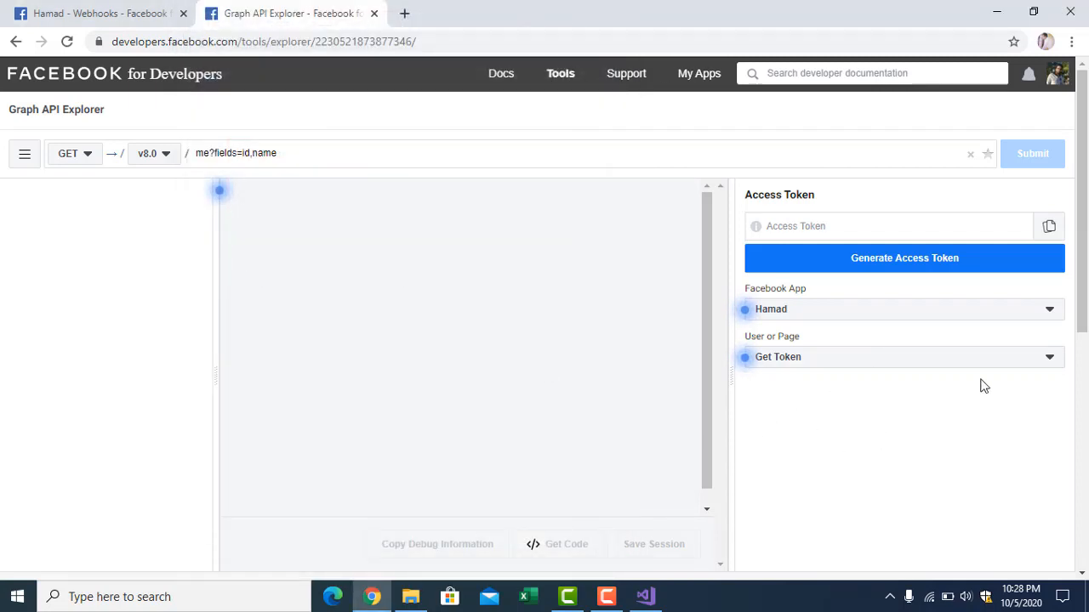
pyautogui.moveTo(810, 435)
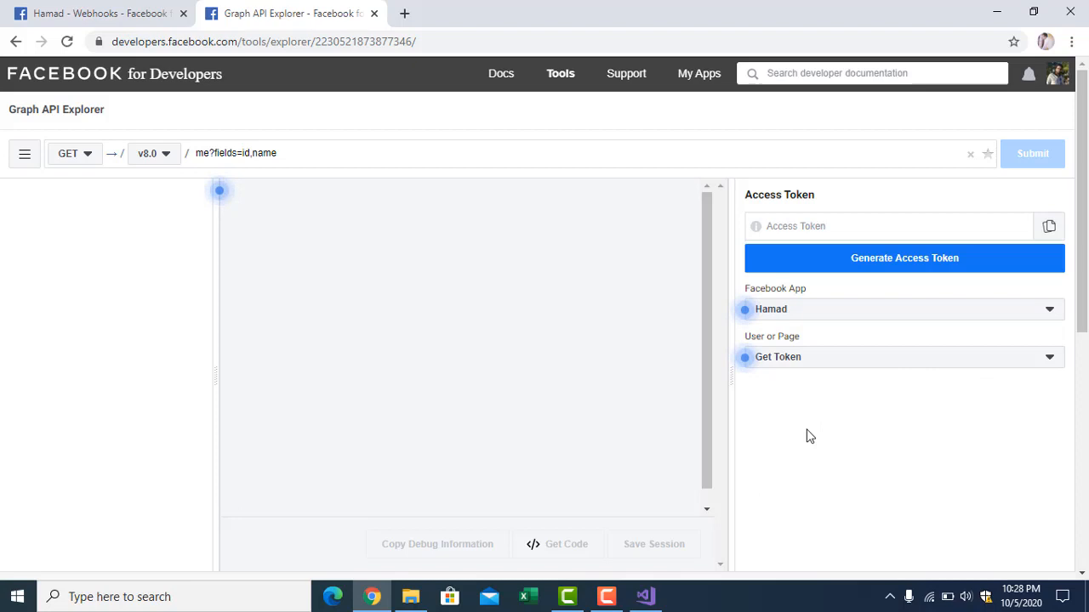
pyautogui.moveTo(814, 456)
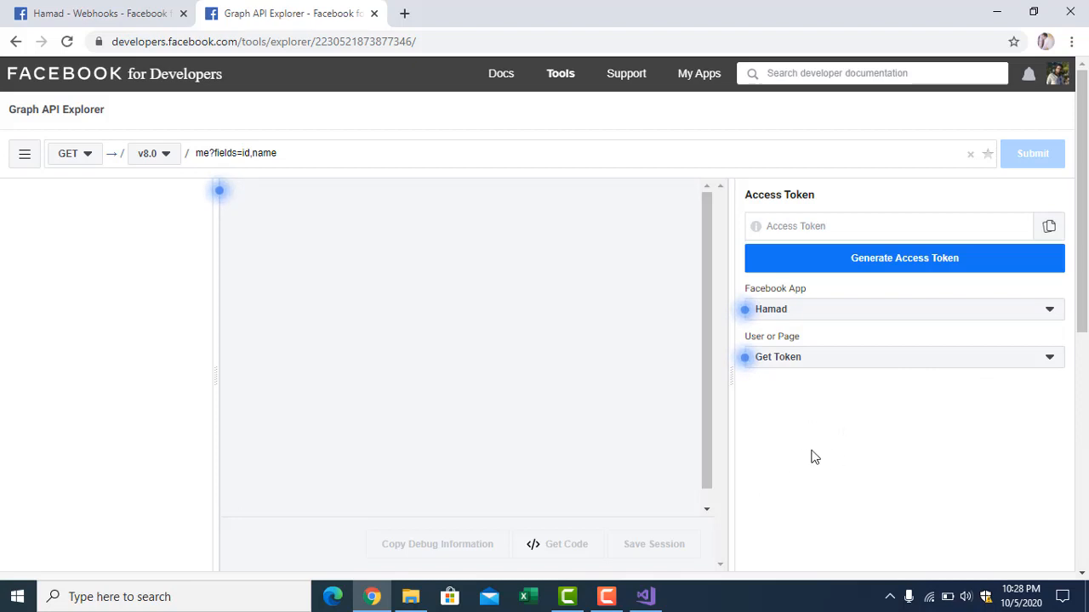
pyautogui.moveTo(798, 365)
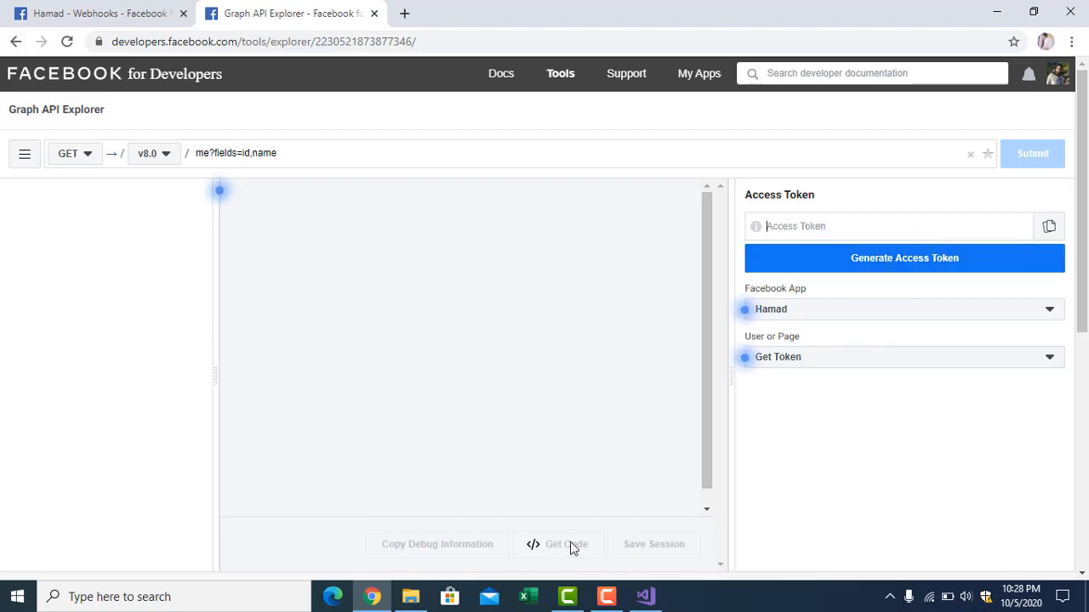
pyautogui.moveTo(646, 595)
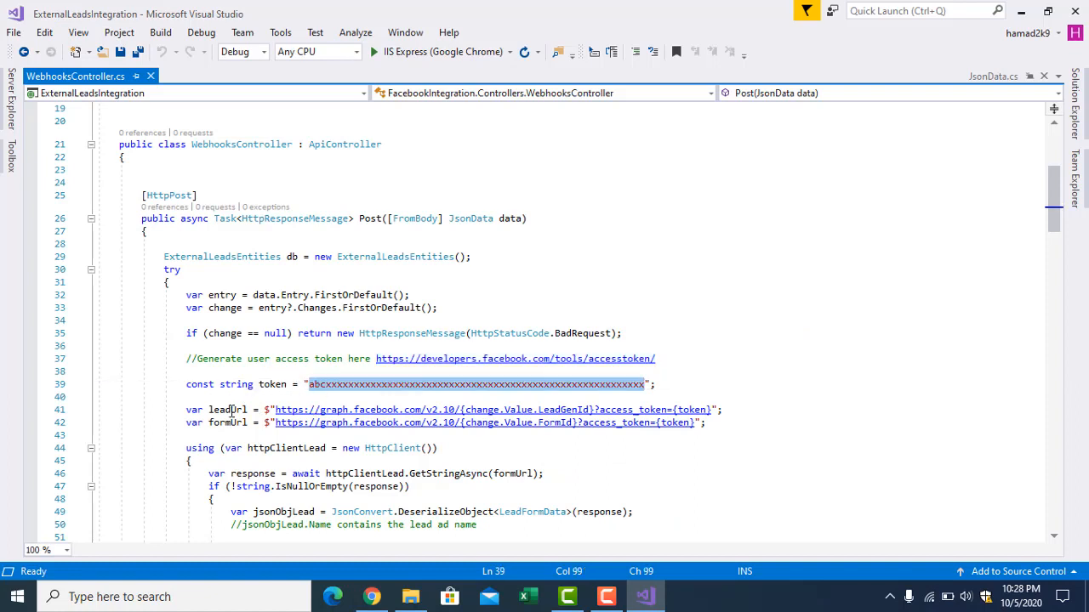
pyautogui.doubleClick(228, 408)
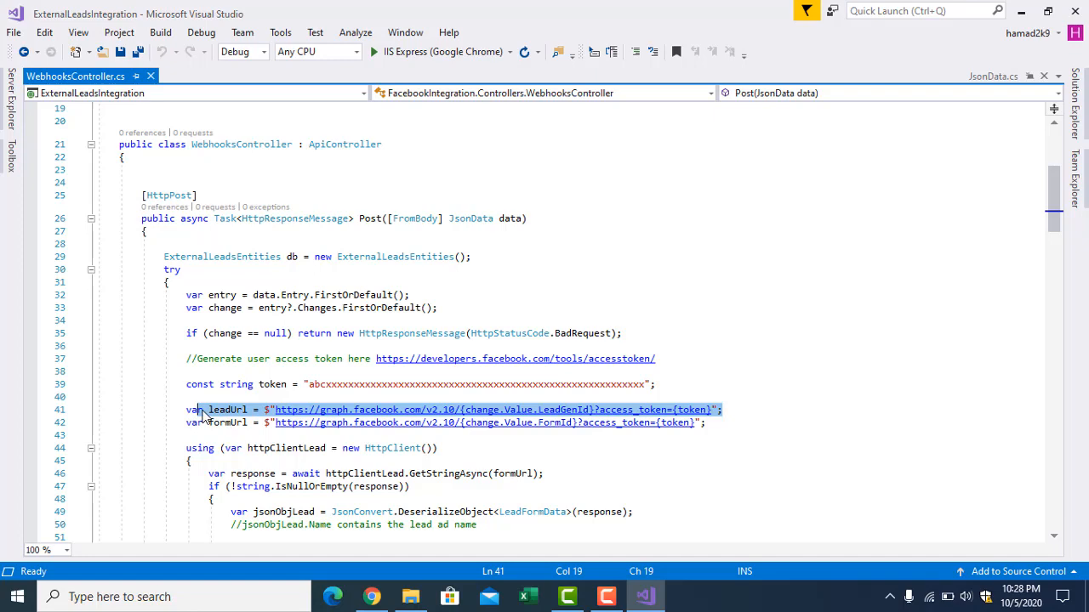
pyautogui.doubleClick(228, 410)
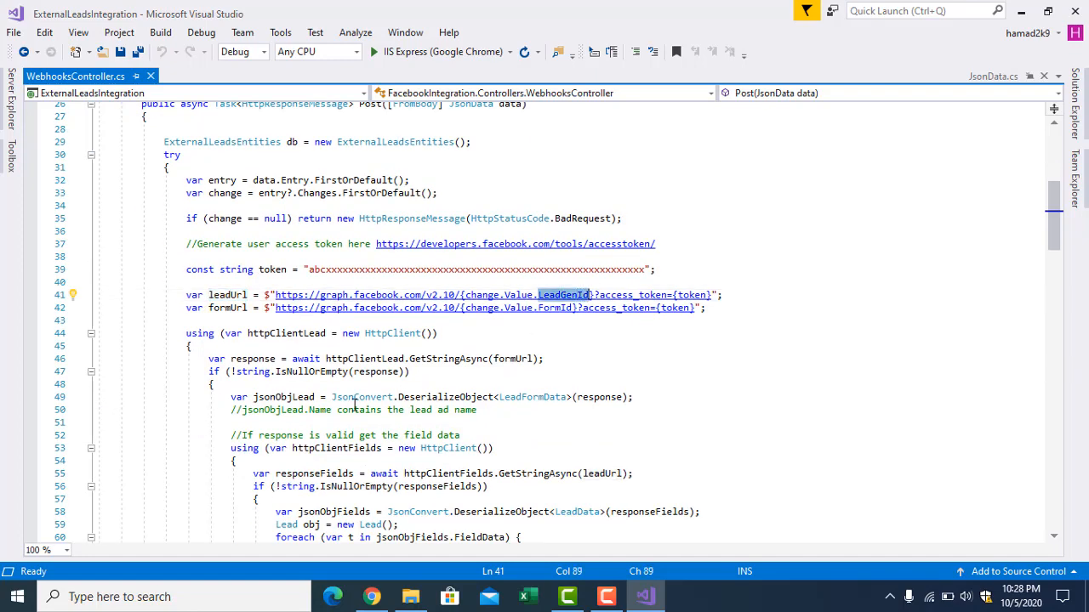
pyautogui.scroll(-3)
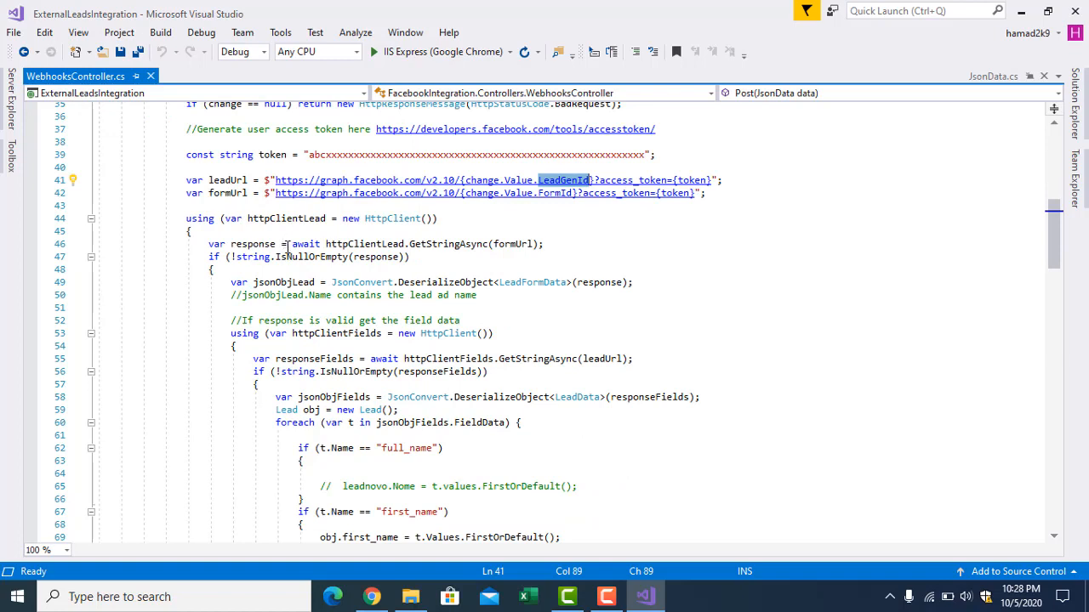
pyautogui.moveTo(285, 217)
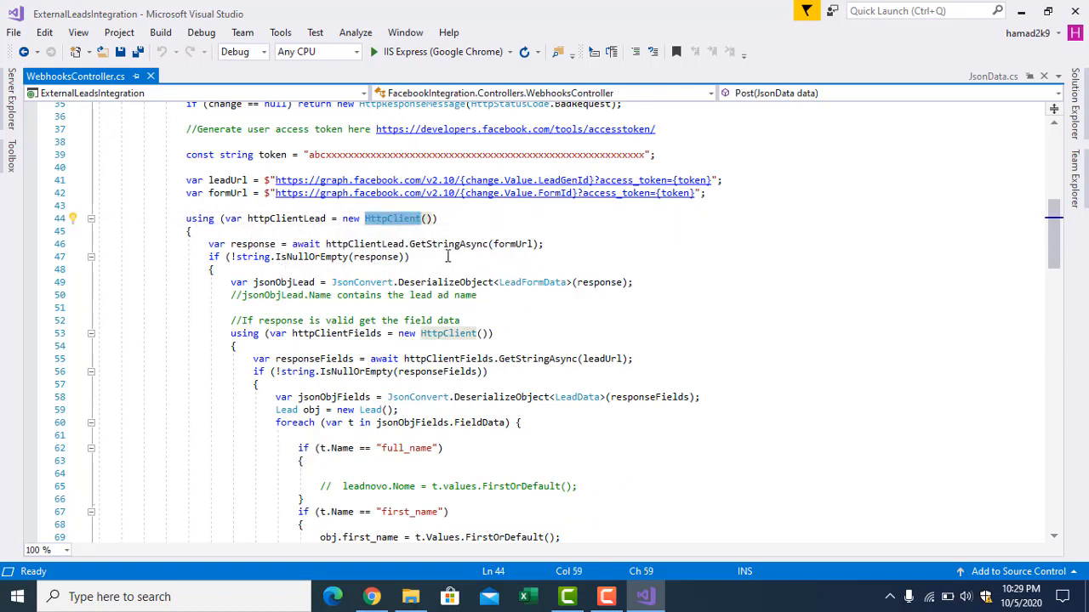
pyautogui.click(228, 192)
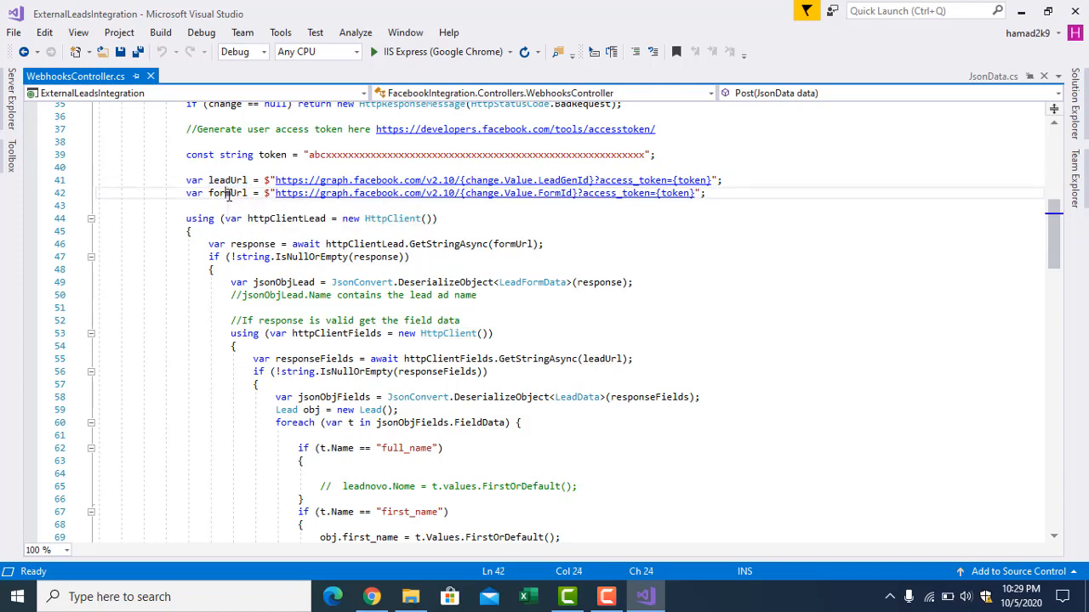
pyautogui.doubleClick(512, 245)
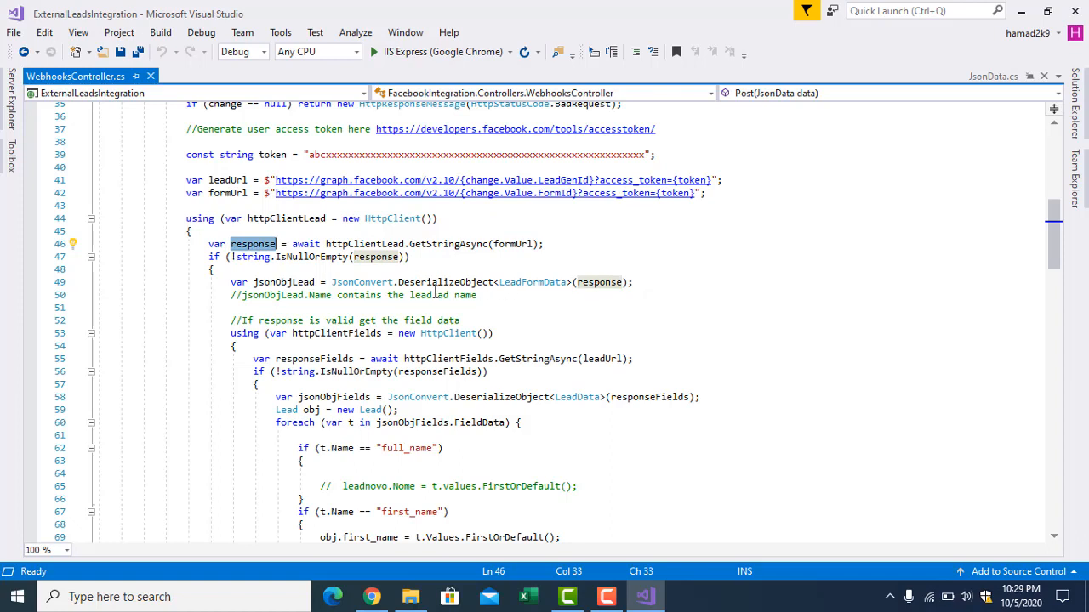
pyautogui.moveTo(532, 283)
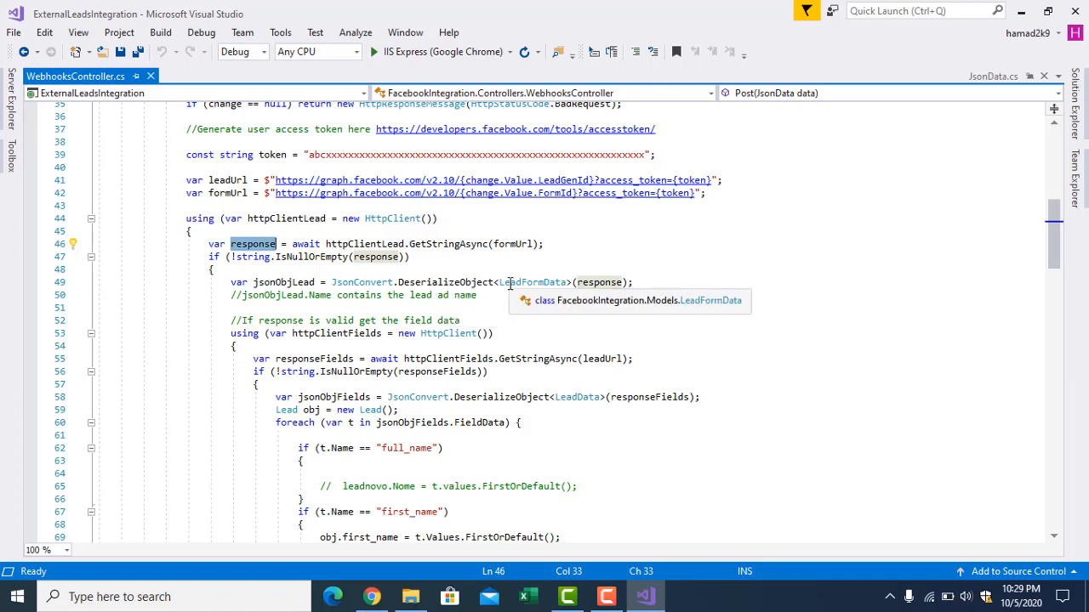
pyautogui.moveTo(279, 283)
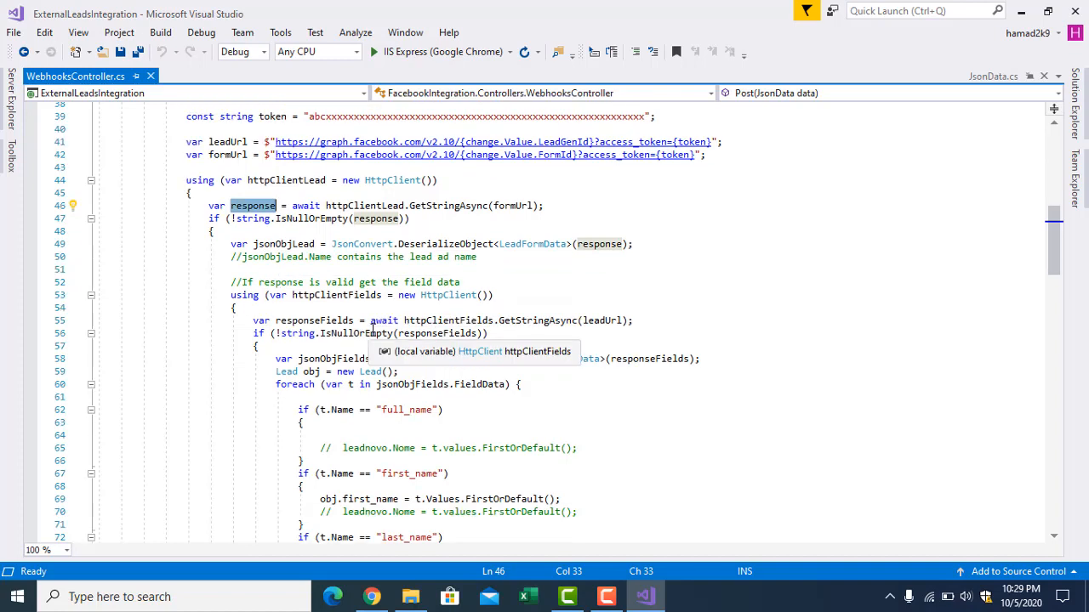
pyautogui.scroll(-3)
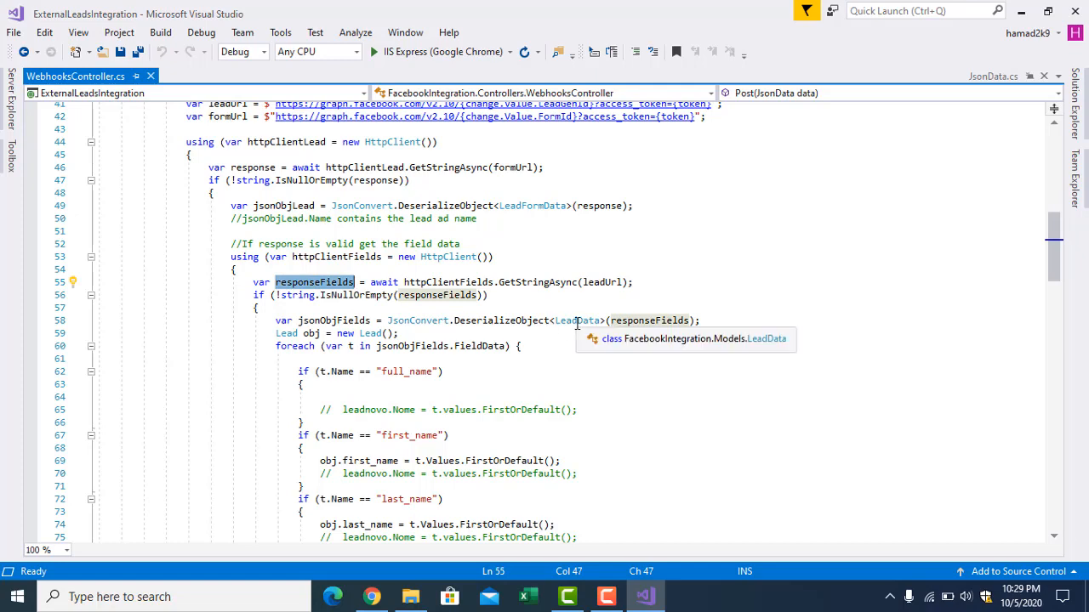
pyautogui.moveTo(568, 327)
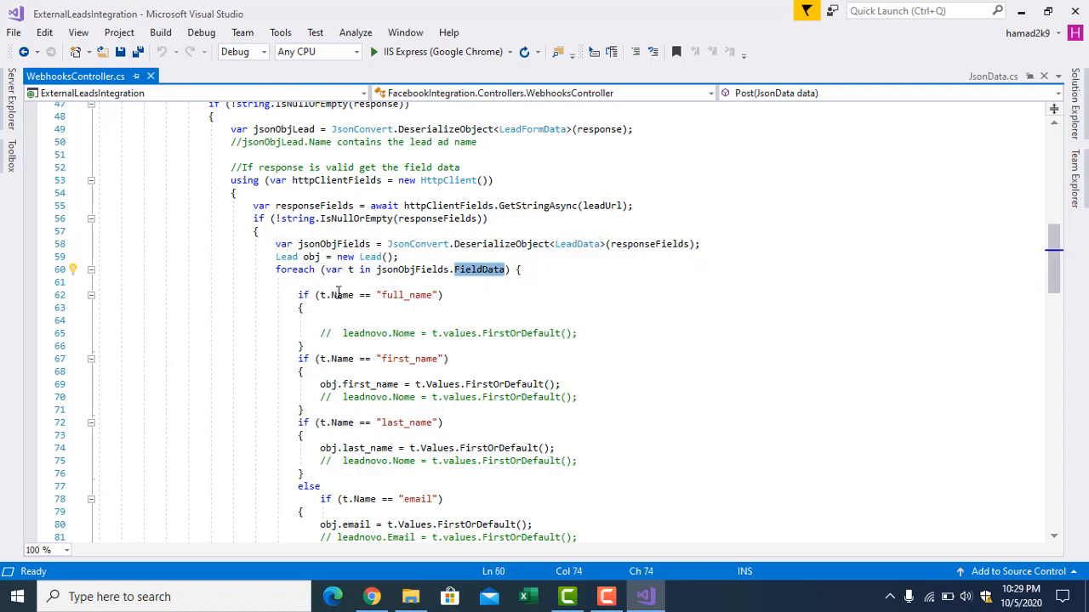
pyautogui.click(337, 294)
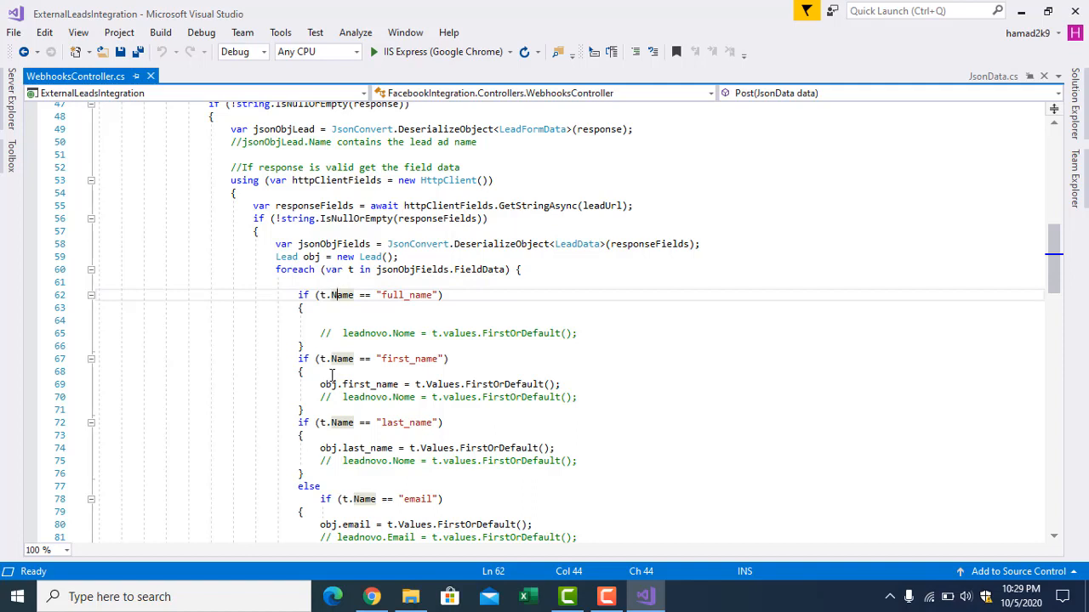
pyautogui.moveTo(472, 269)
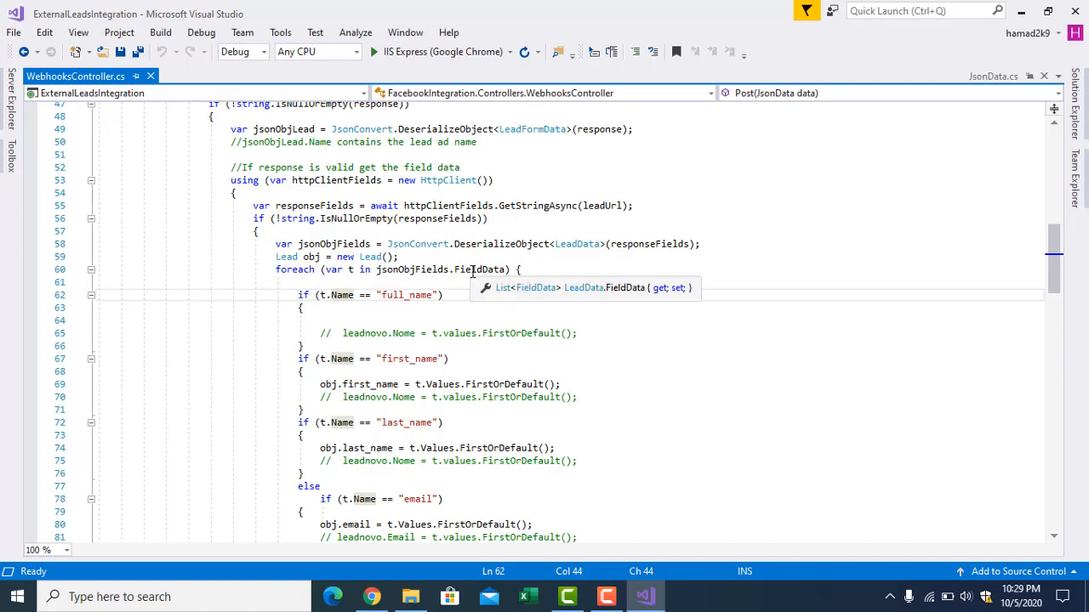
pyautogui.rightClick(473, 269)
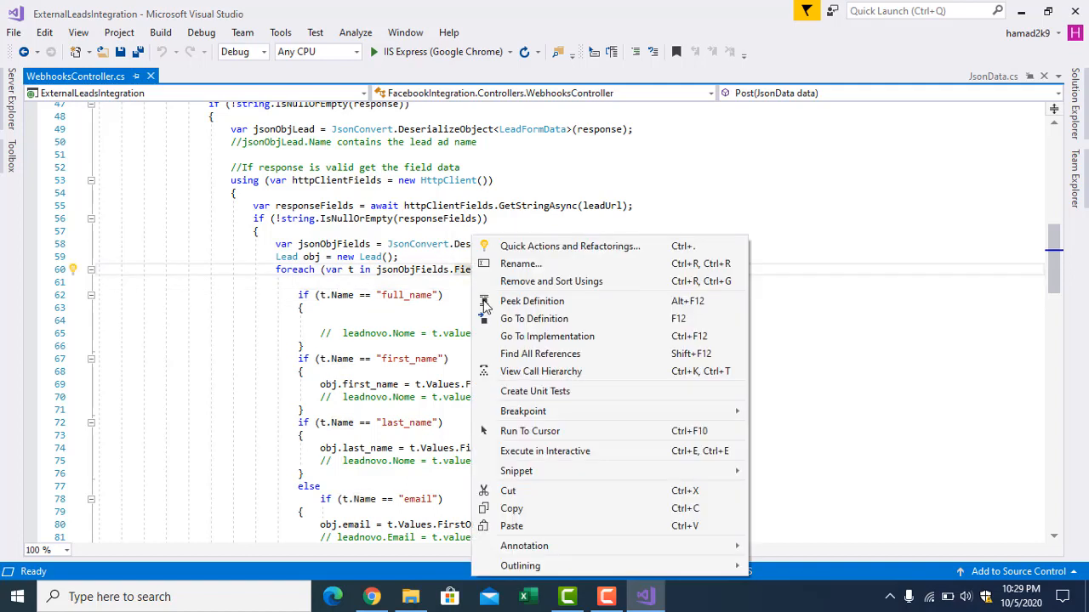
pyautogui.moveTo(534, 318)
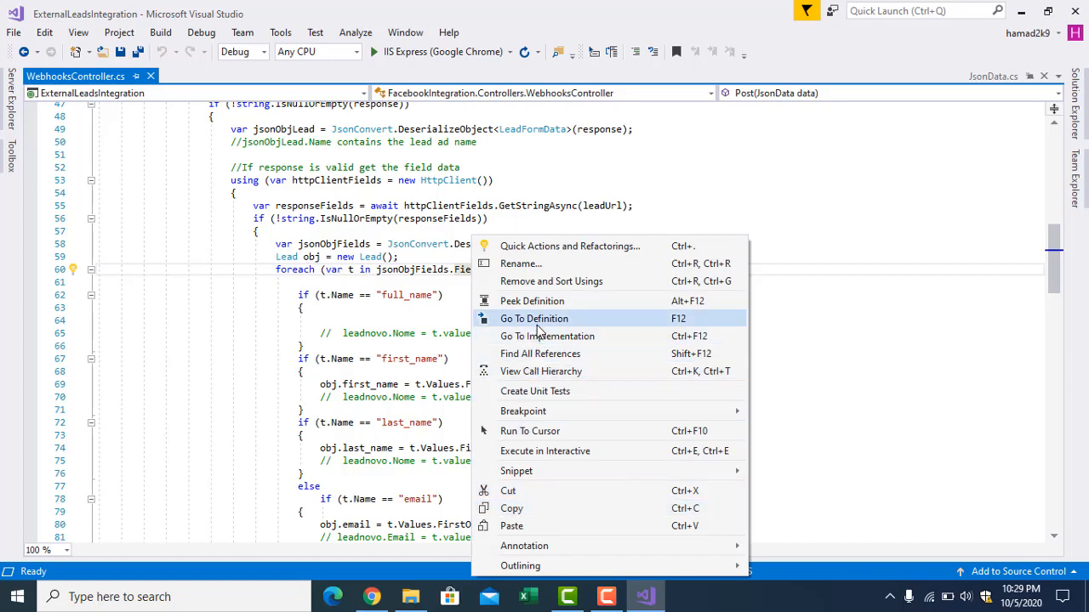
pyautogui.click(534, 318)
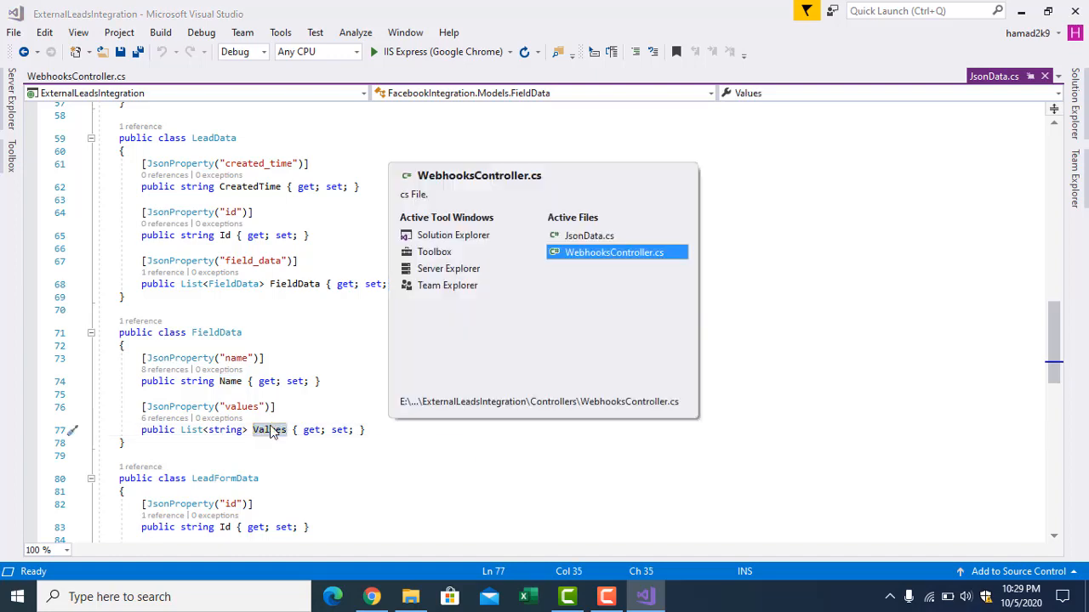
pyautogui.click(616, 252)
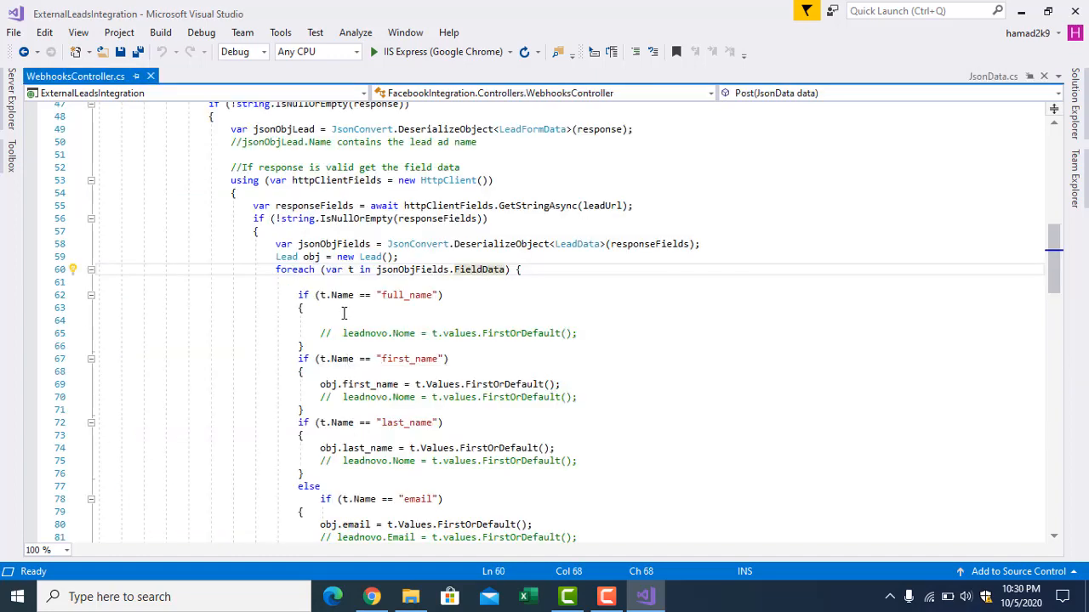
pyautogui.moveTo(408, 296)
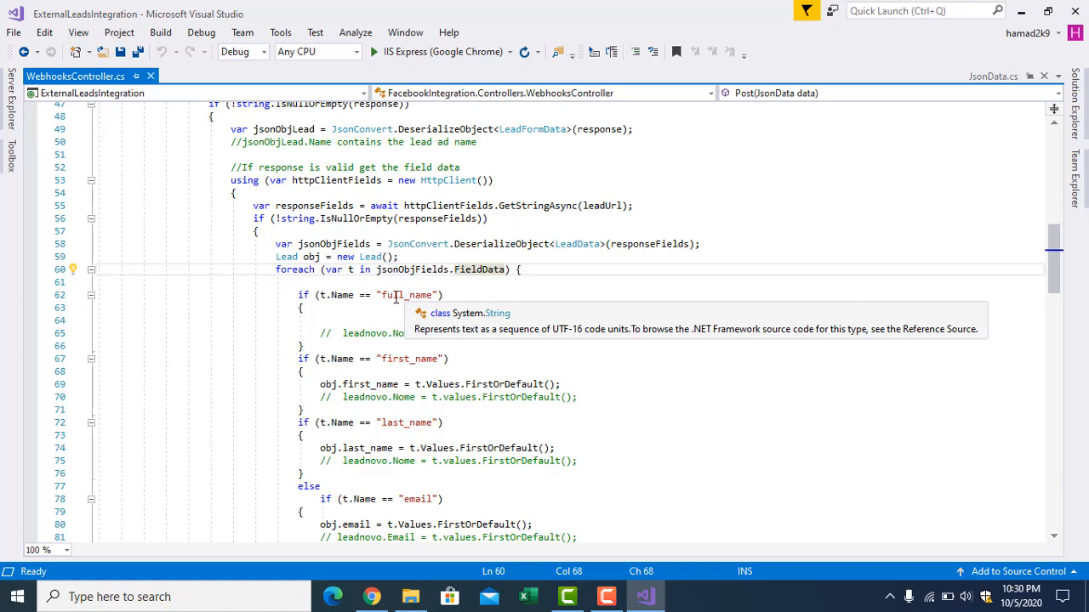
pyautogui.moveTo(471, 269)
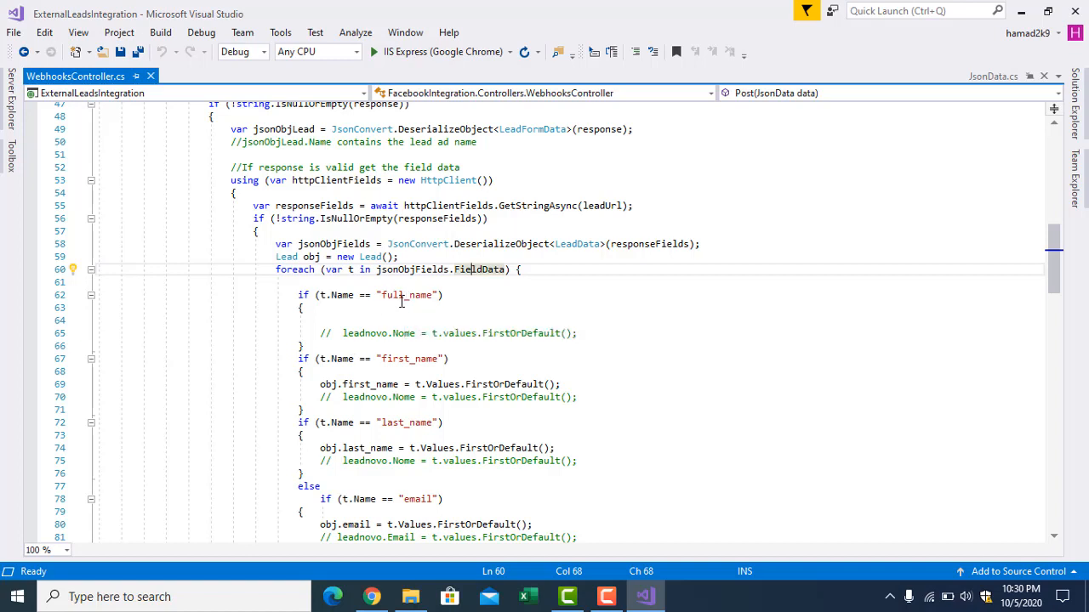
pyautogui.doubleClick(405, 296)
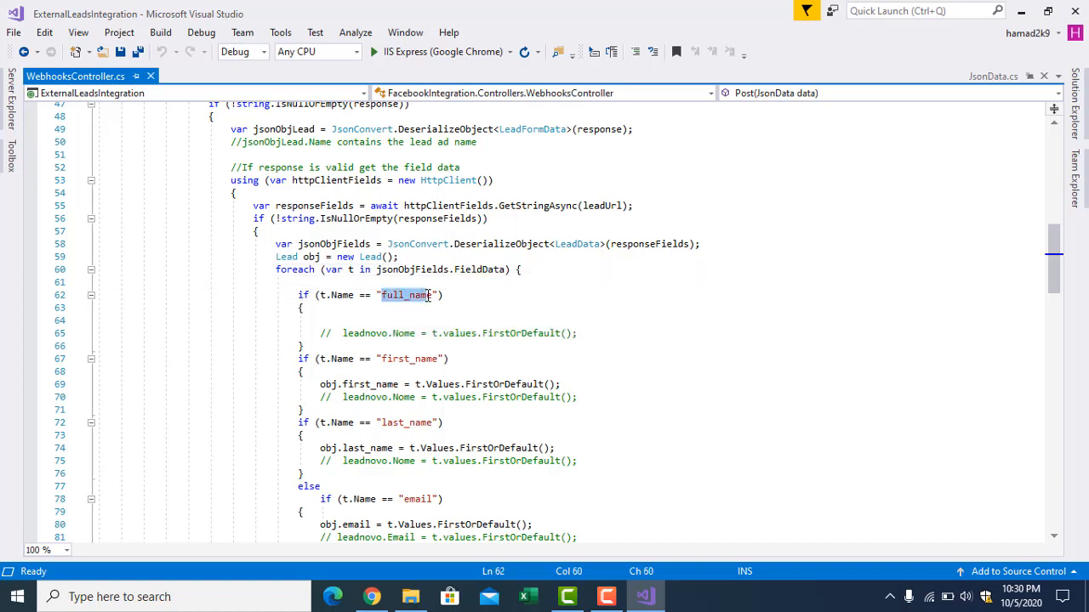
pyautogui.doubleClick(343, 296)
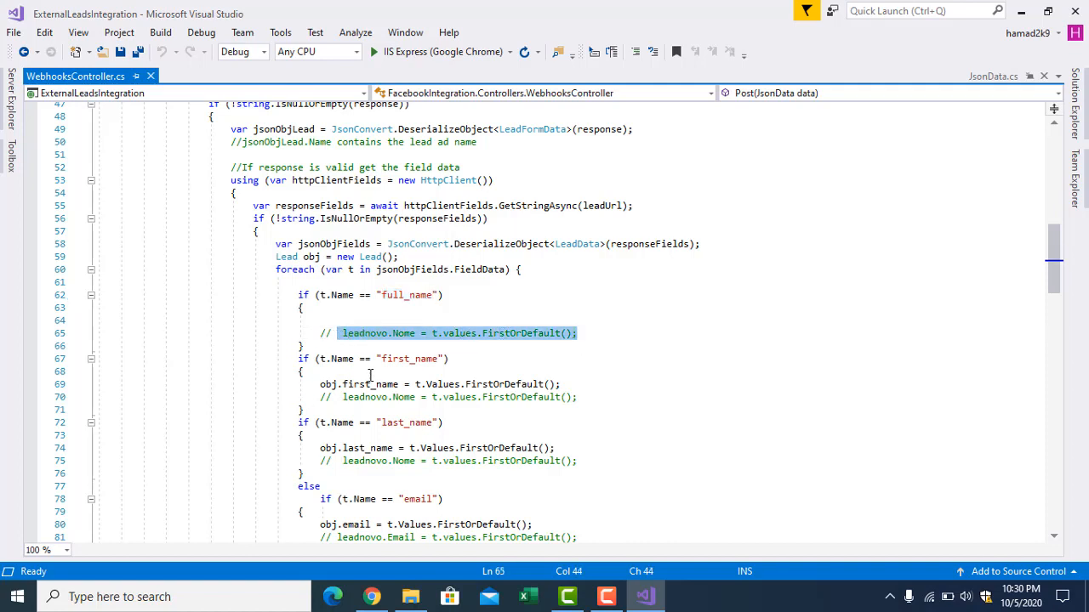
pyautogui.doubleClick(408, 357)
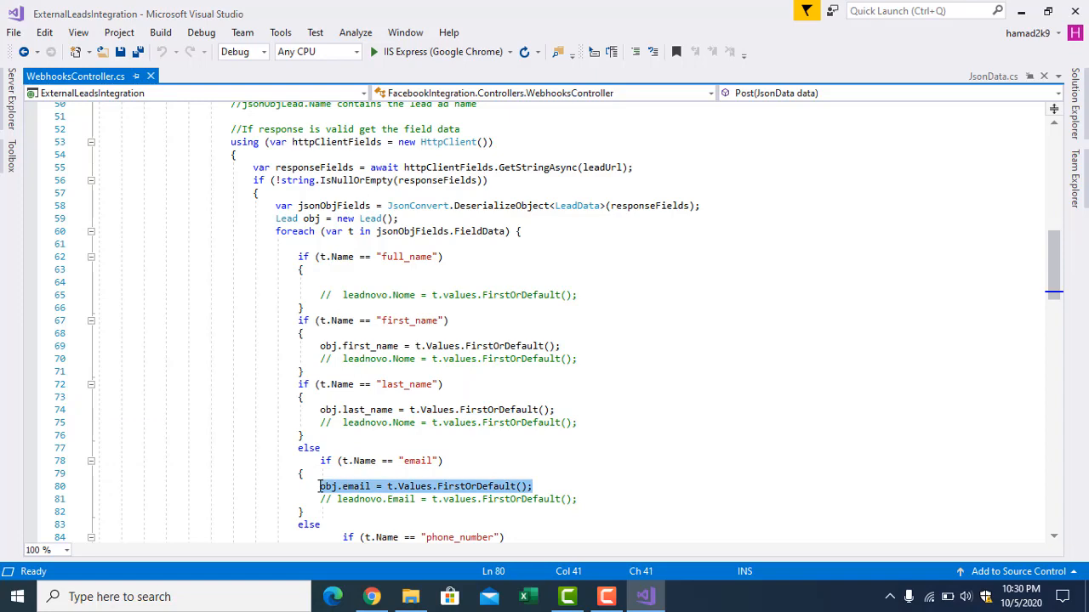
pyautogui.scroll(-3)
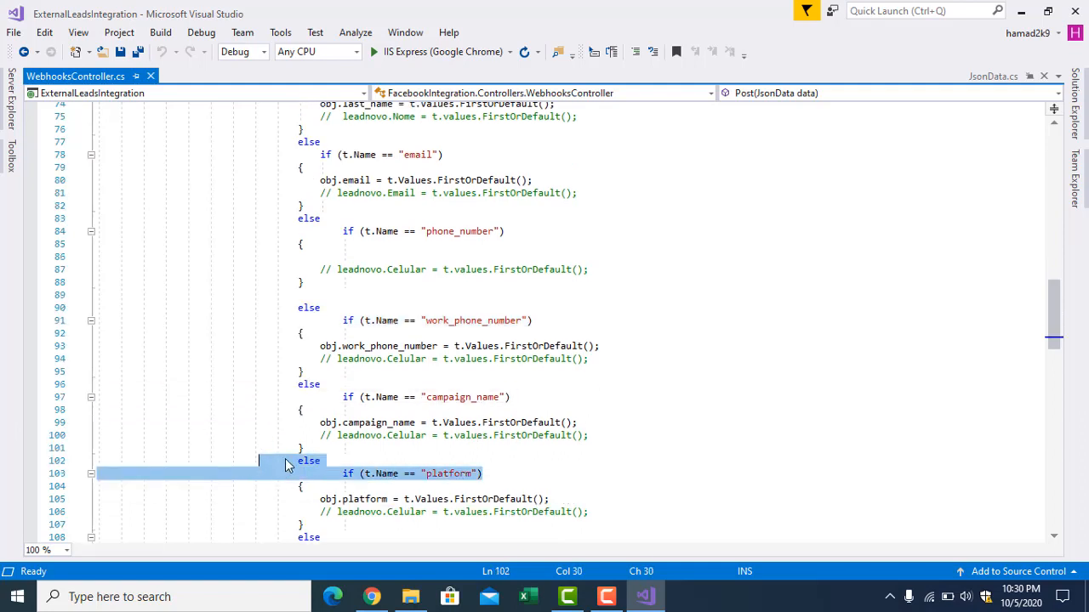
pyautogui.scroll(-3)
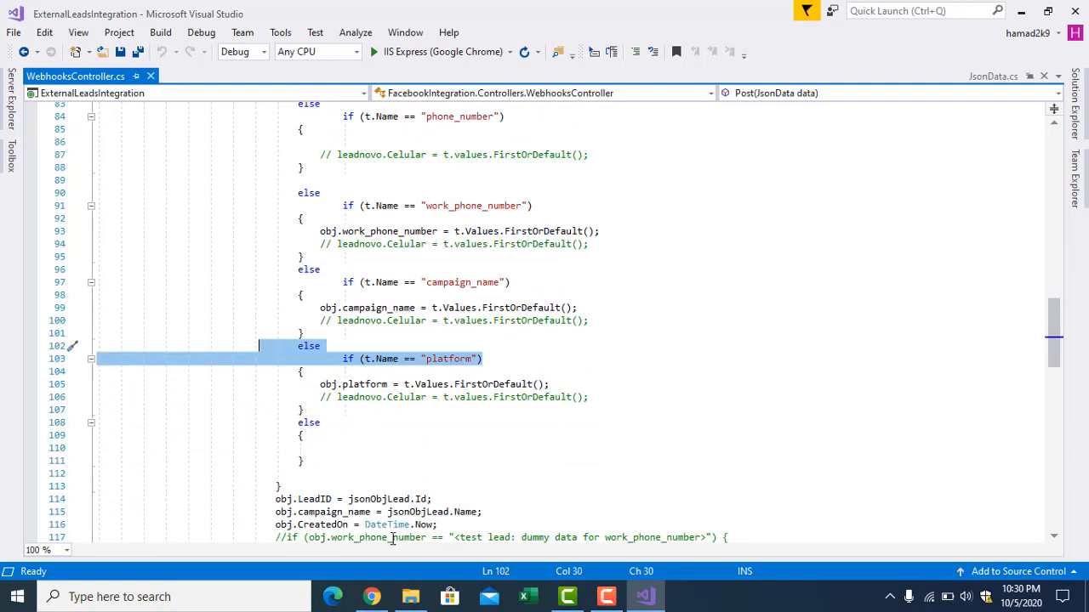
pyautogui.click(422, 499)
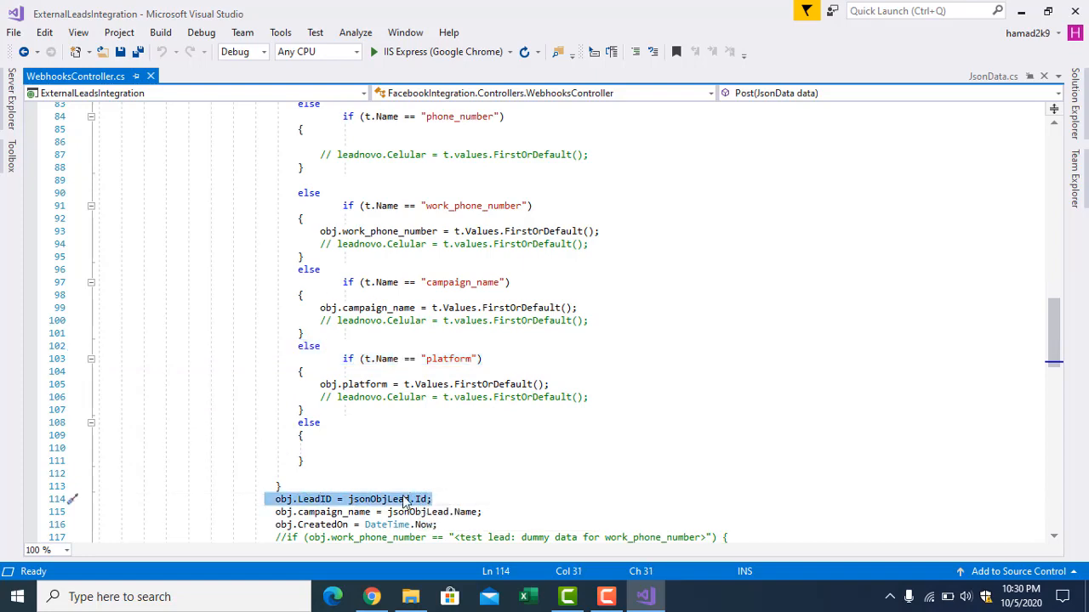
pyautogui.scroll(3)
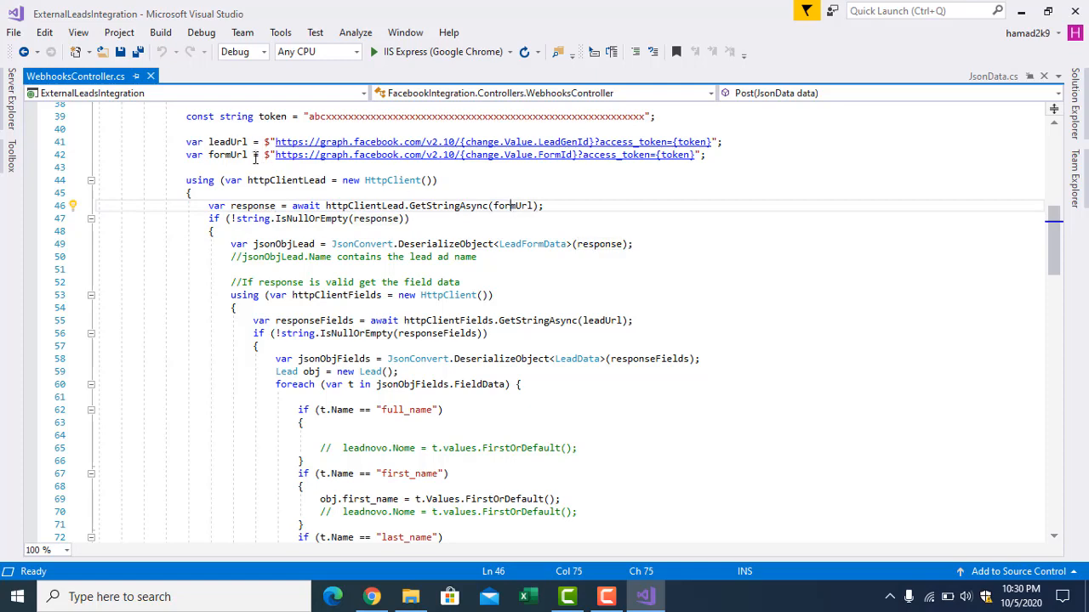
pyautogui.scroll(-3)
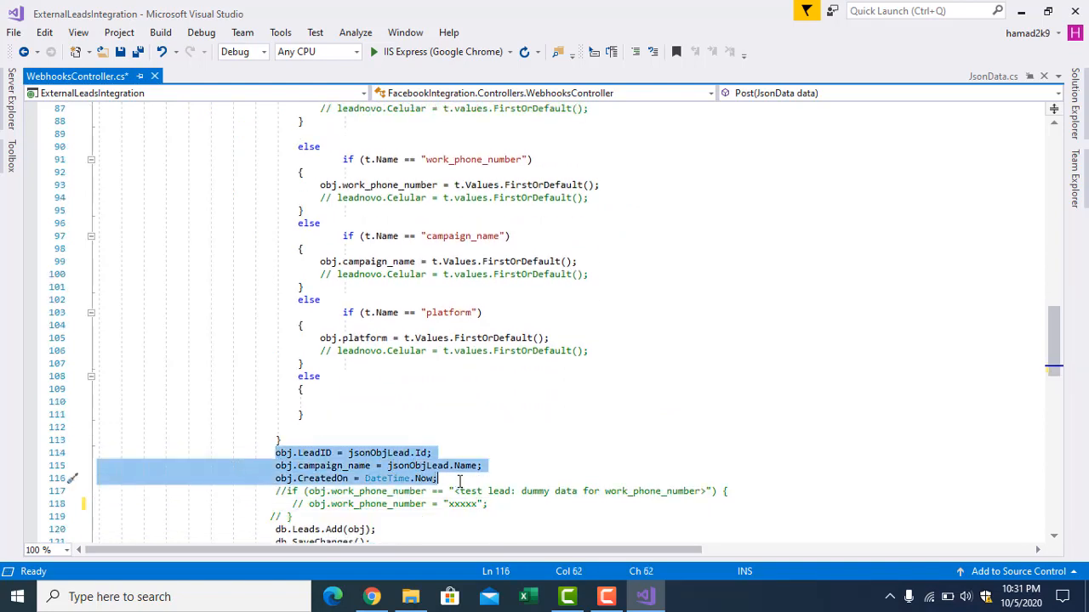
pyautogui.click(296, 453)
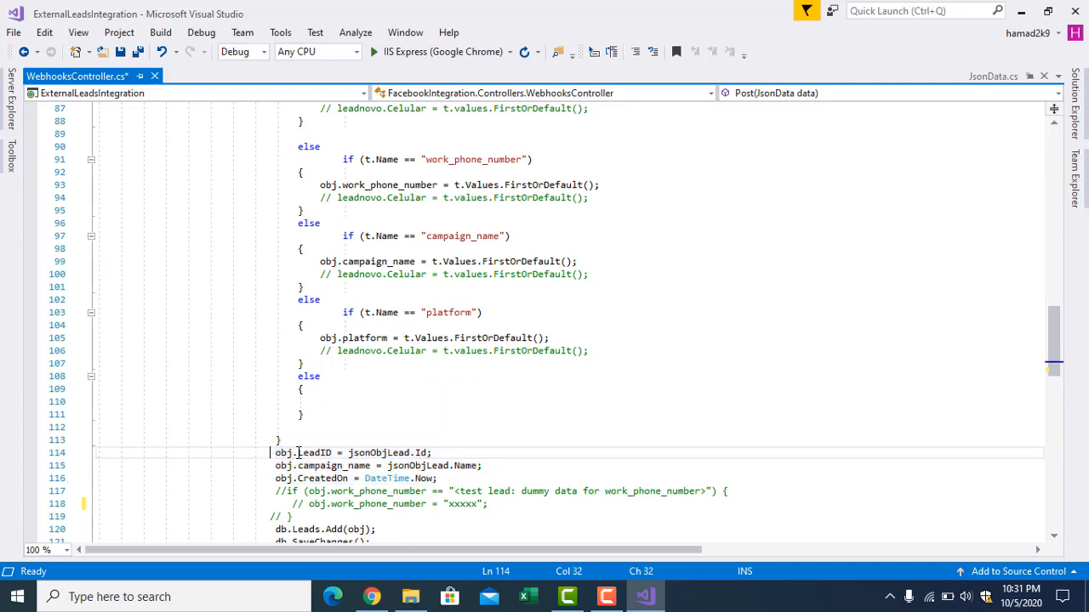
pyautogui.click(334, 466)
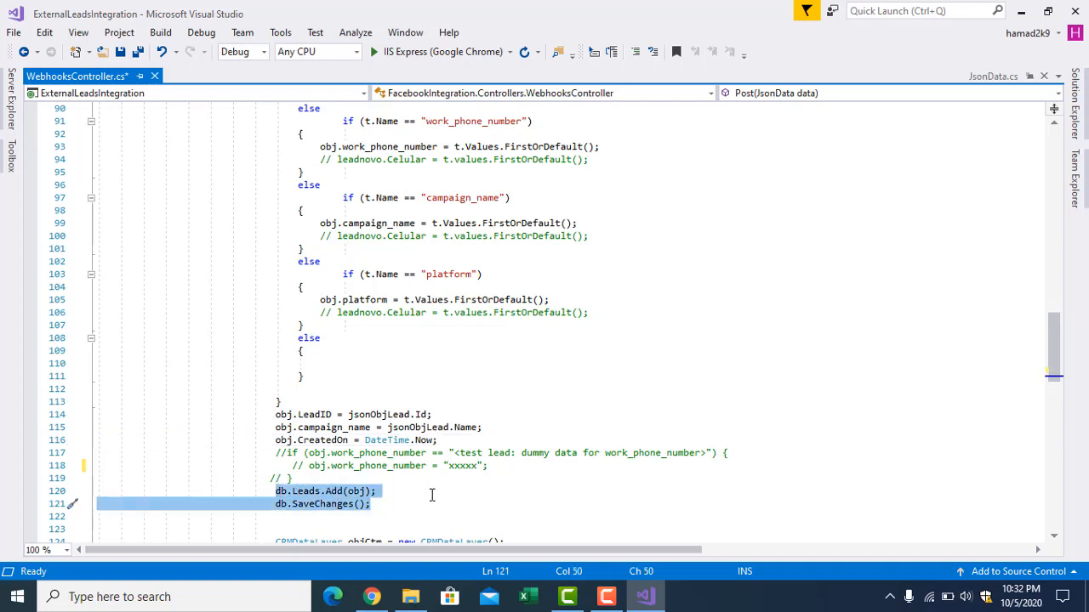
pyautogui.scroll(-3)
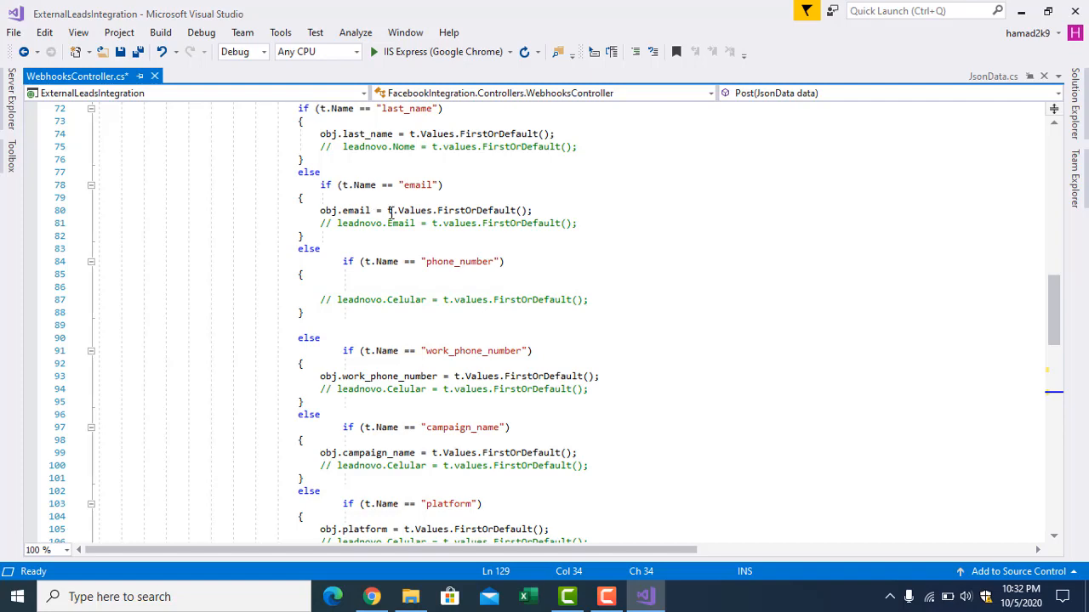
pyautogui.click(650, 597)
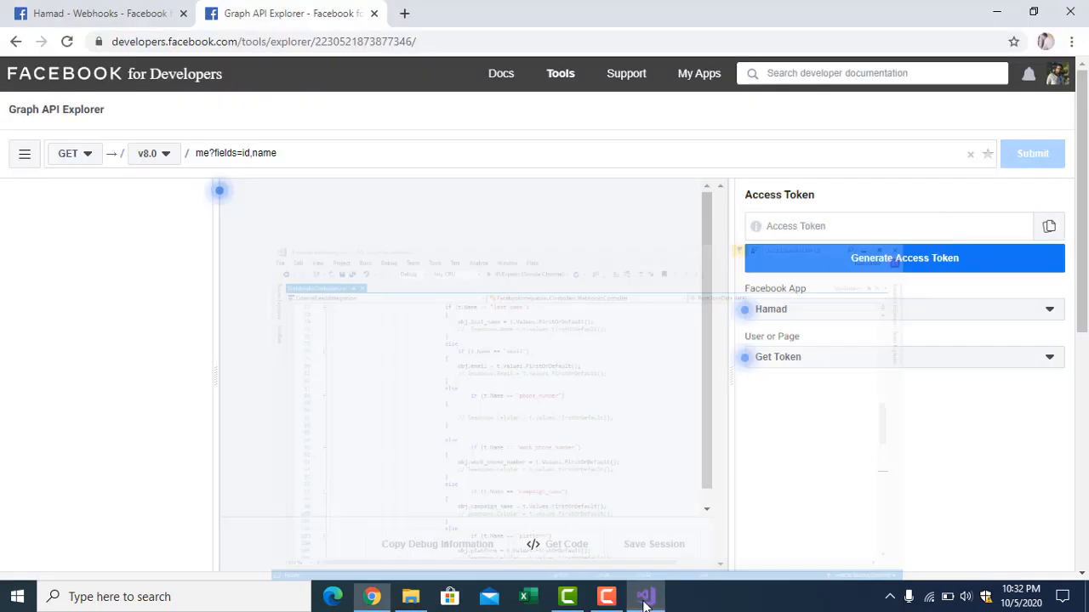
pyautogui.click(644, 599)
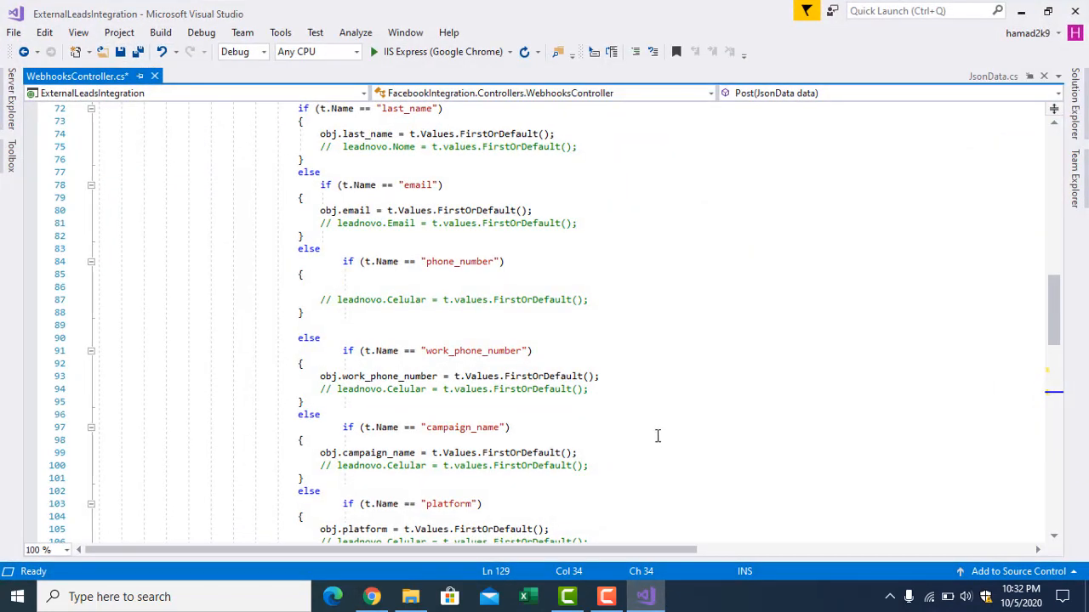
pyautogui.click(605, 595)
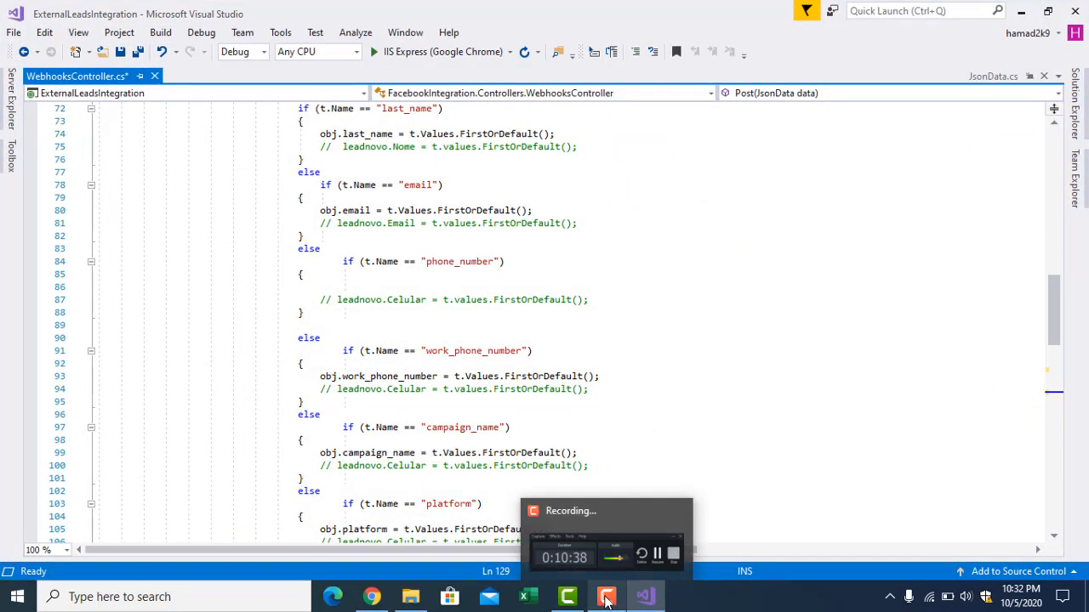
pyautogui.click(663, 439)
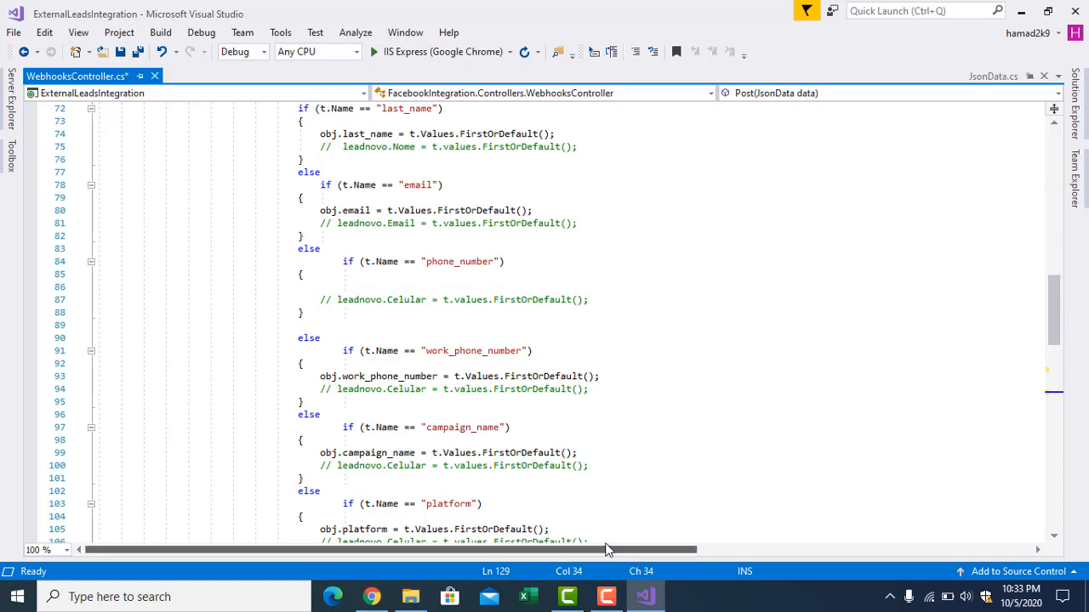
pyautogui.moveTo(510, 350)
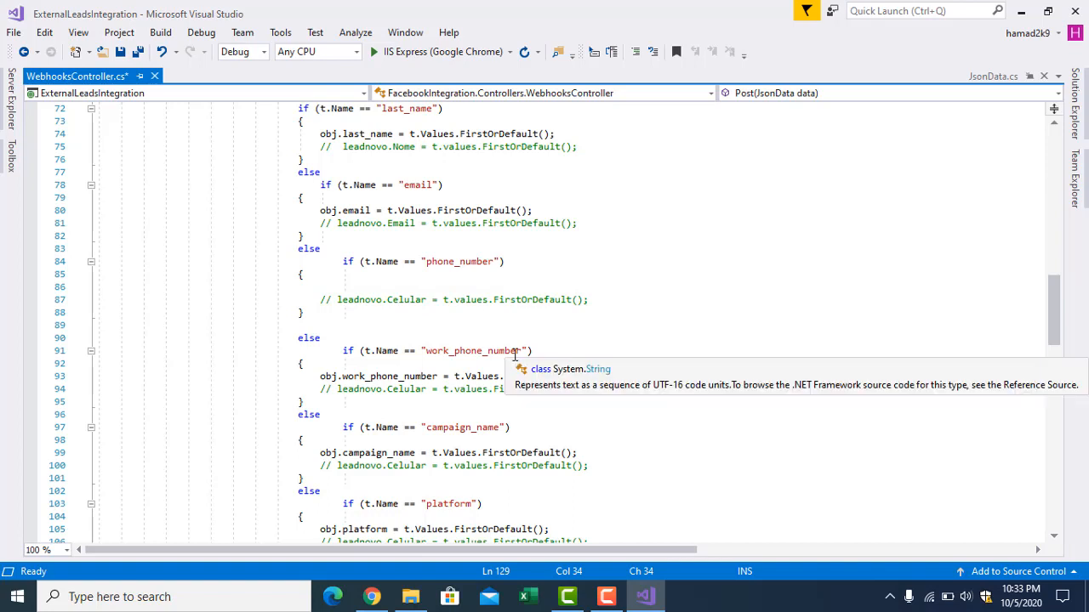